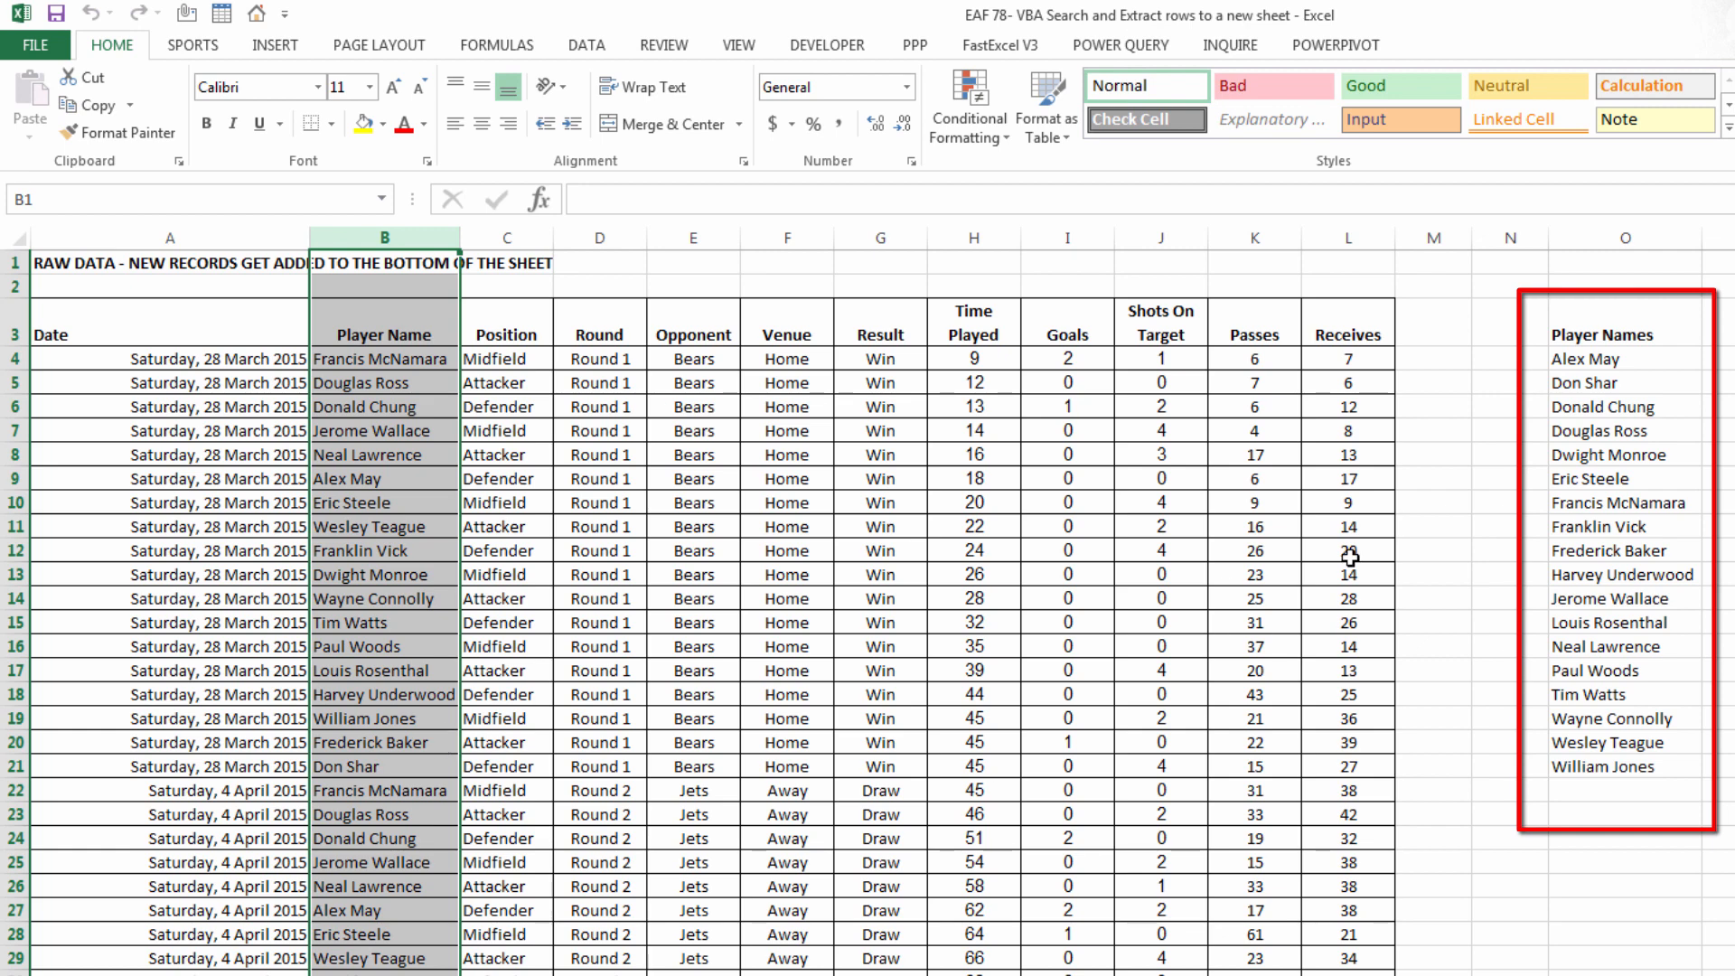
pyautogui.click(1625, 358)
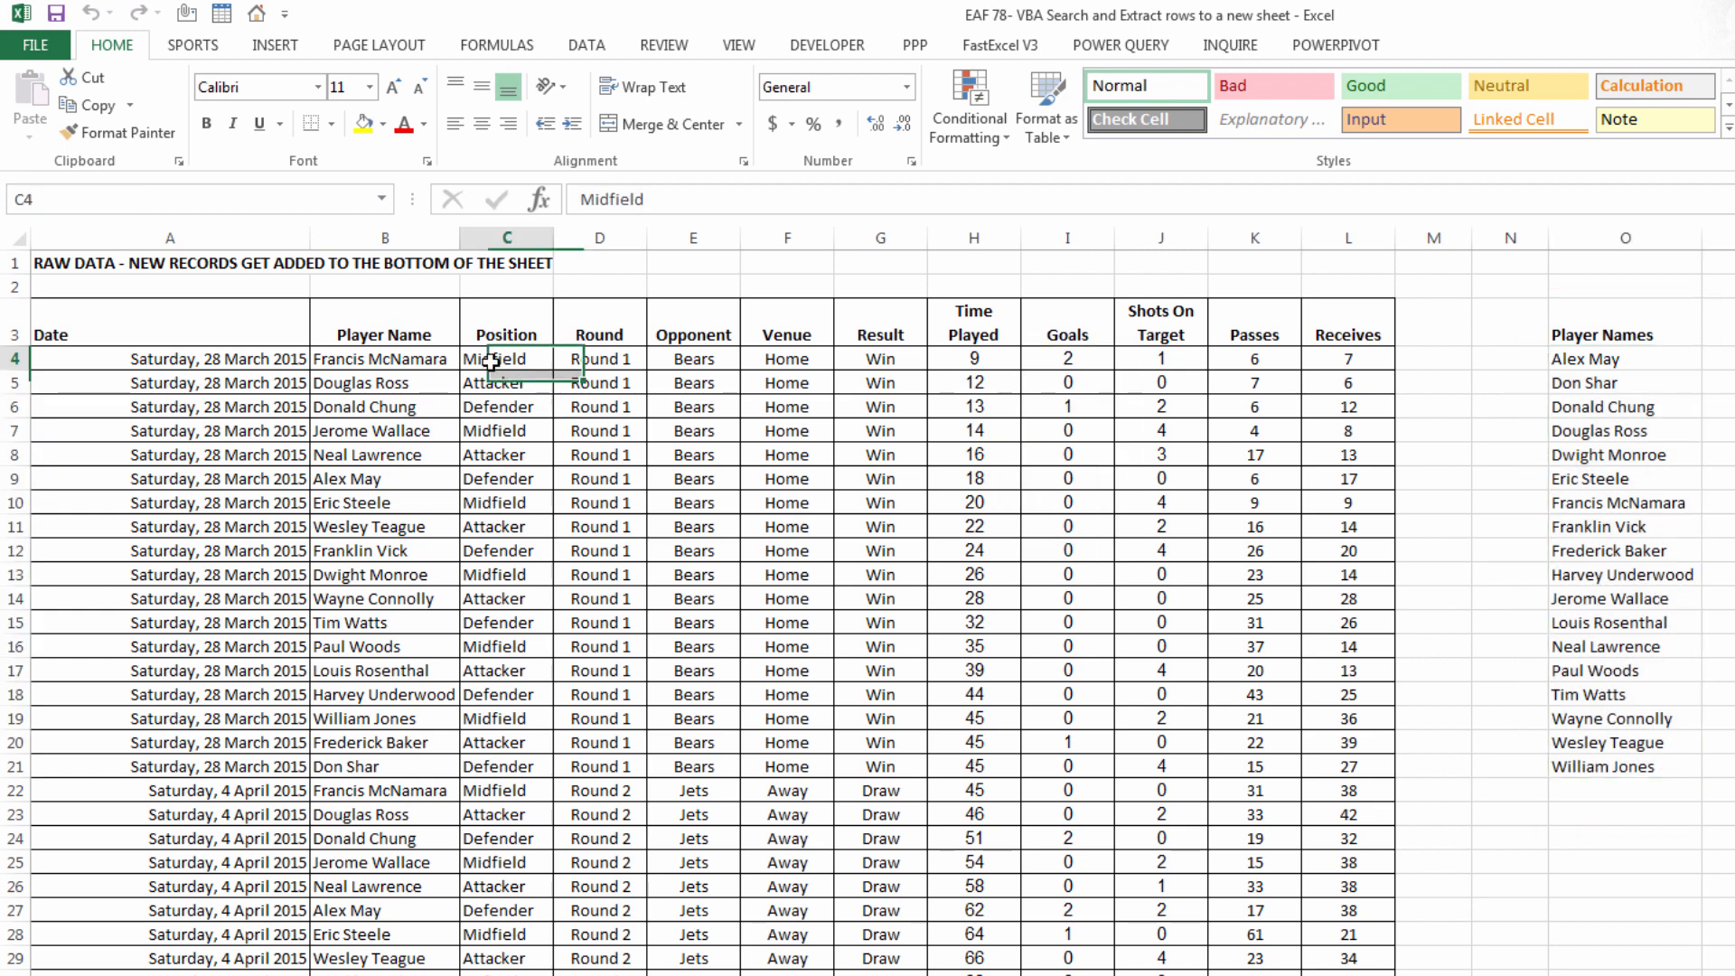
pyautogui.moveTo(542, 550)
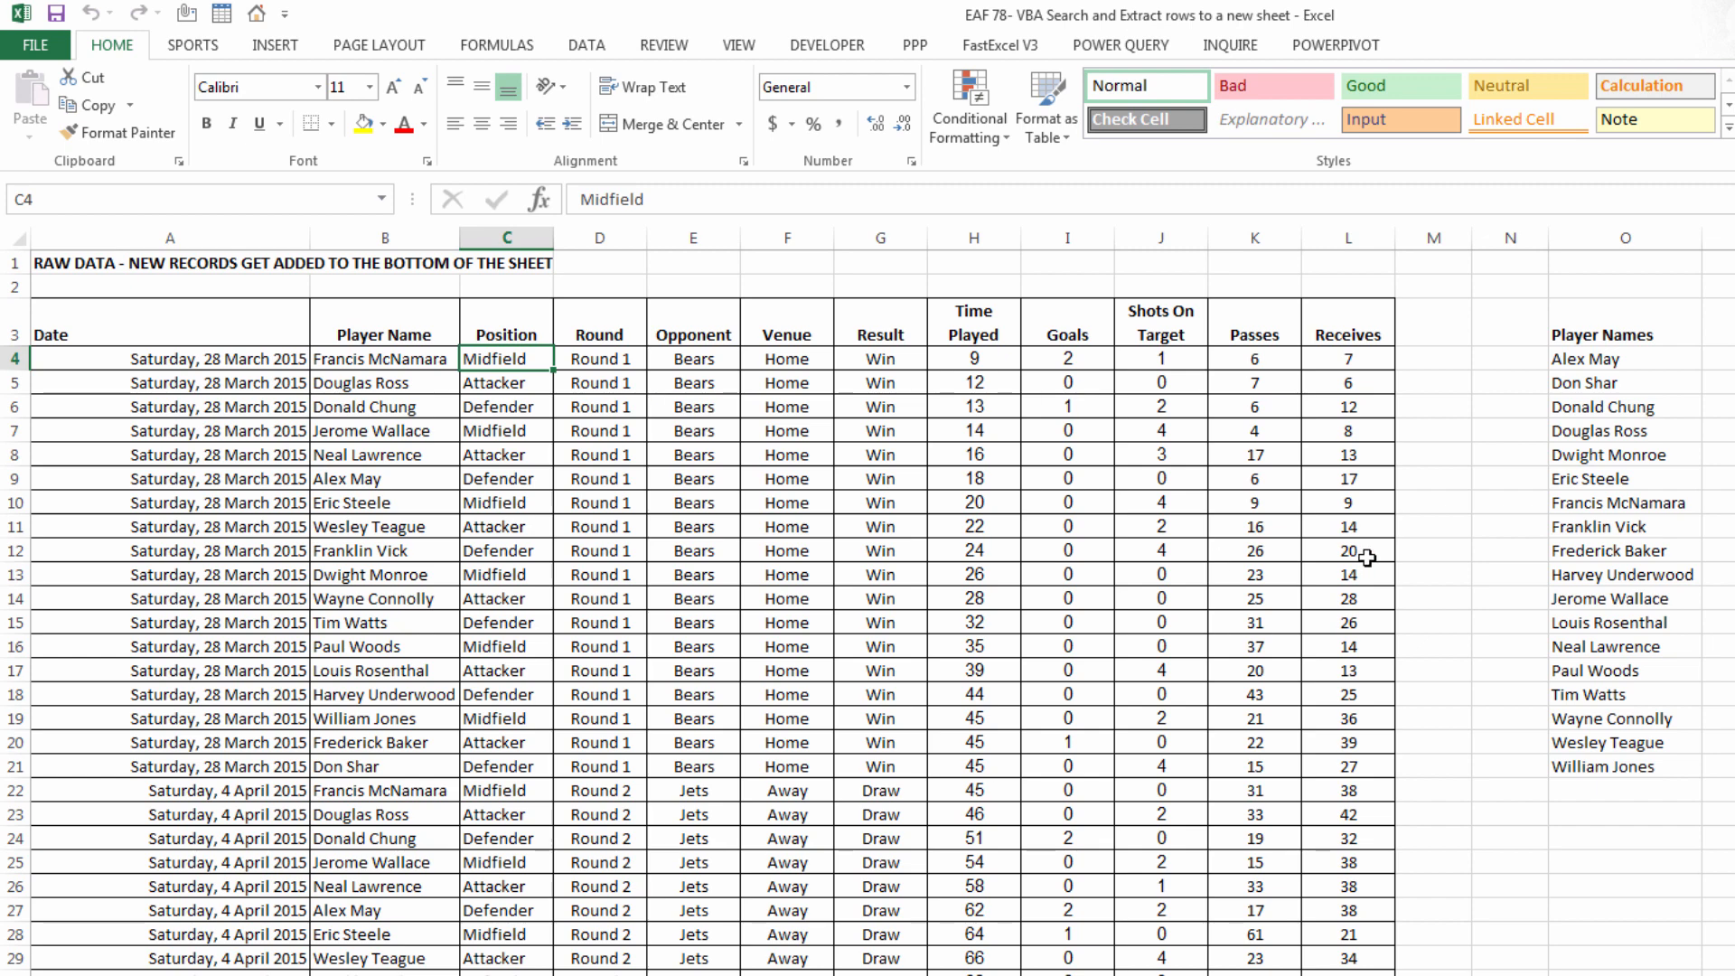
pyautogui.moveTo(1367, 556)
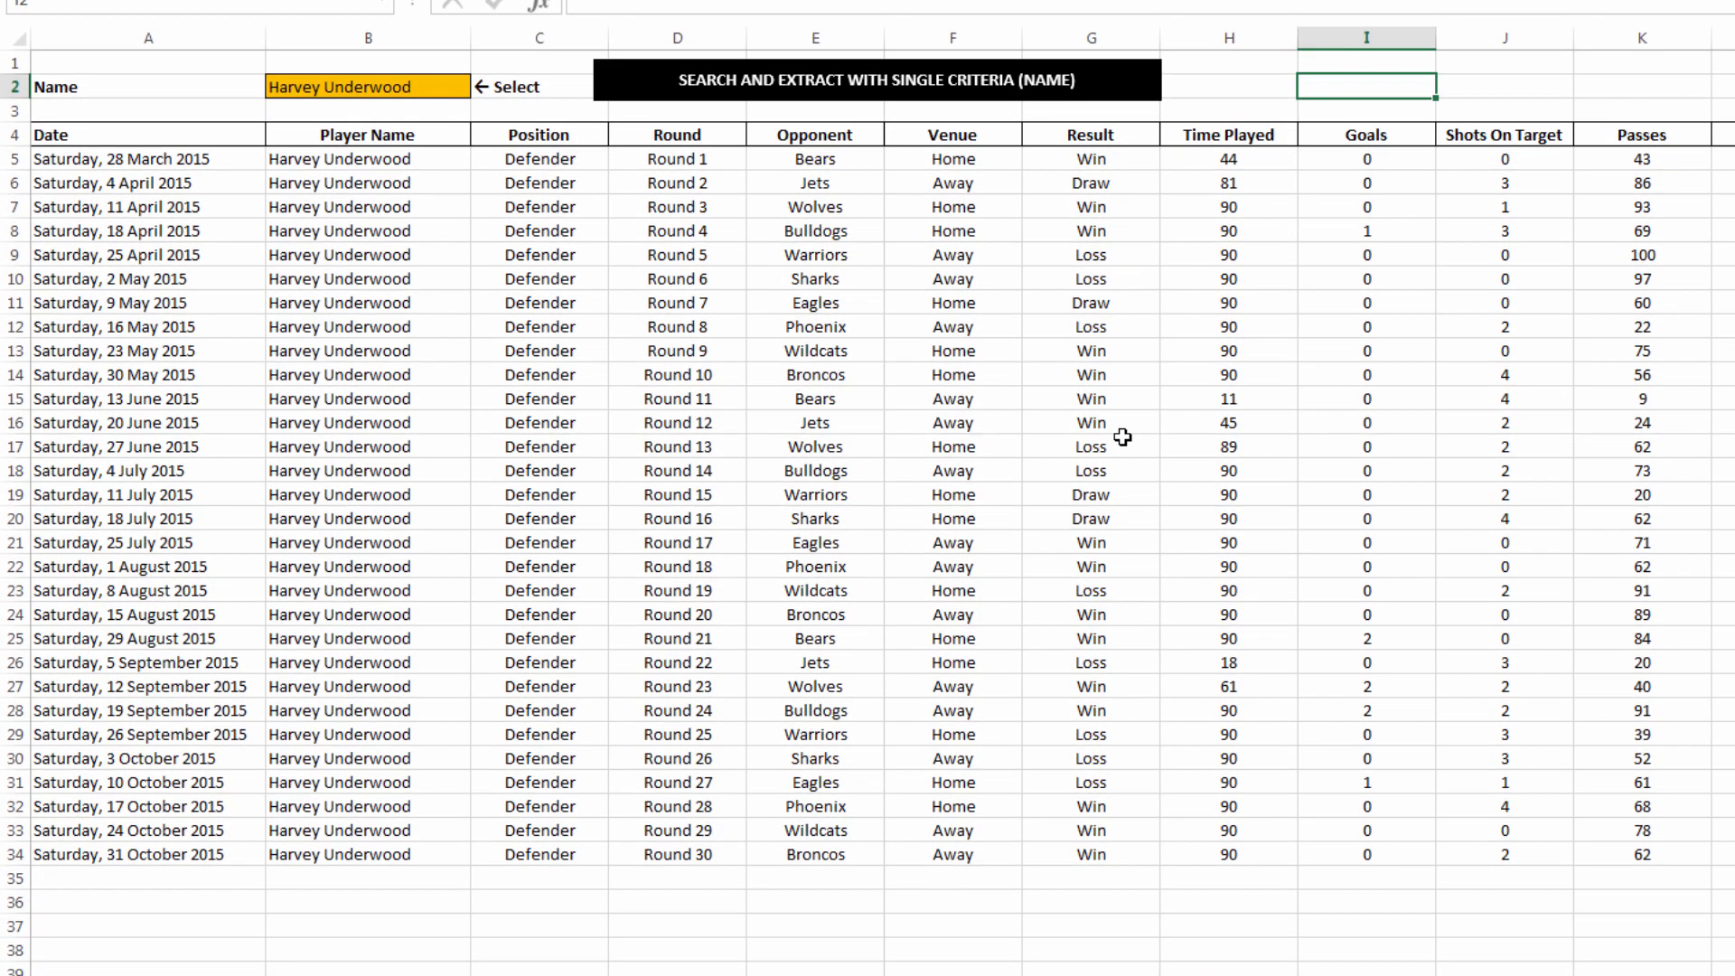
pyautogui.moveTo(608, 109)
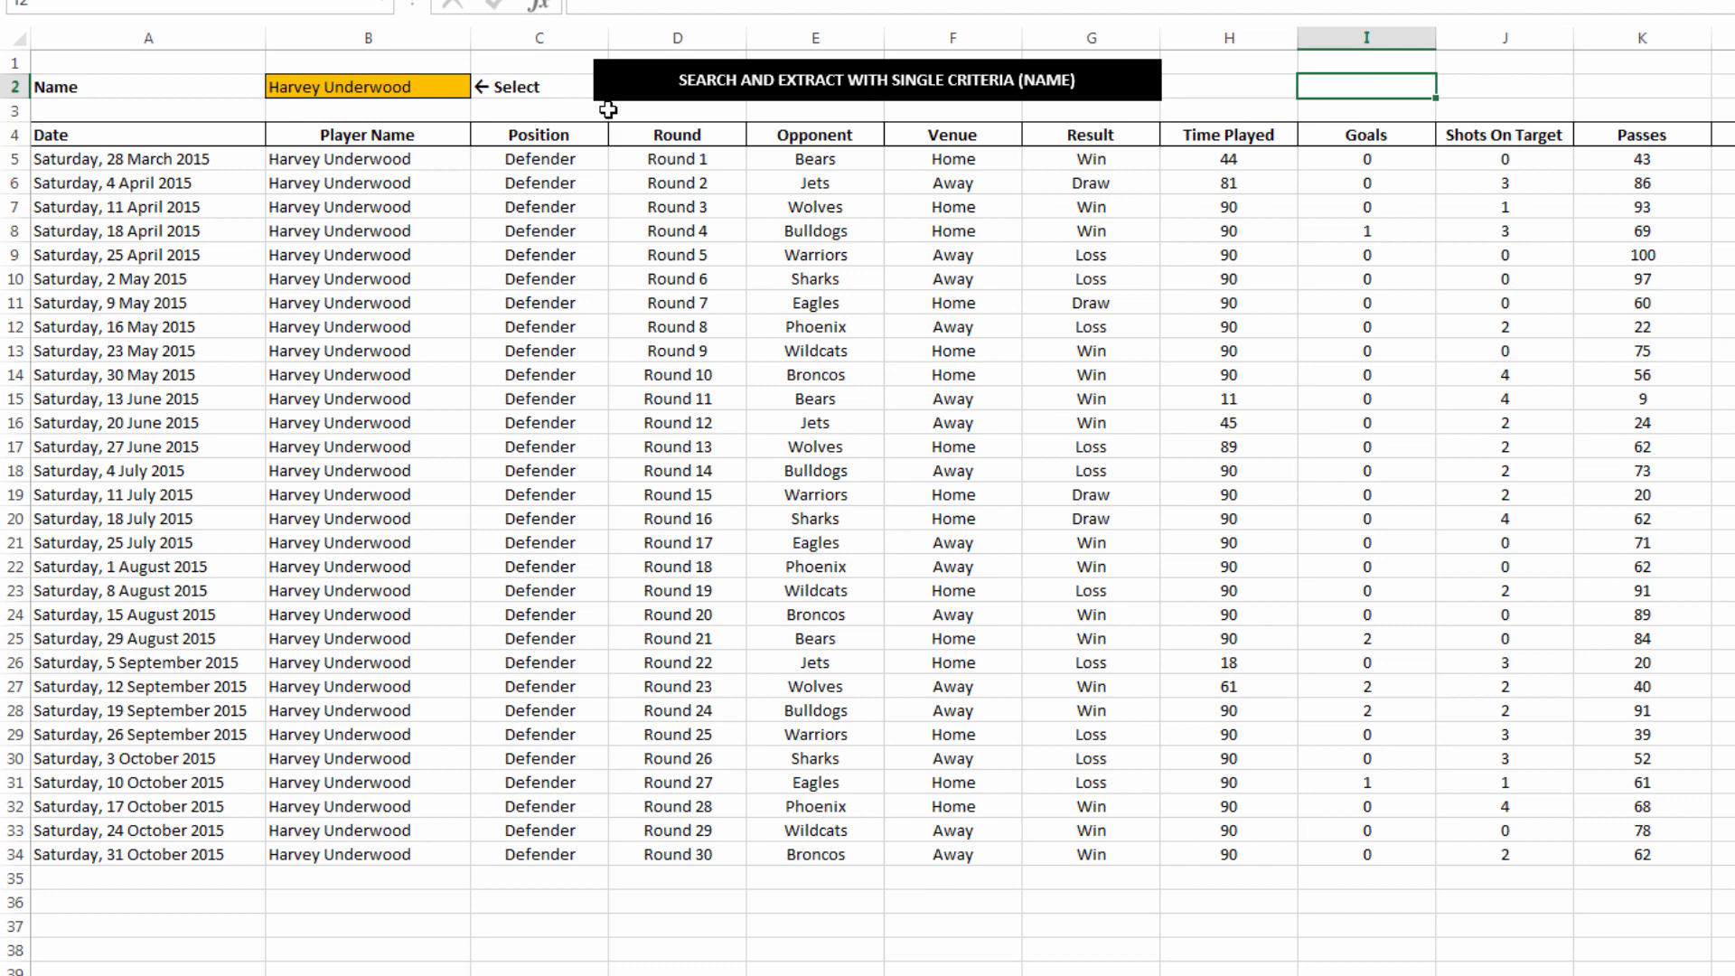
pyautogui.moveTo(635, 90)
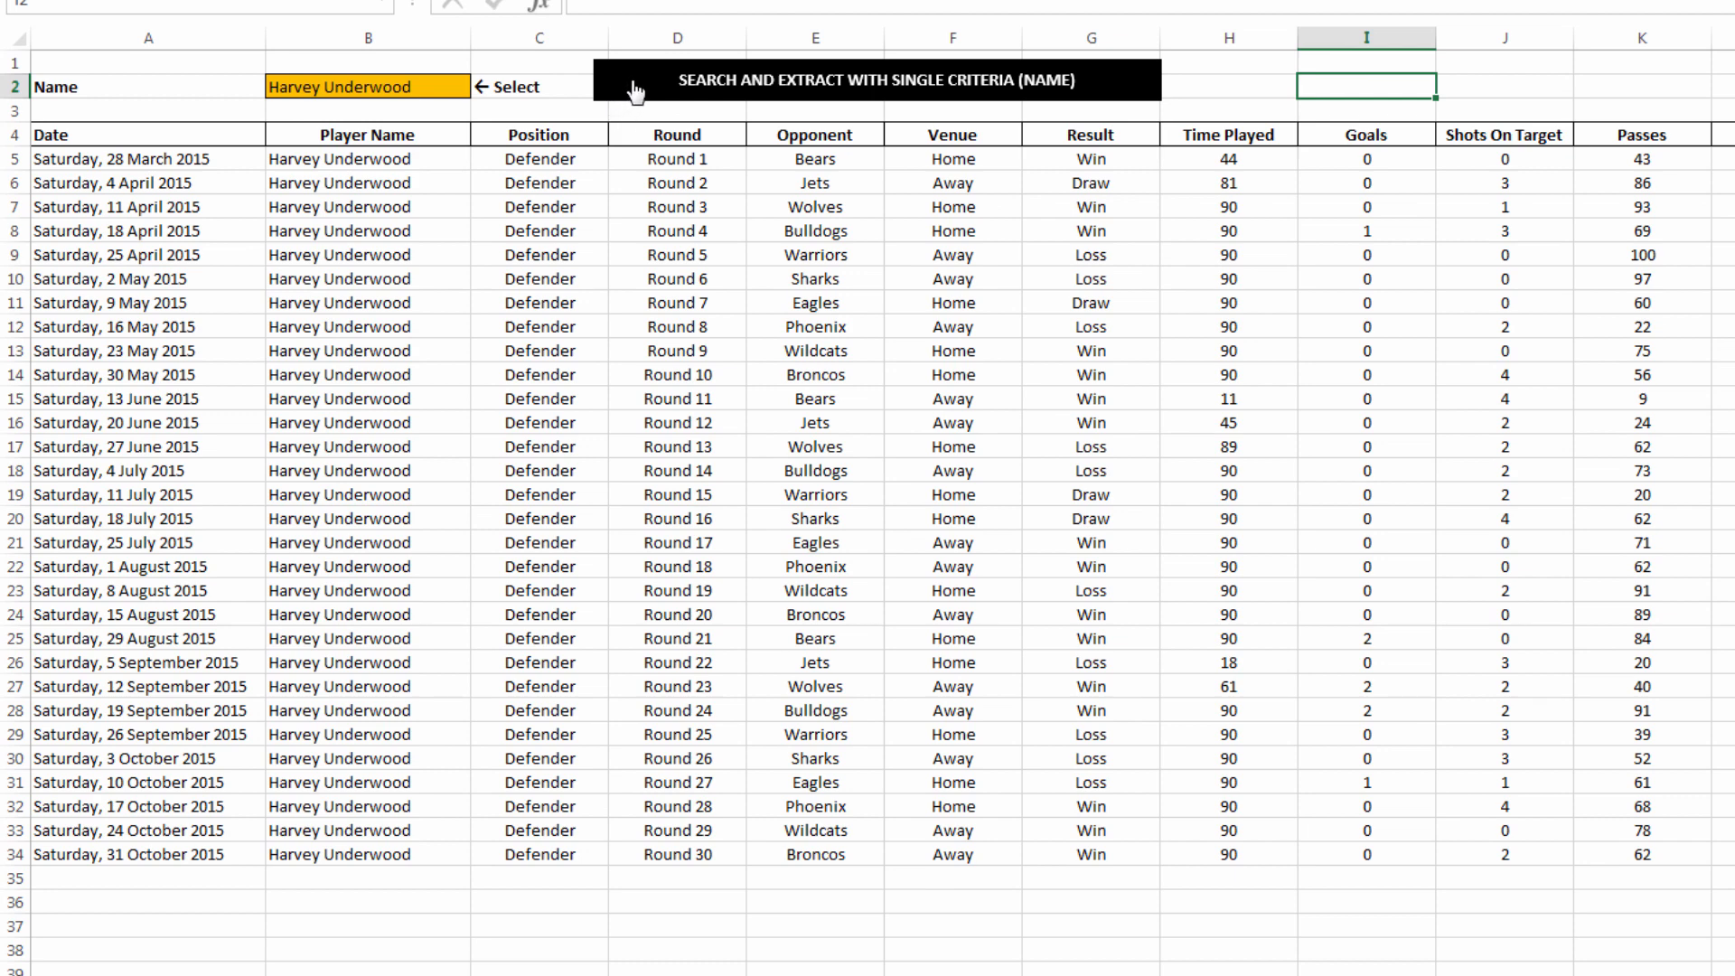
pyautogui.click(365, 87)
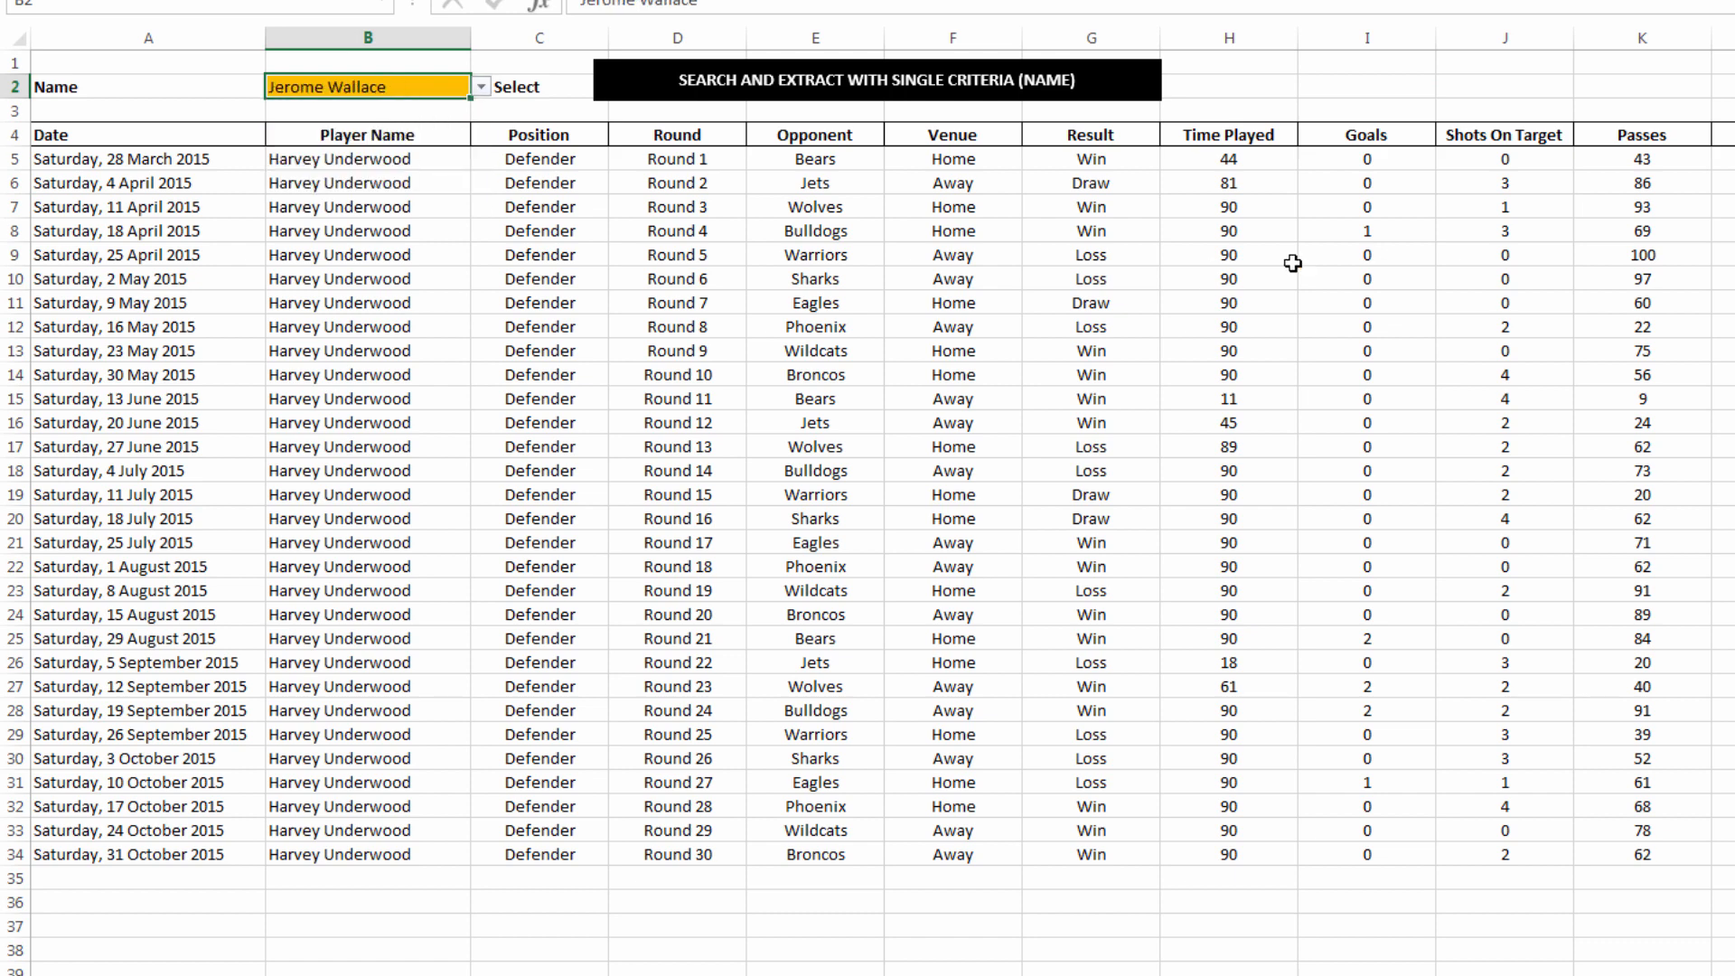
pyautogui.click(1367, 87)
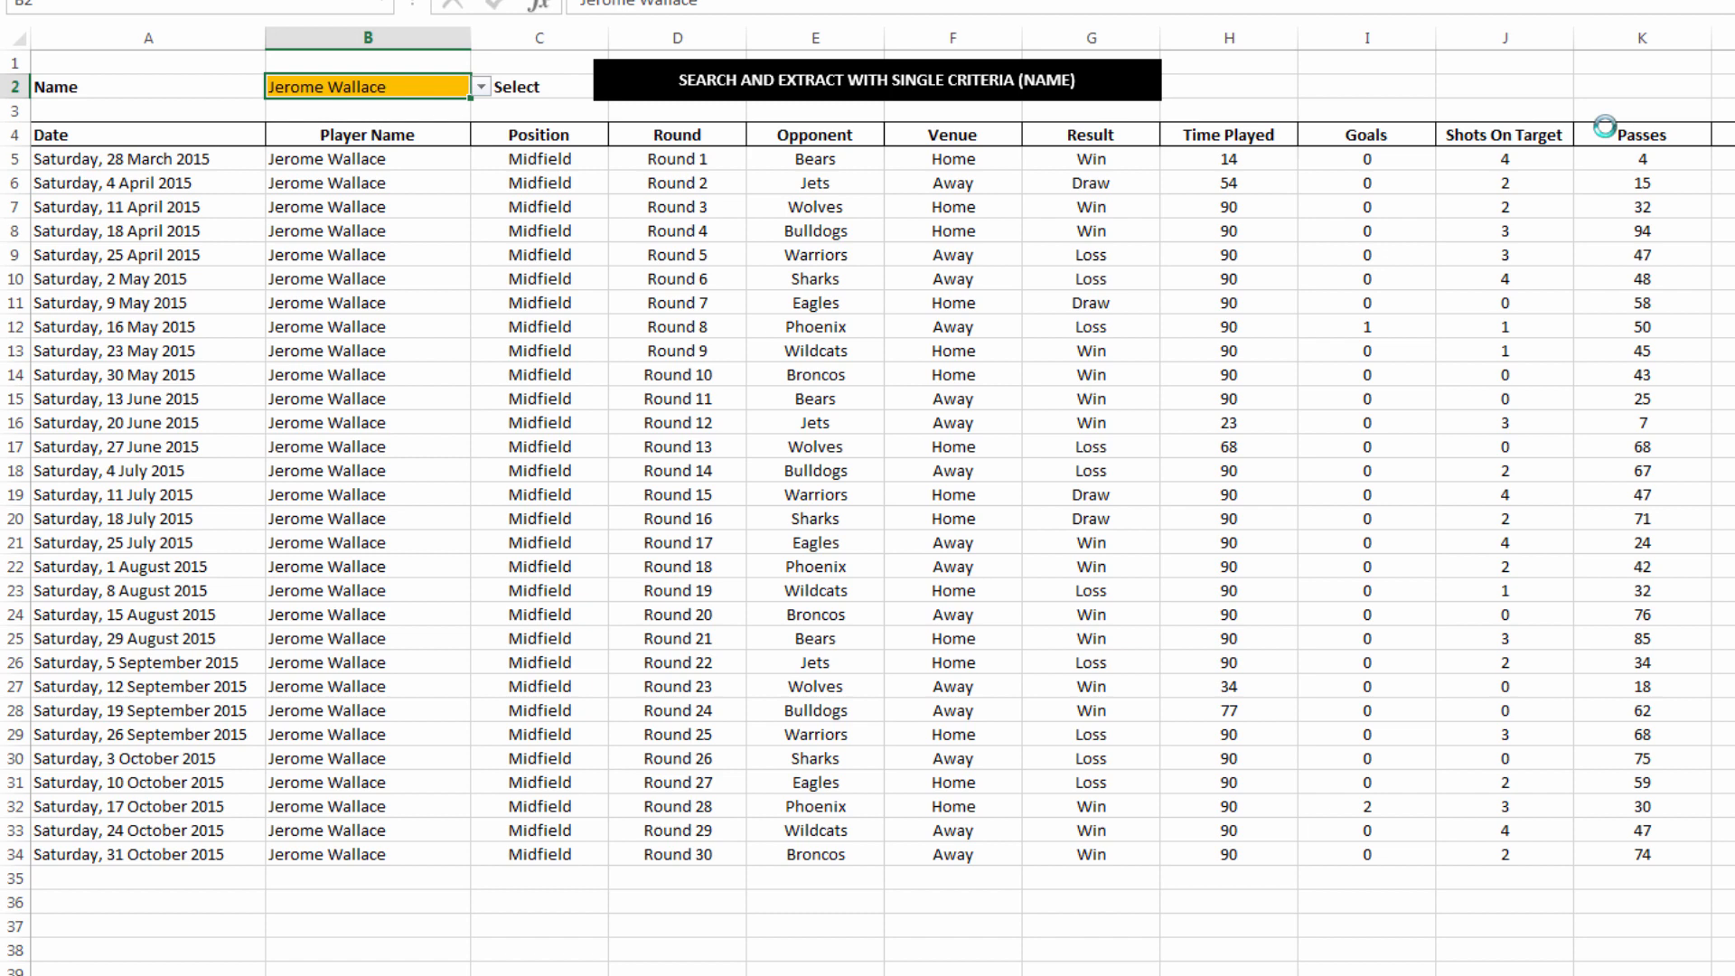
pyautogui.click(477, 86)
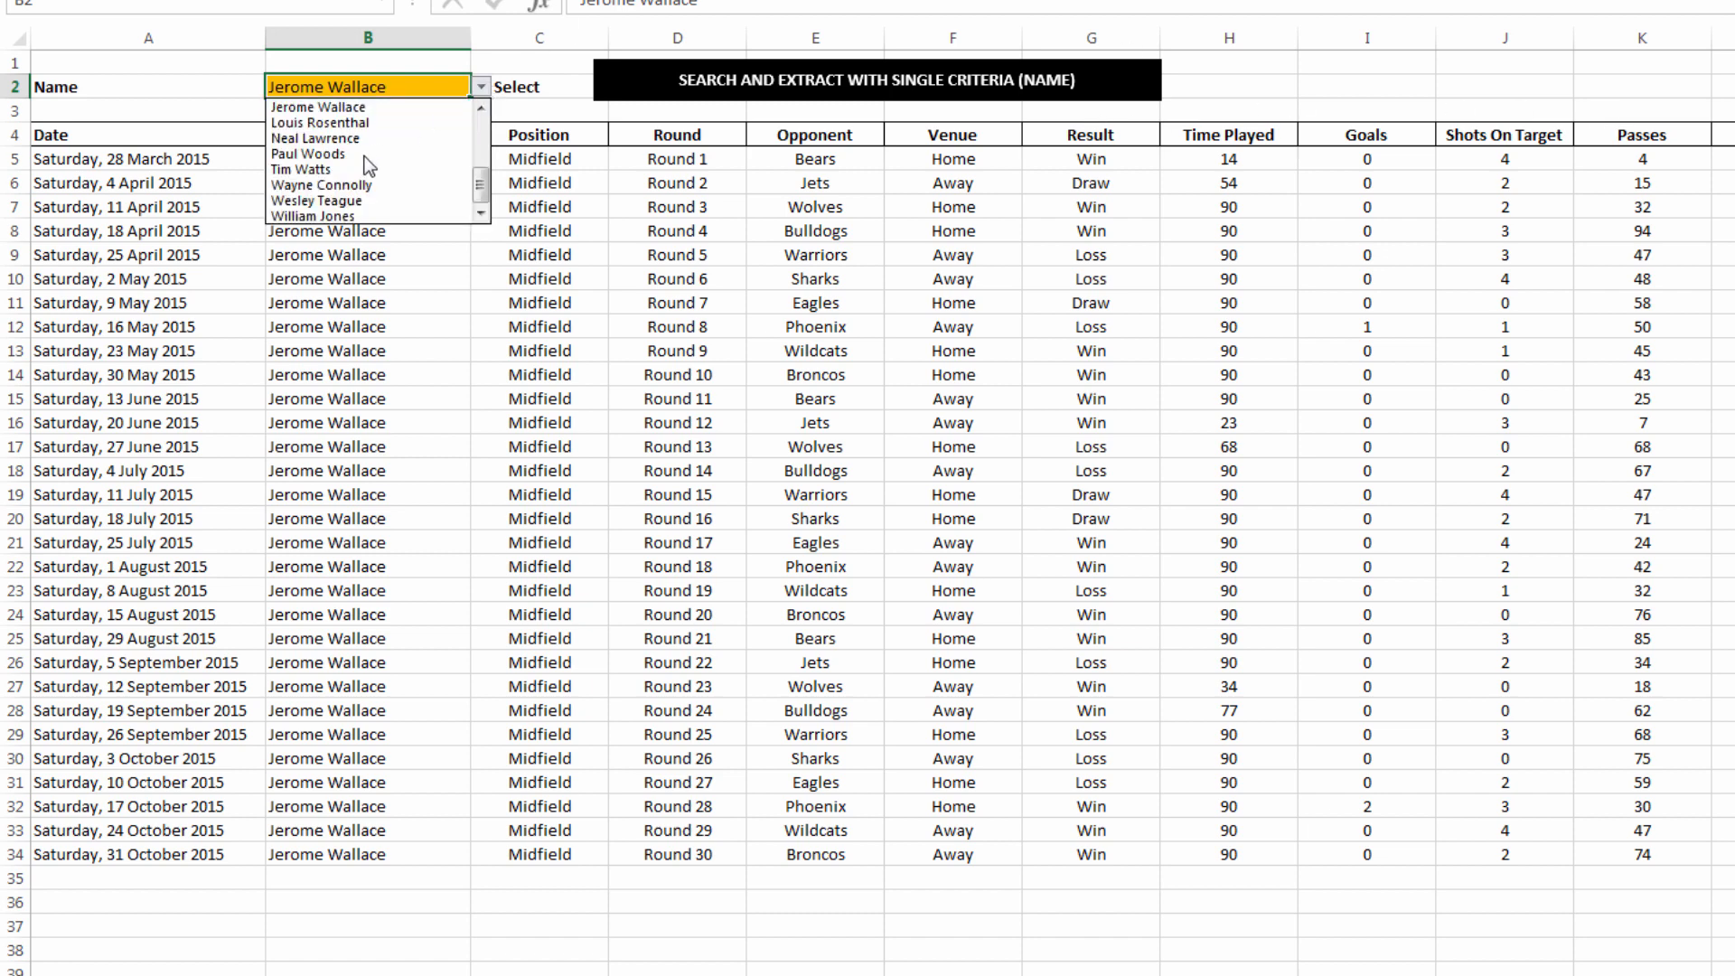
pyautogui.click(322, 185)
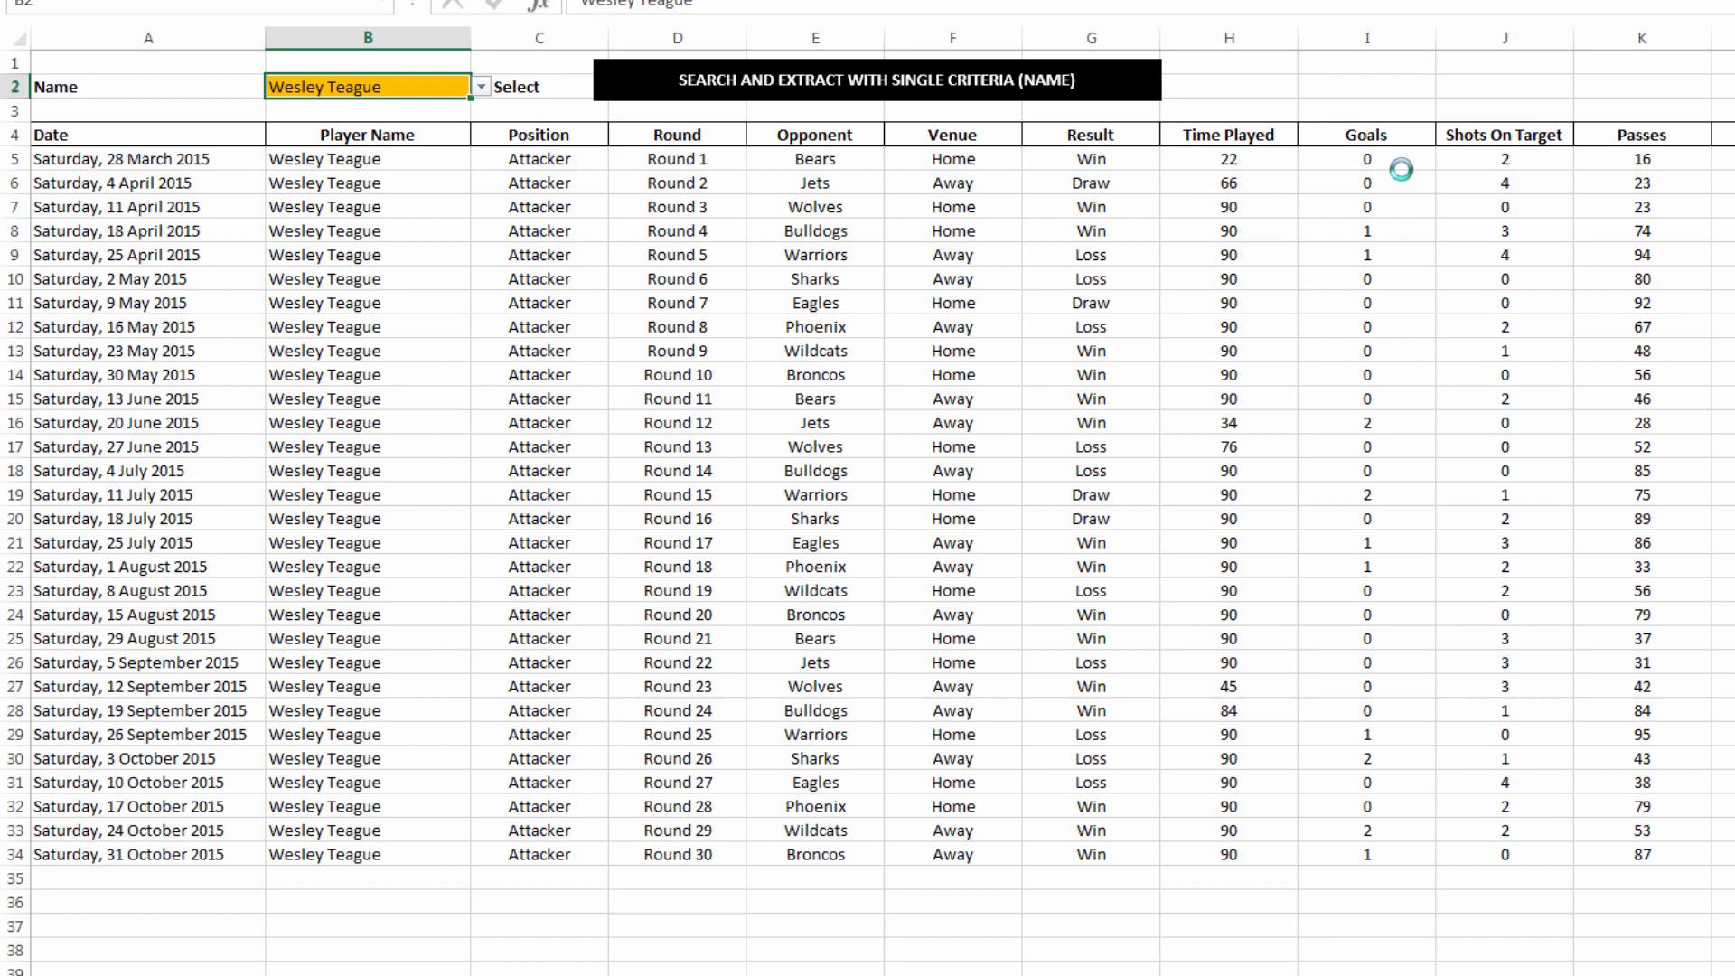
pyautogui.moveTo(1052, 224)
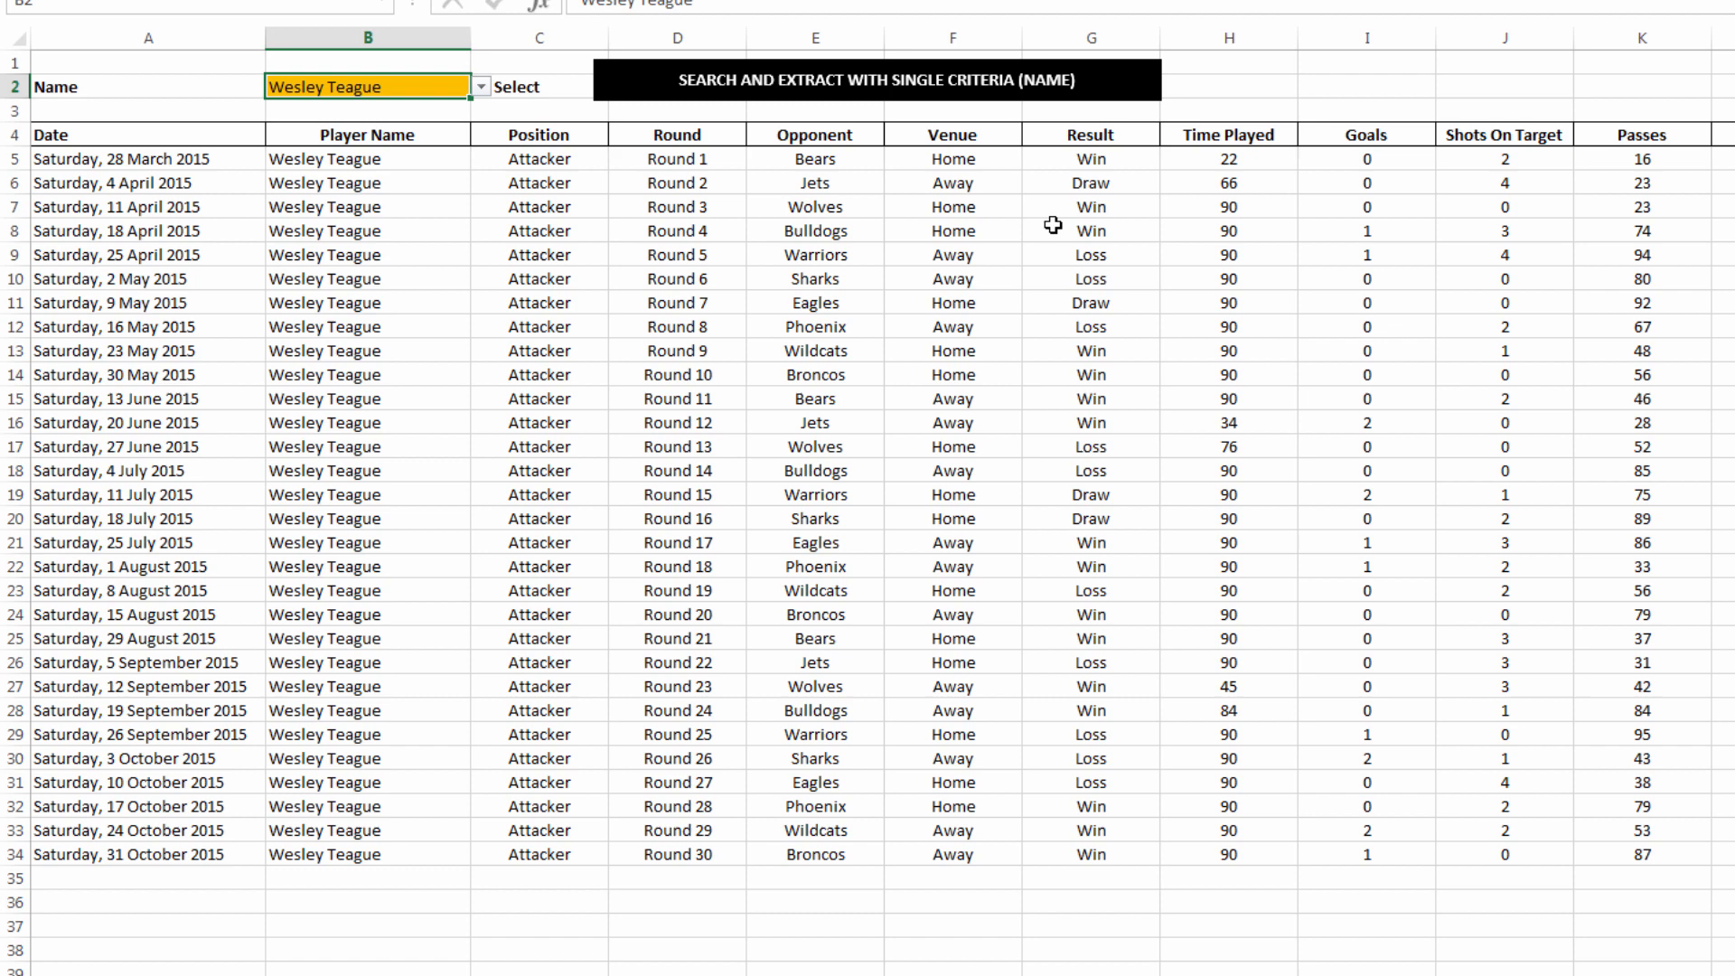
pyautogui.moveTo(392, 215)
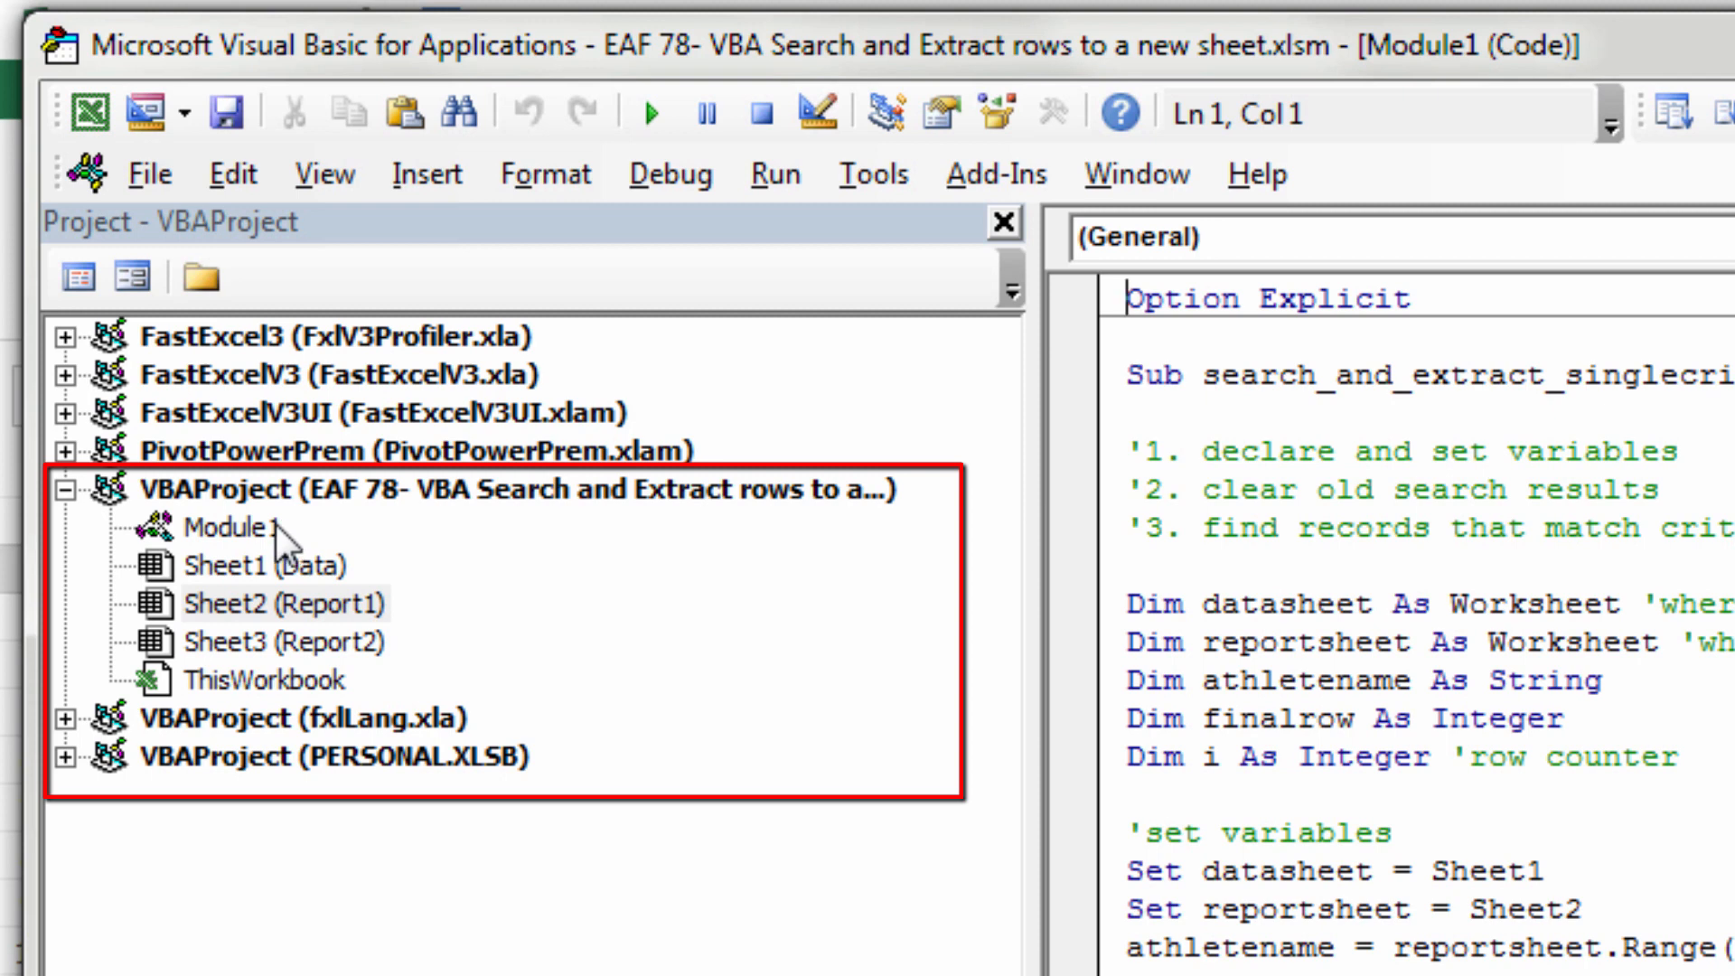
pyautogui.moveTo(282, 542)
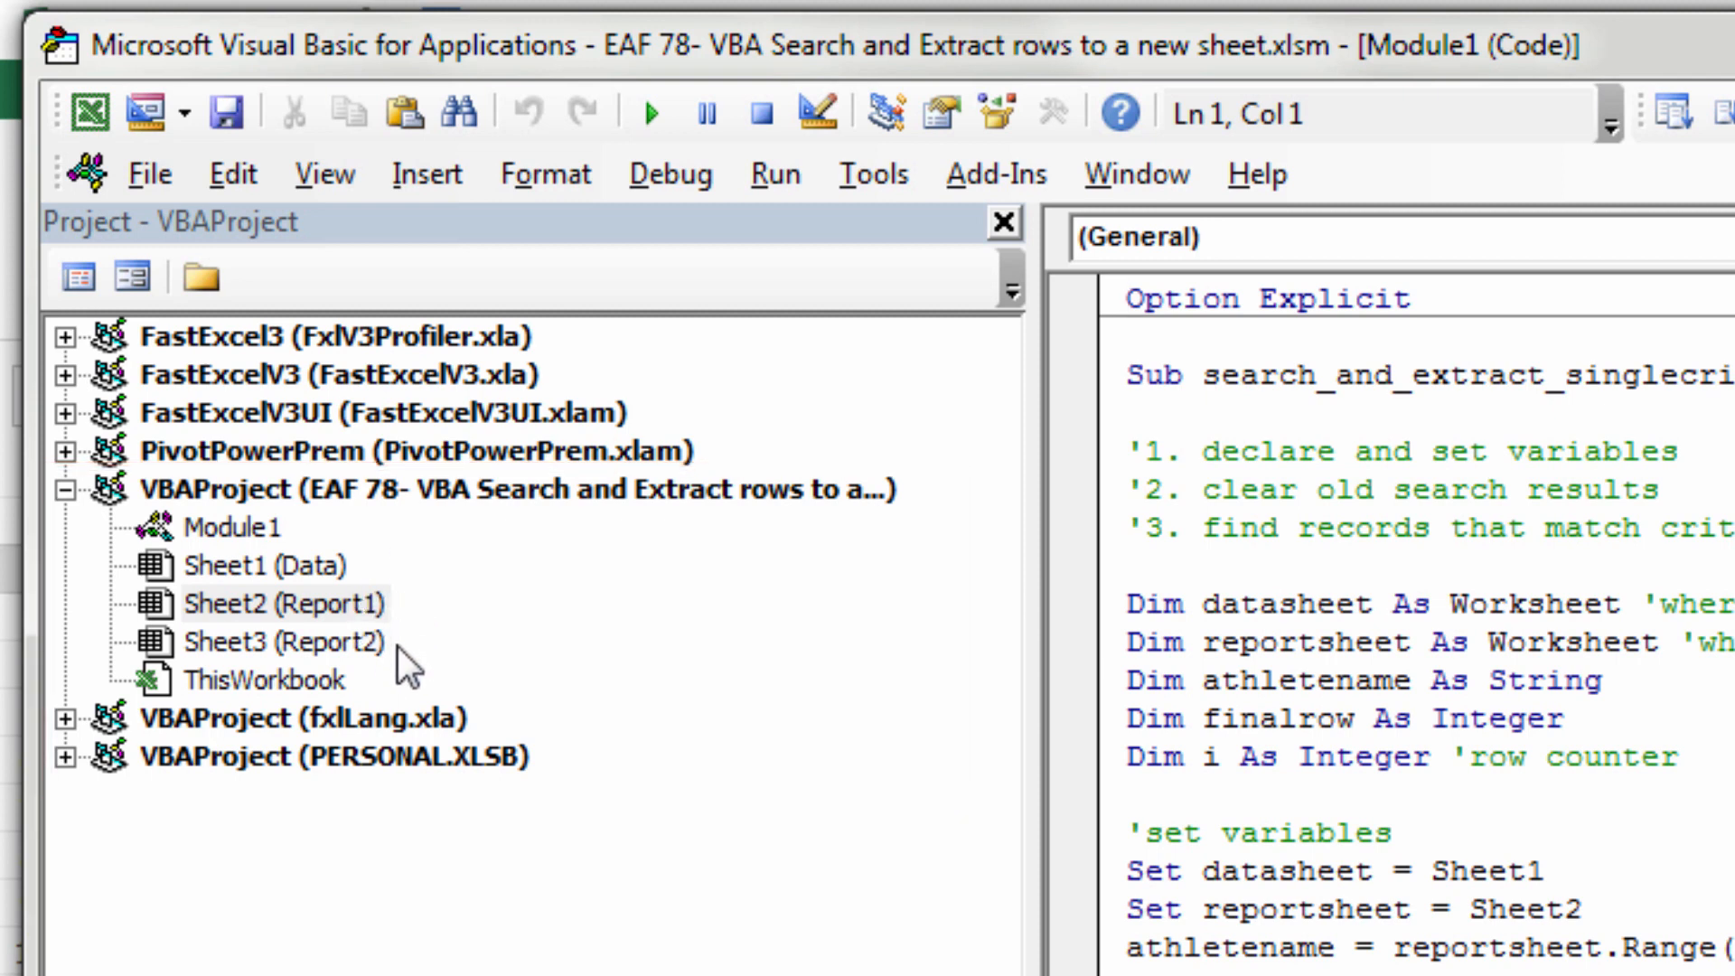
pyautogui.moveTo(411, 647)
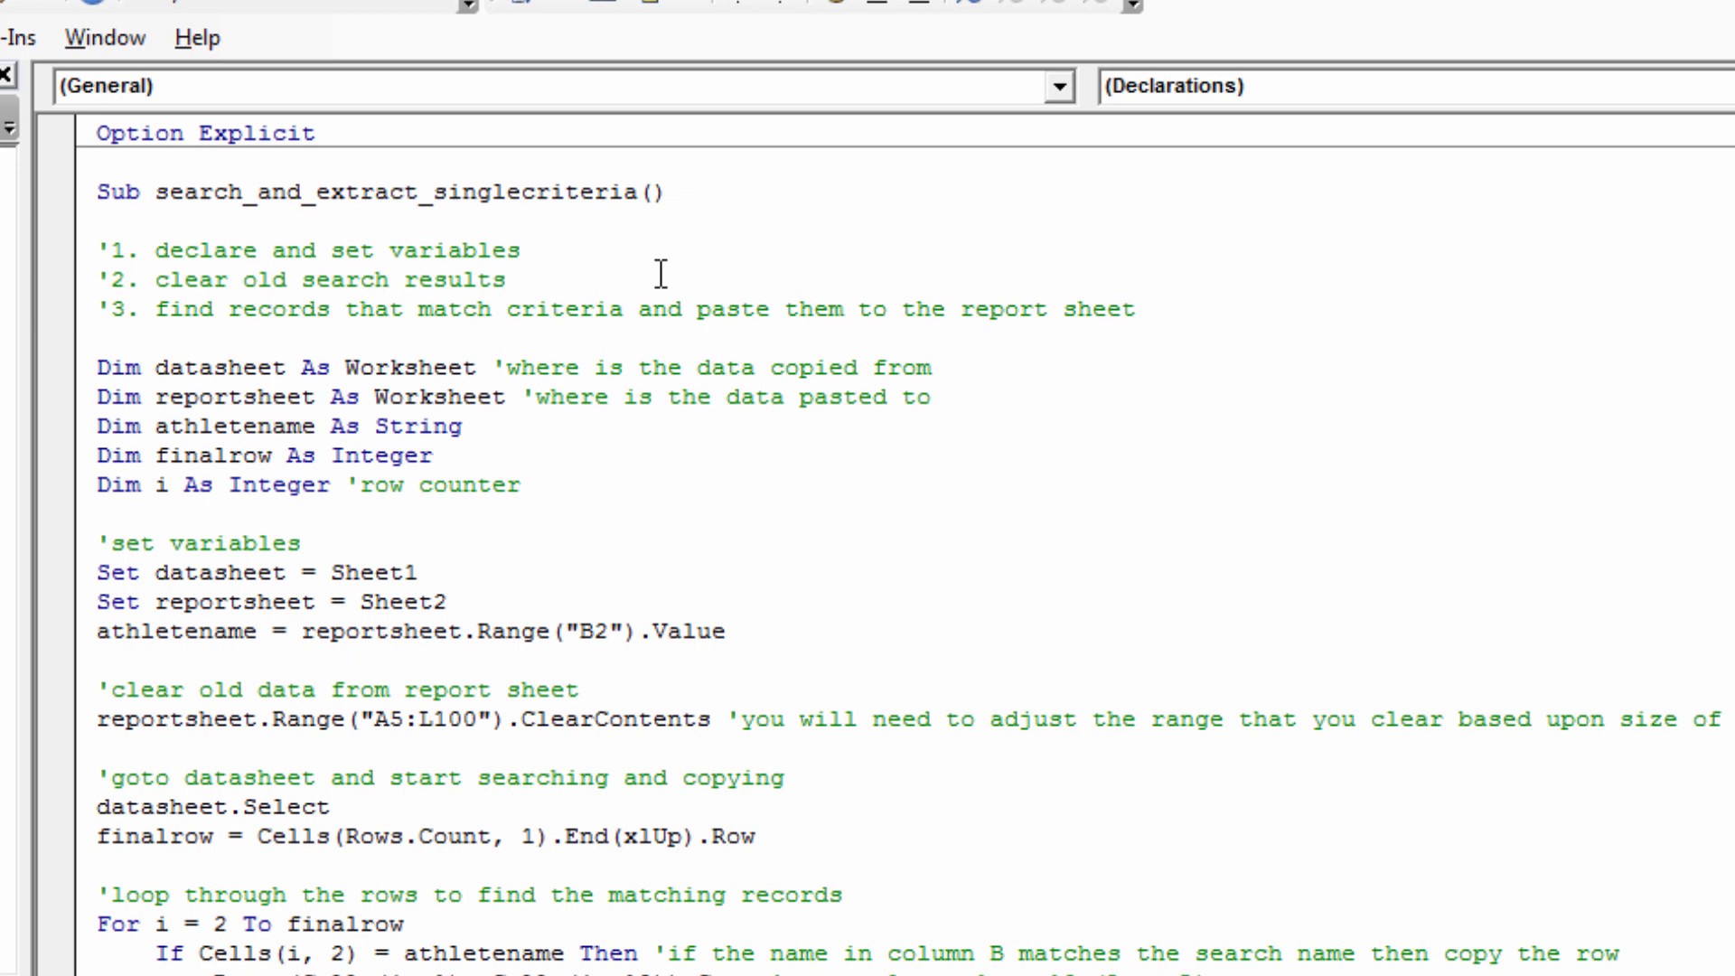
pyautogui.moveTo(600, 488)
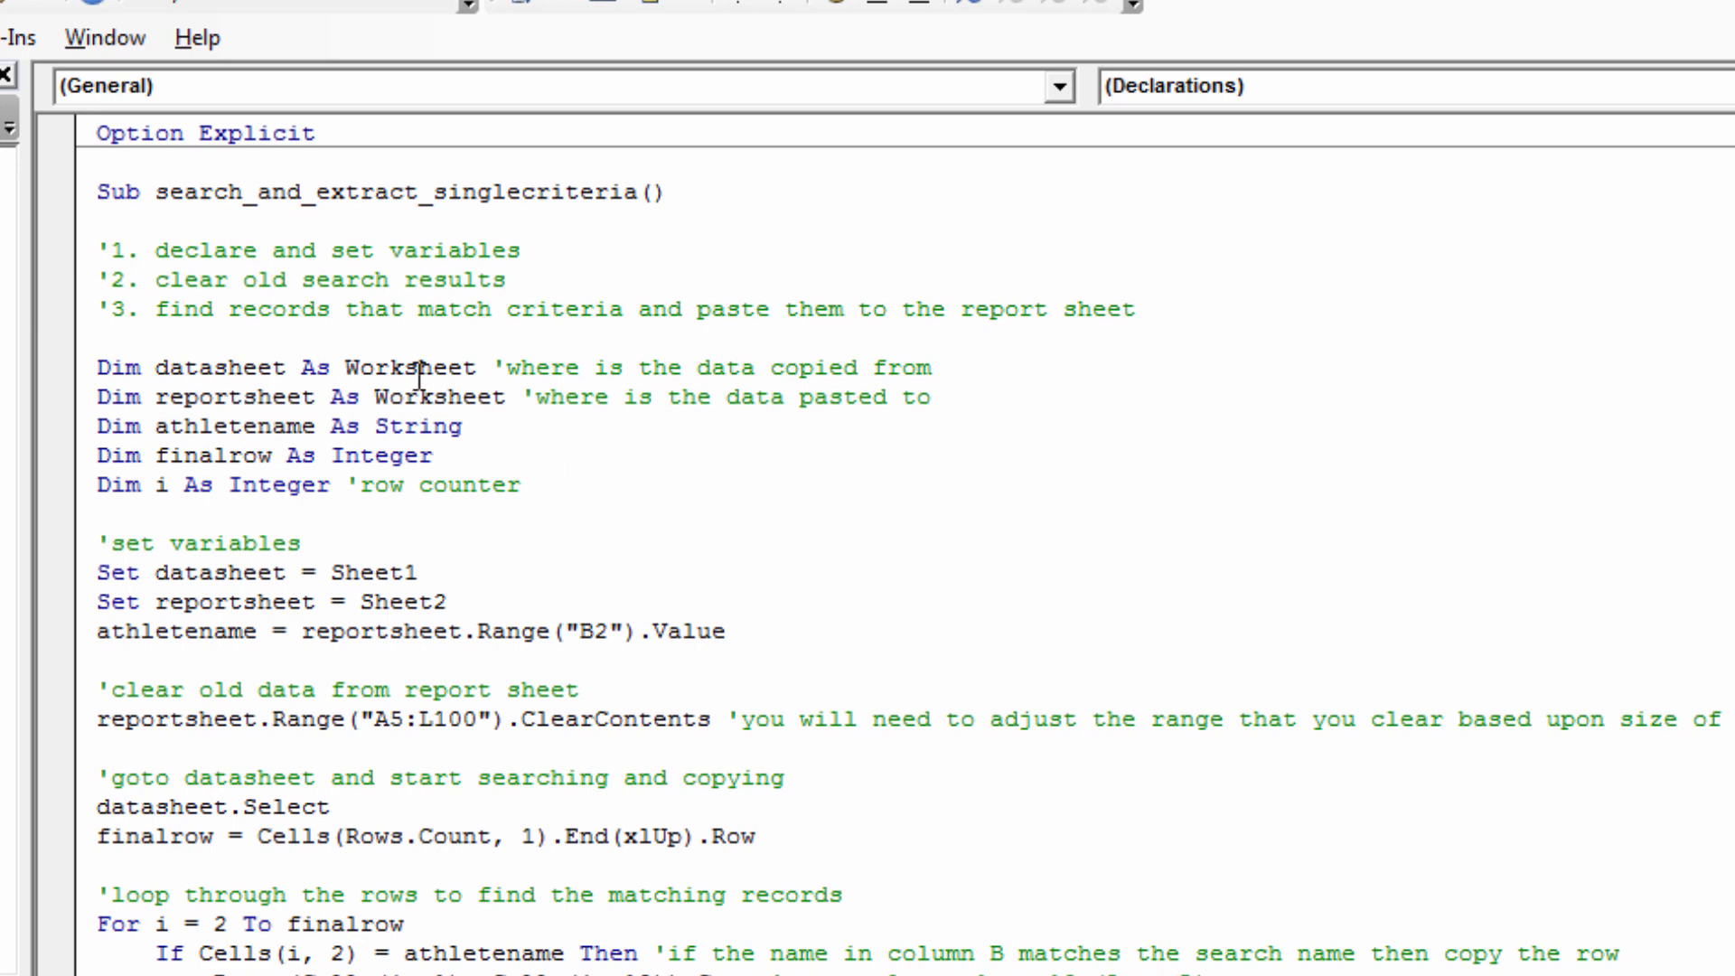
pyautogui.moveTo(96, 367); pyautogui.dragTo(932, 397)
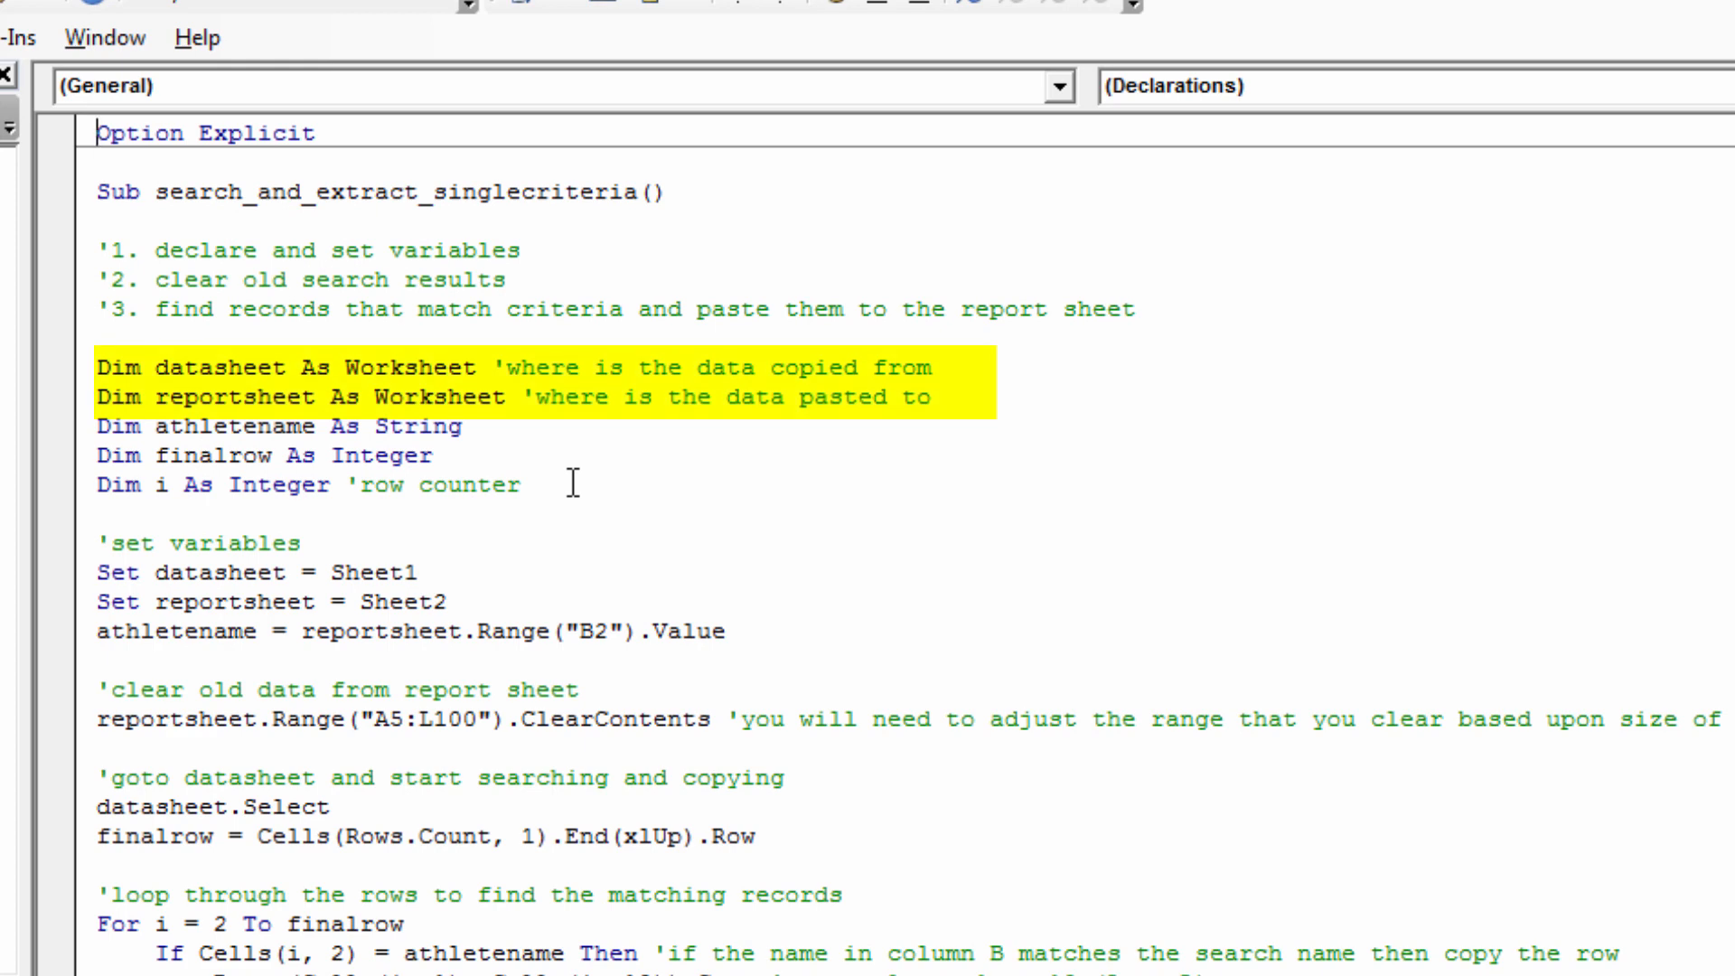
pyautogui.moveTo(360, 410)
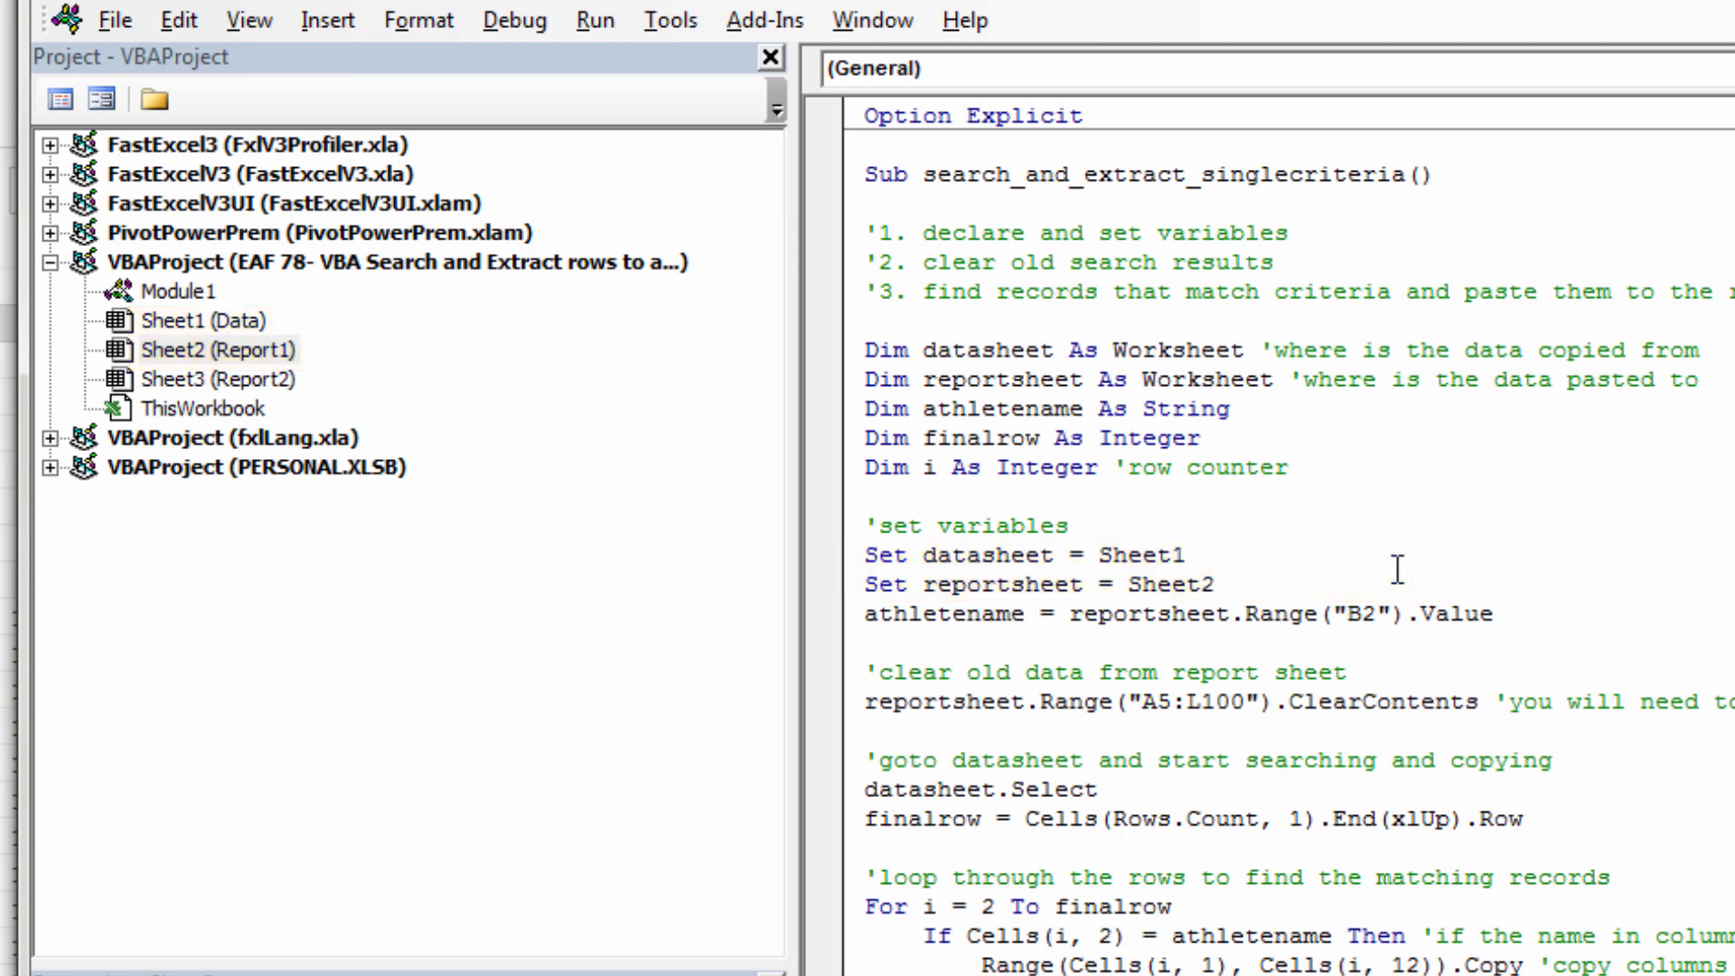
pyautogui.click(185, 289)
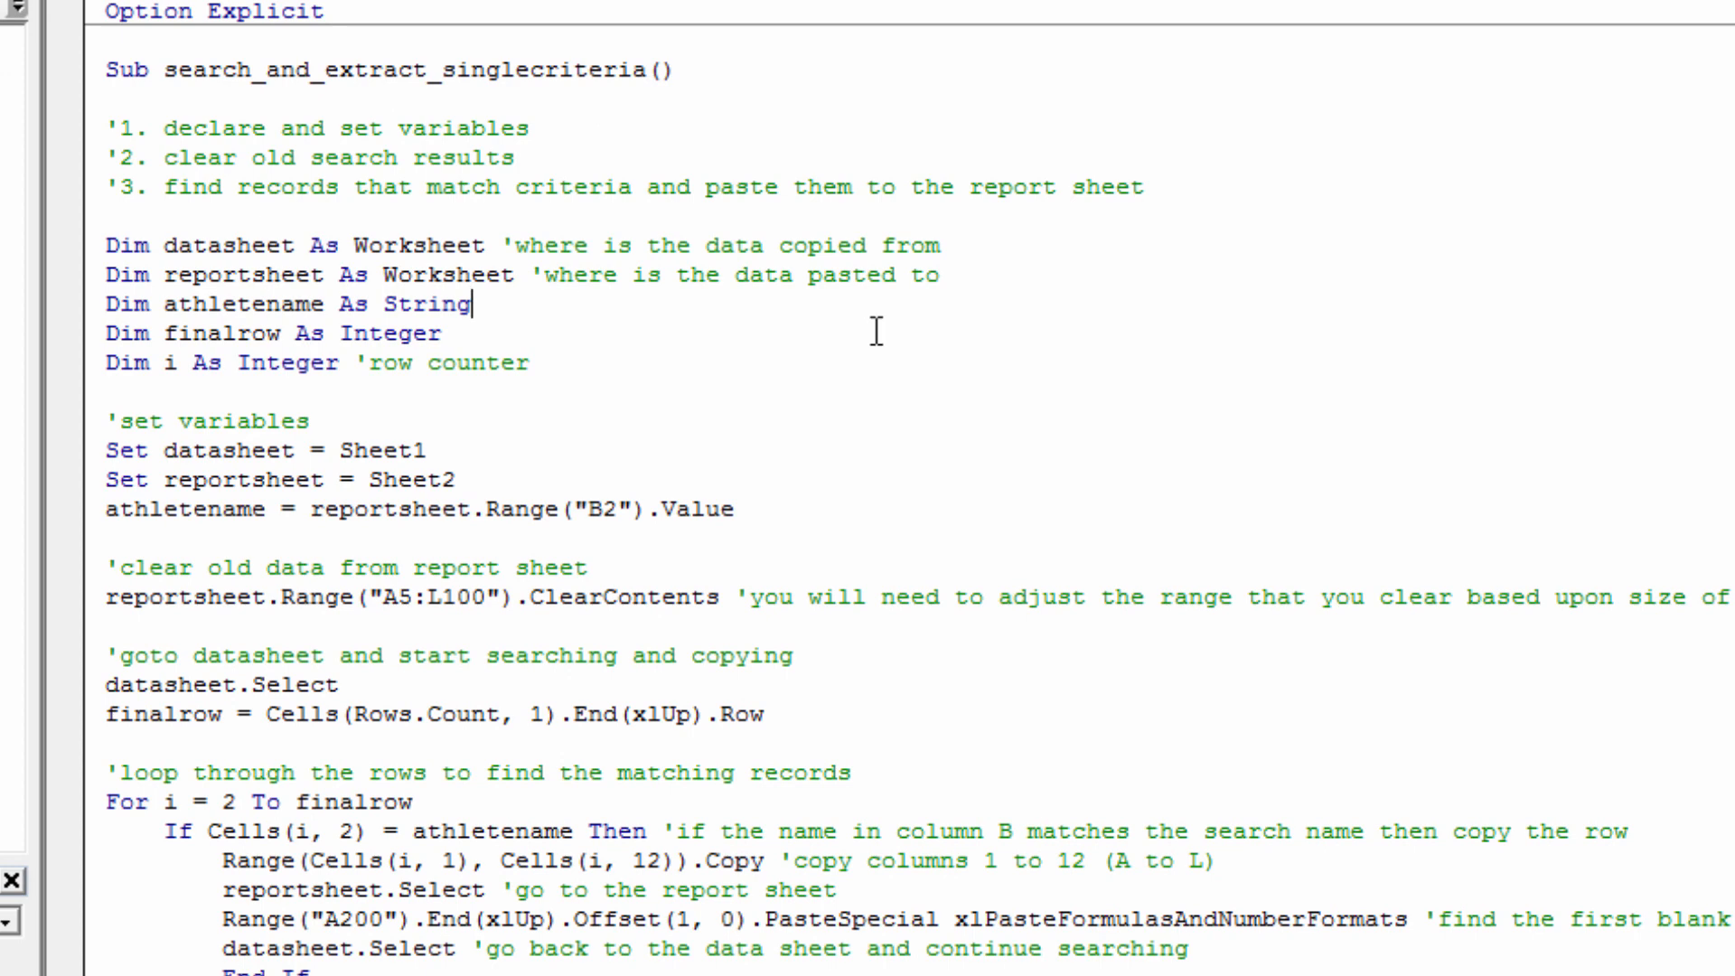
pyautogui.moveTo(492, 309)
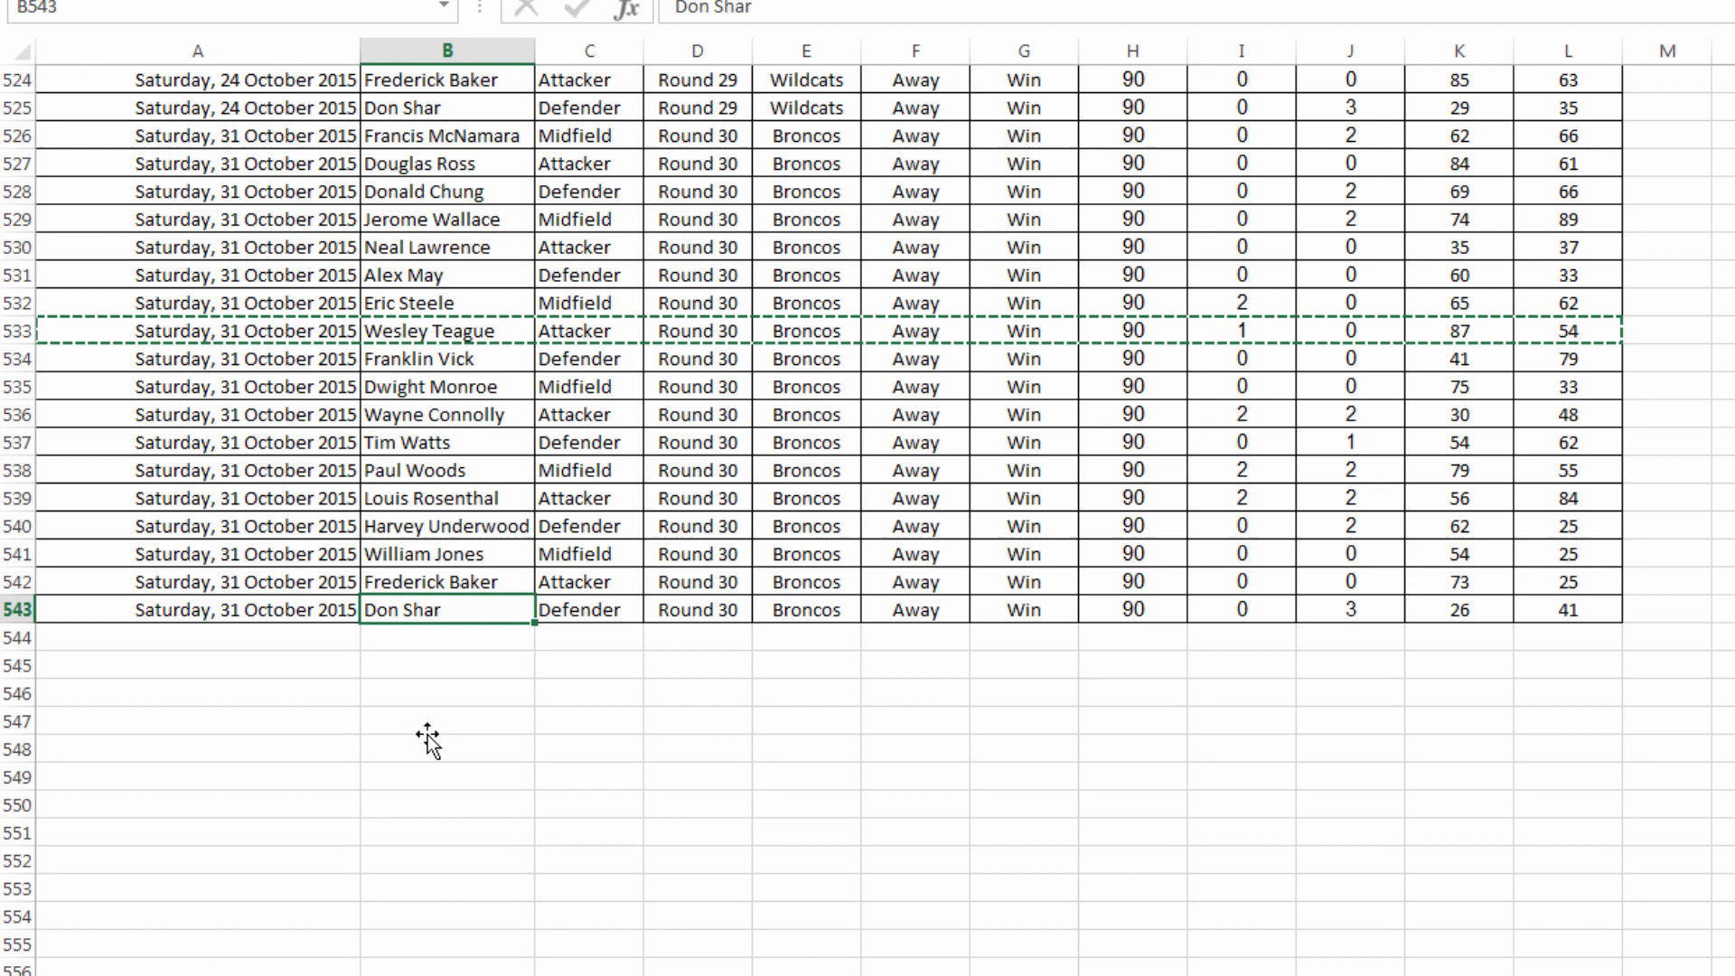
pyautogui.moveTo(485, 558)
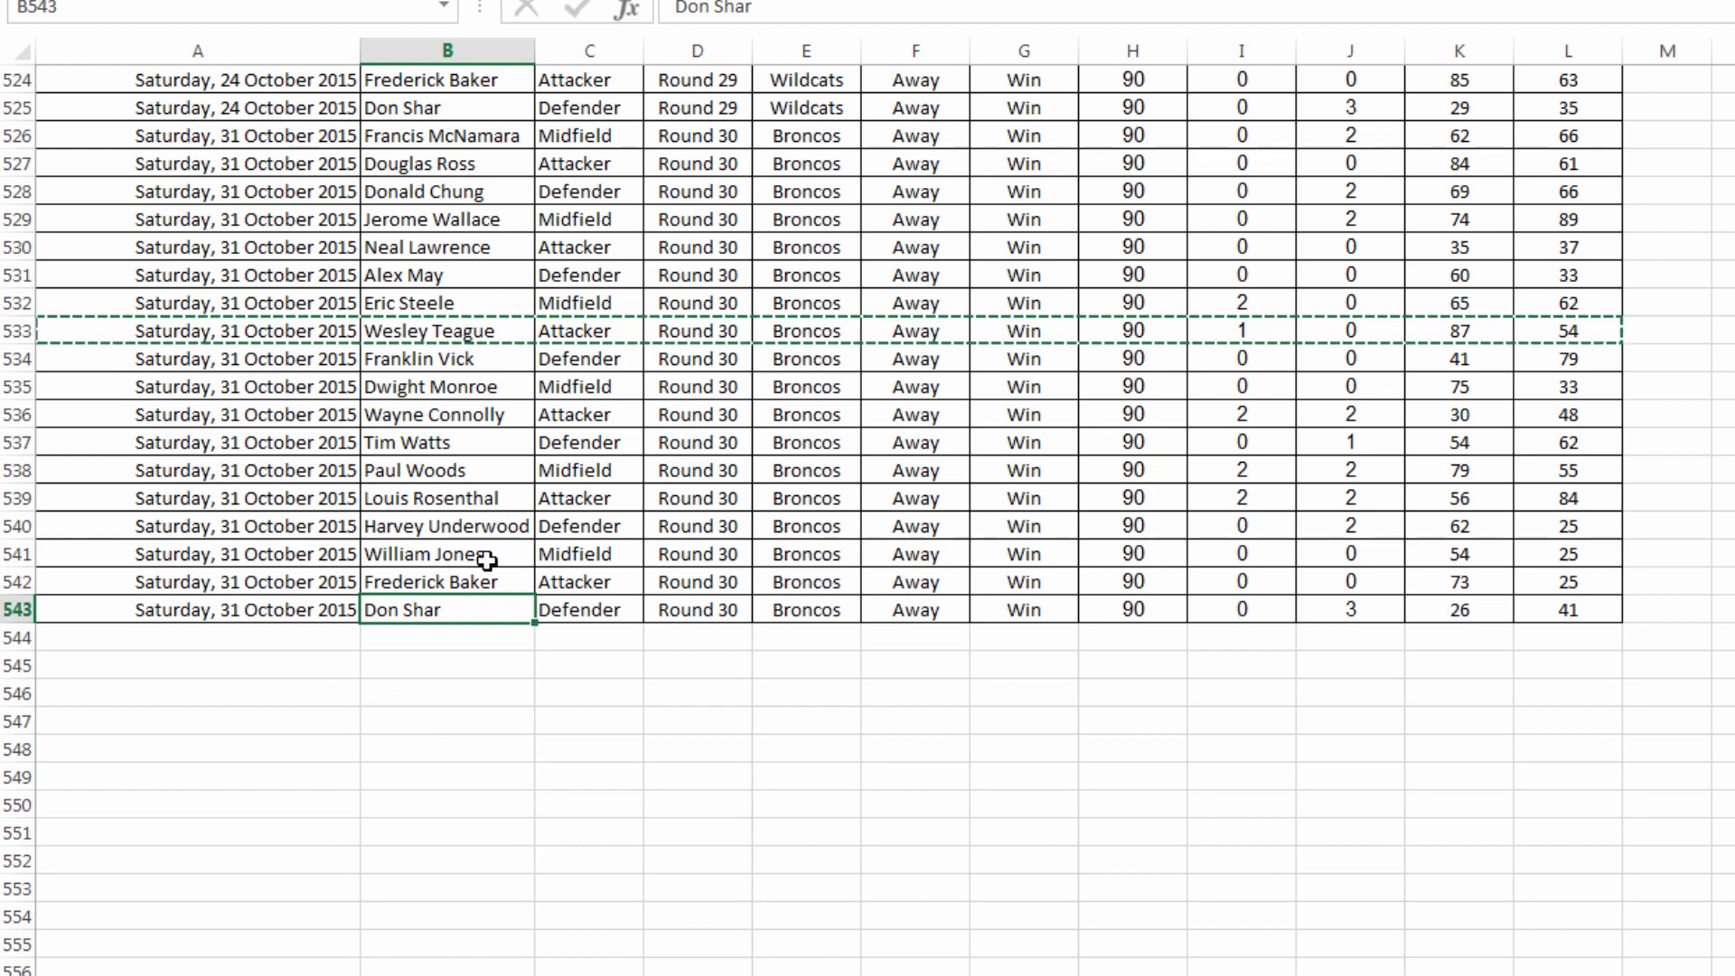
pyautogui.moveTo(479, 609)
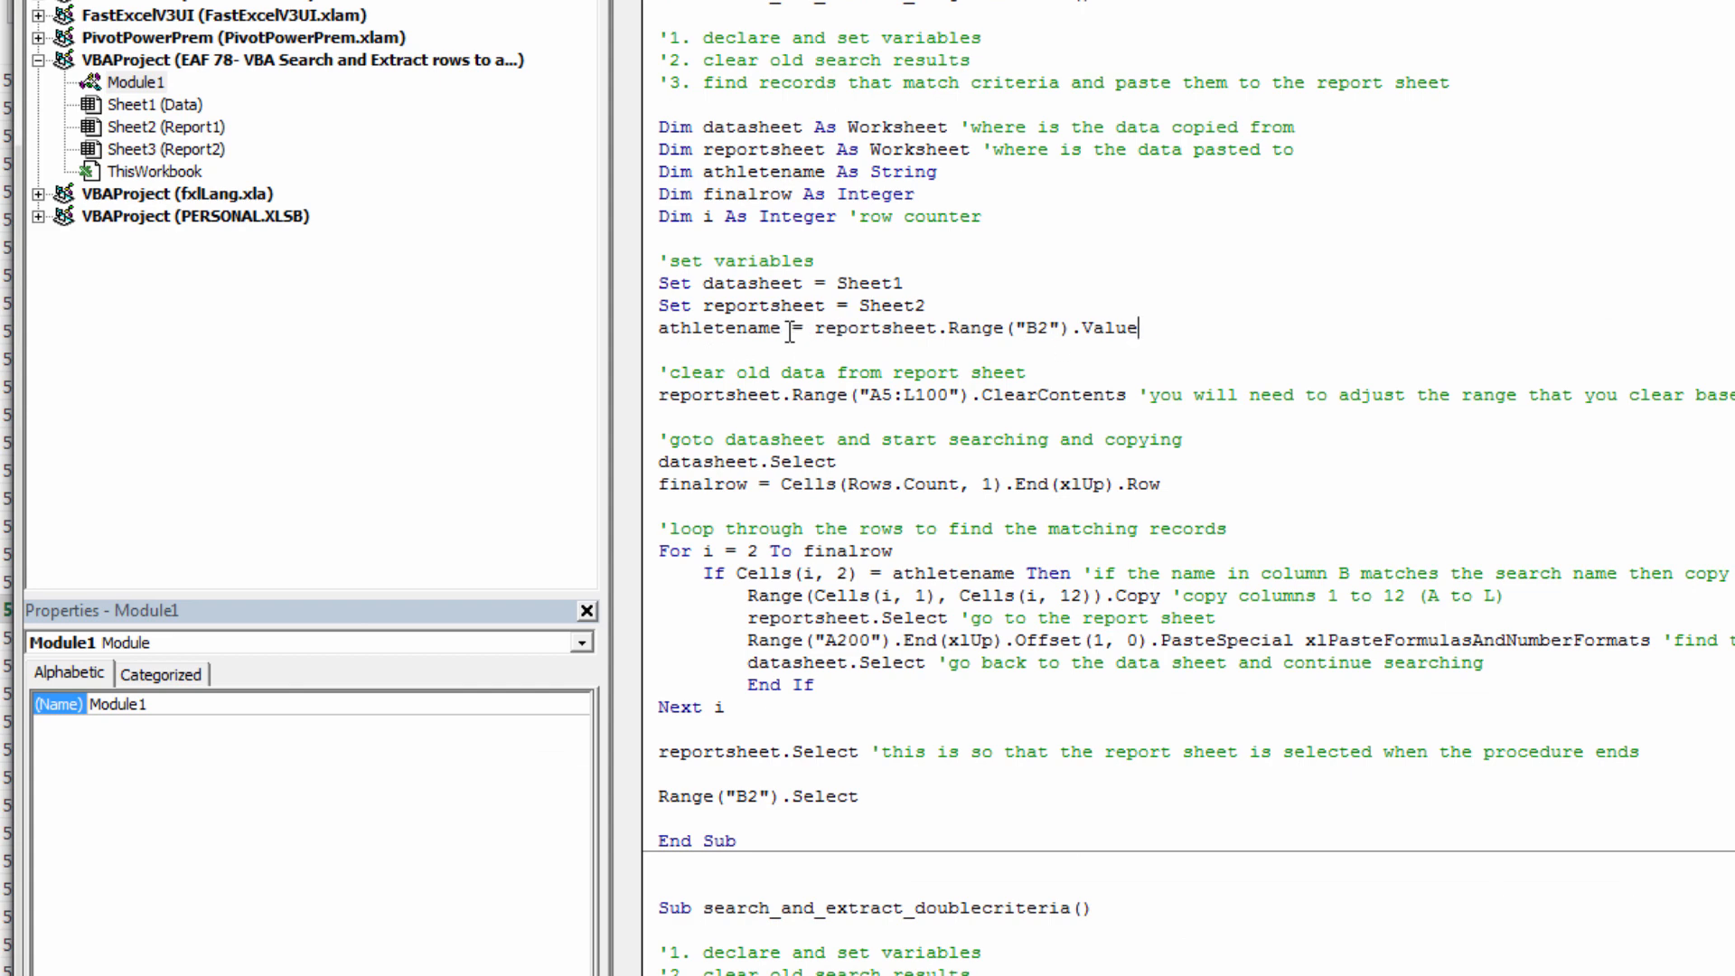
pyautogui.moveTo(1595, 347)
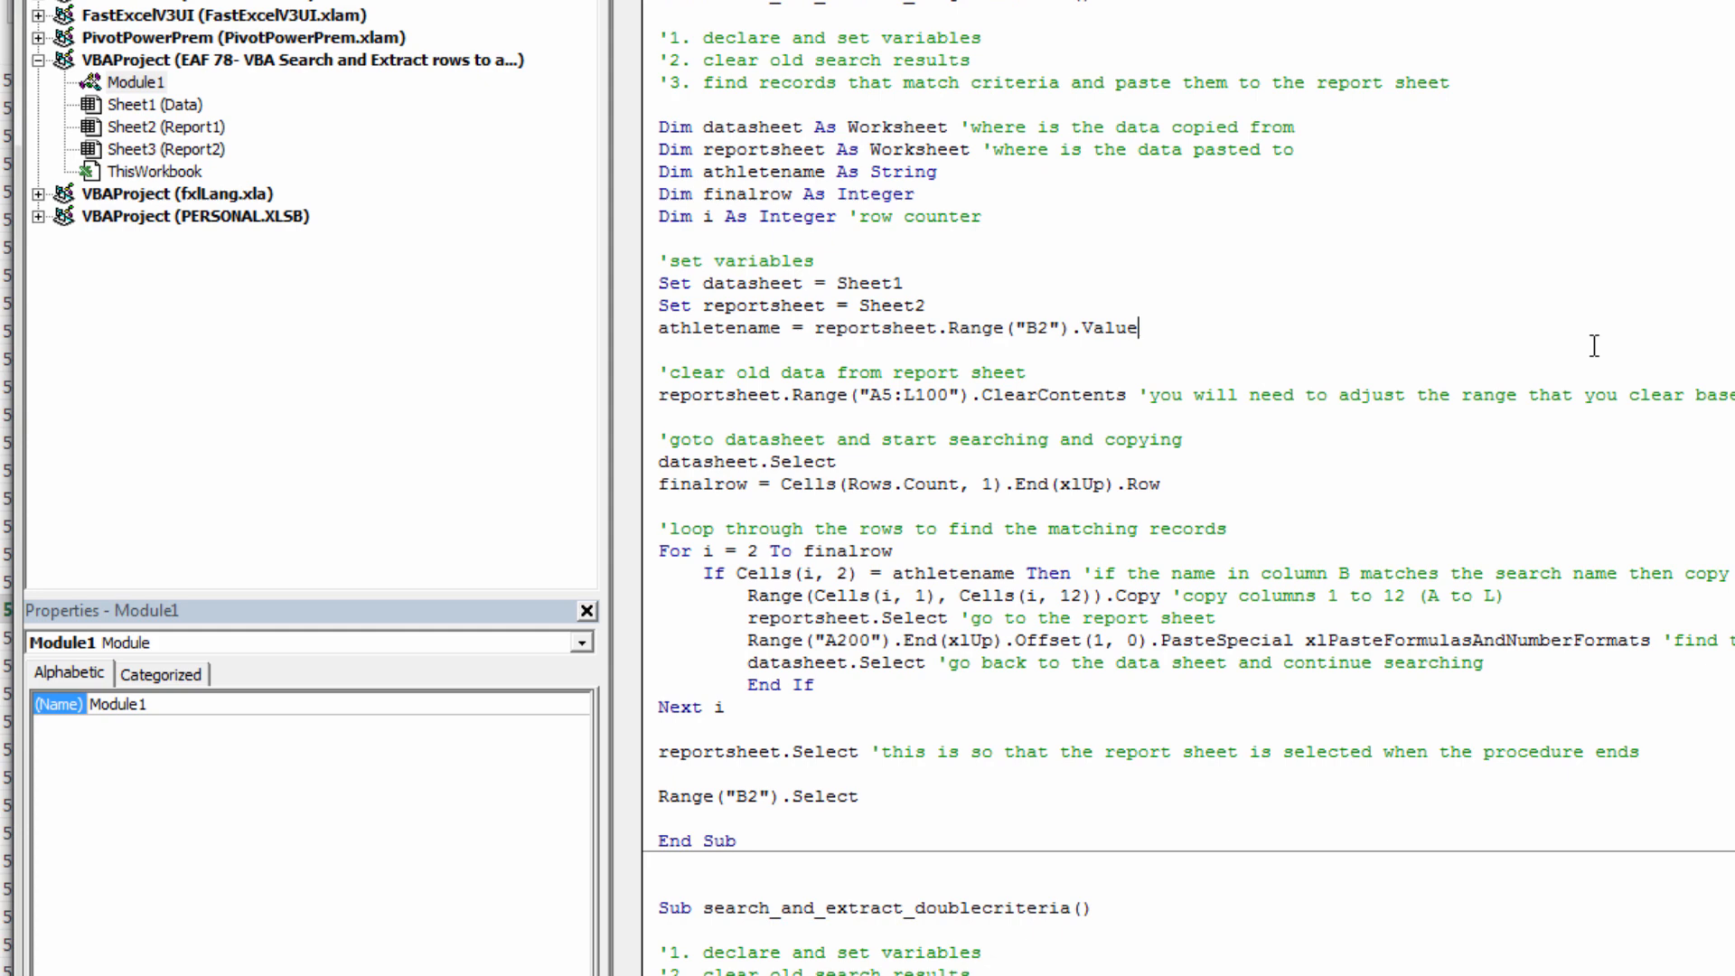
pyautogui.moveTo(1236, 338)
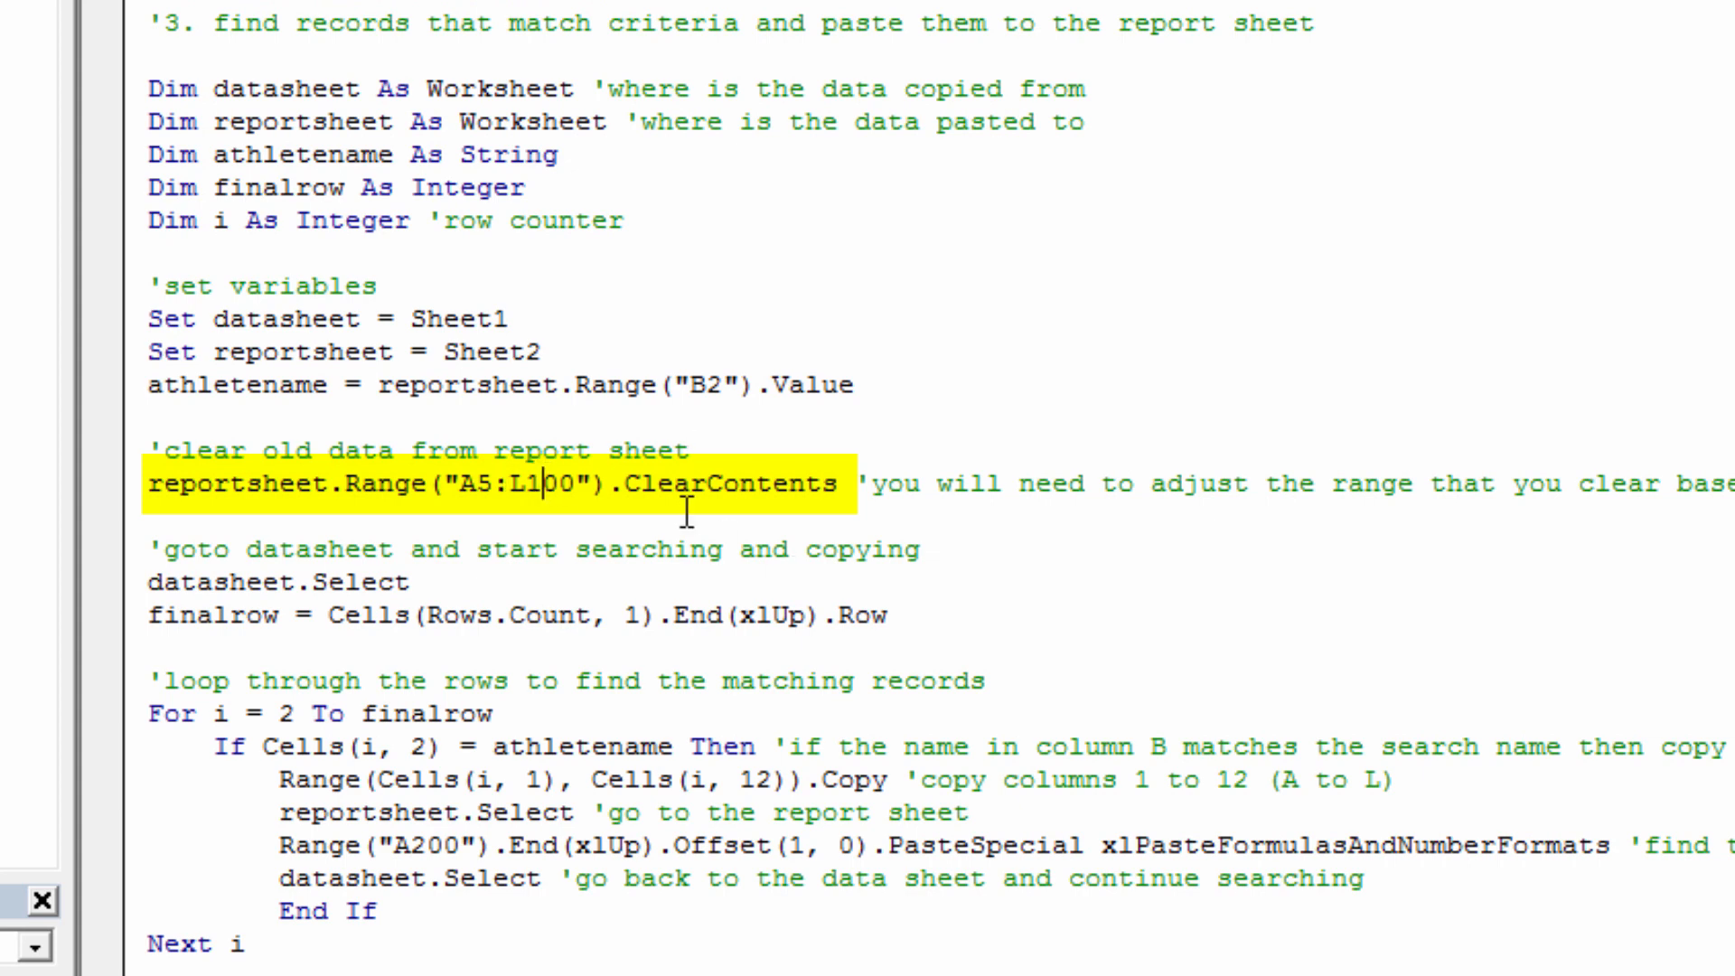
pyautogui.write('200')
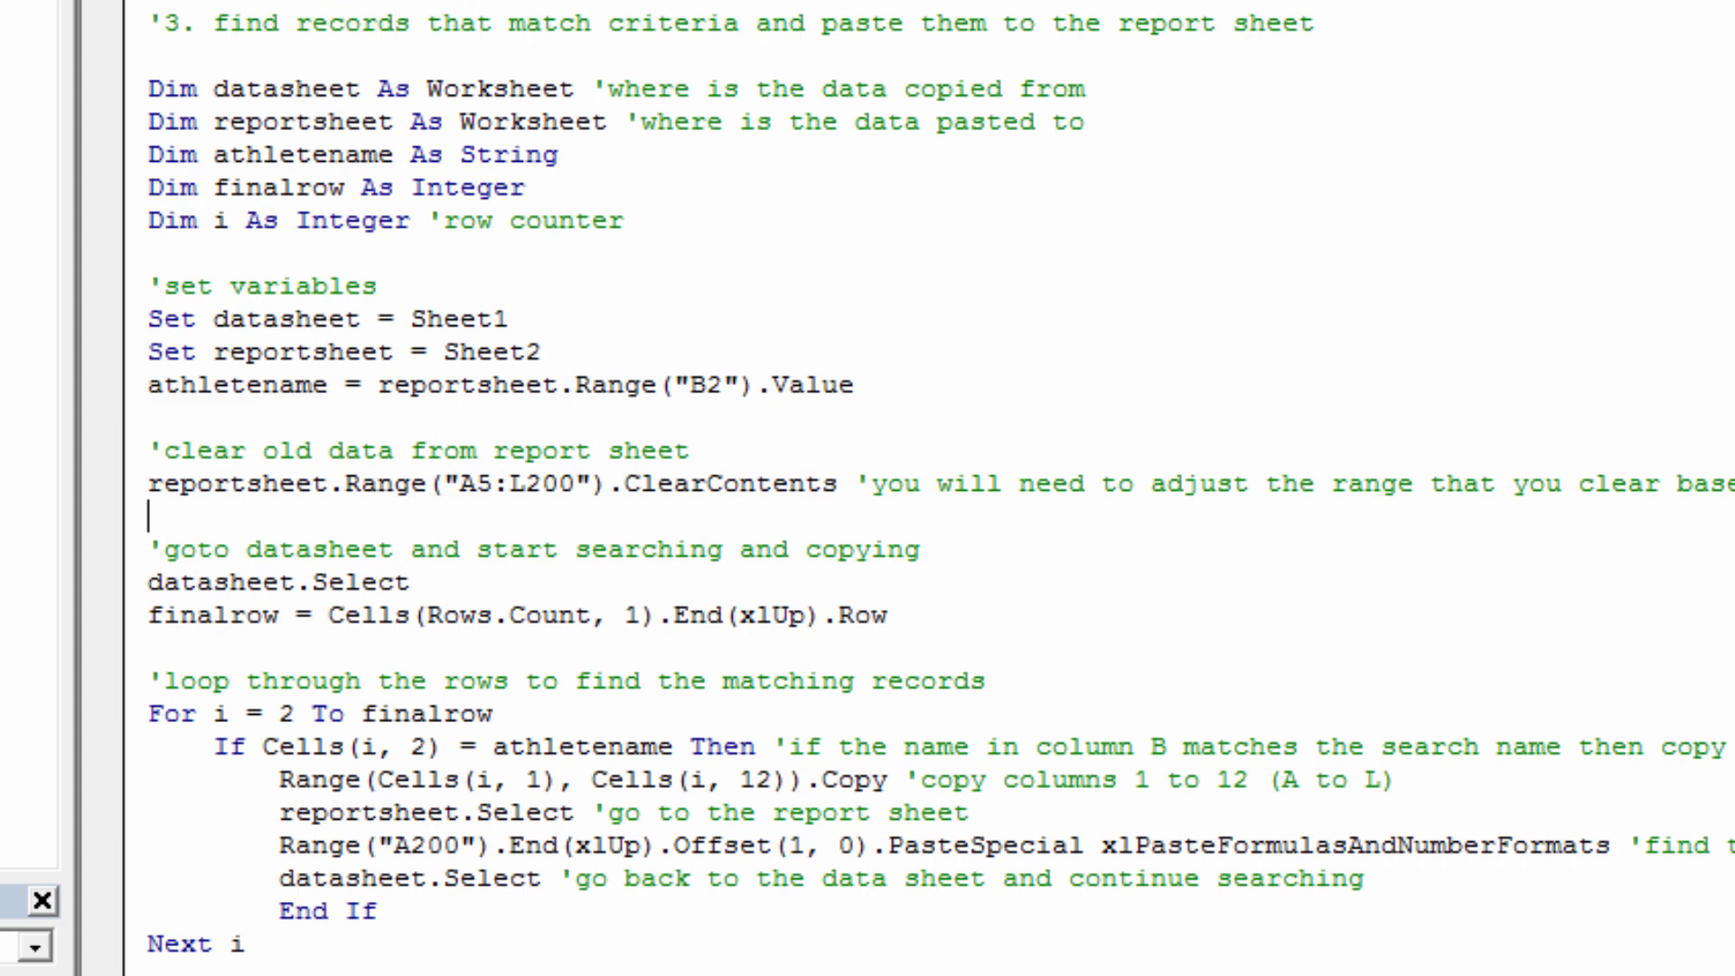
pyautogui.moveTo(682, 669)
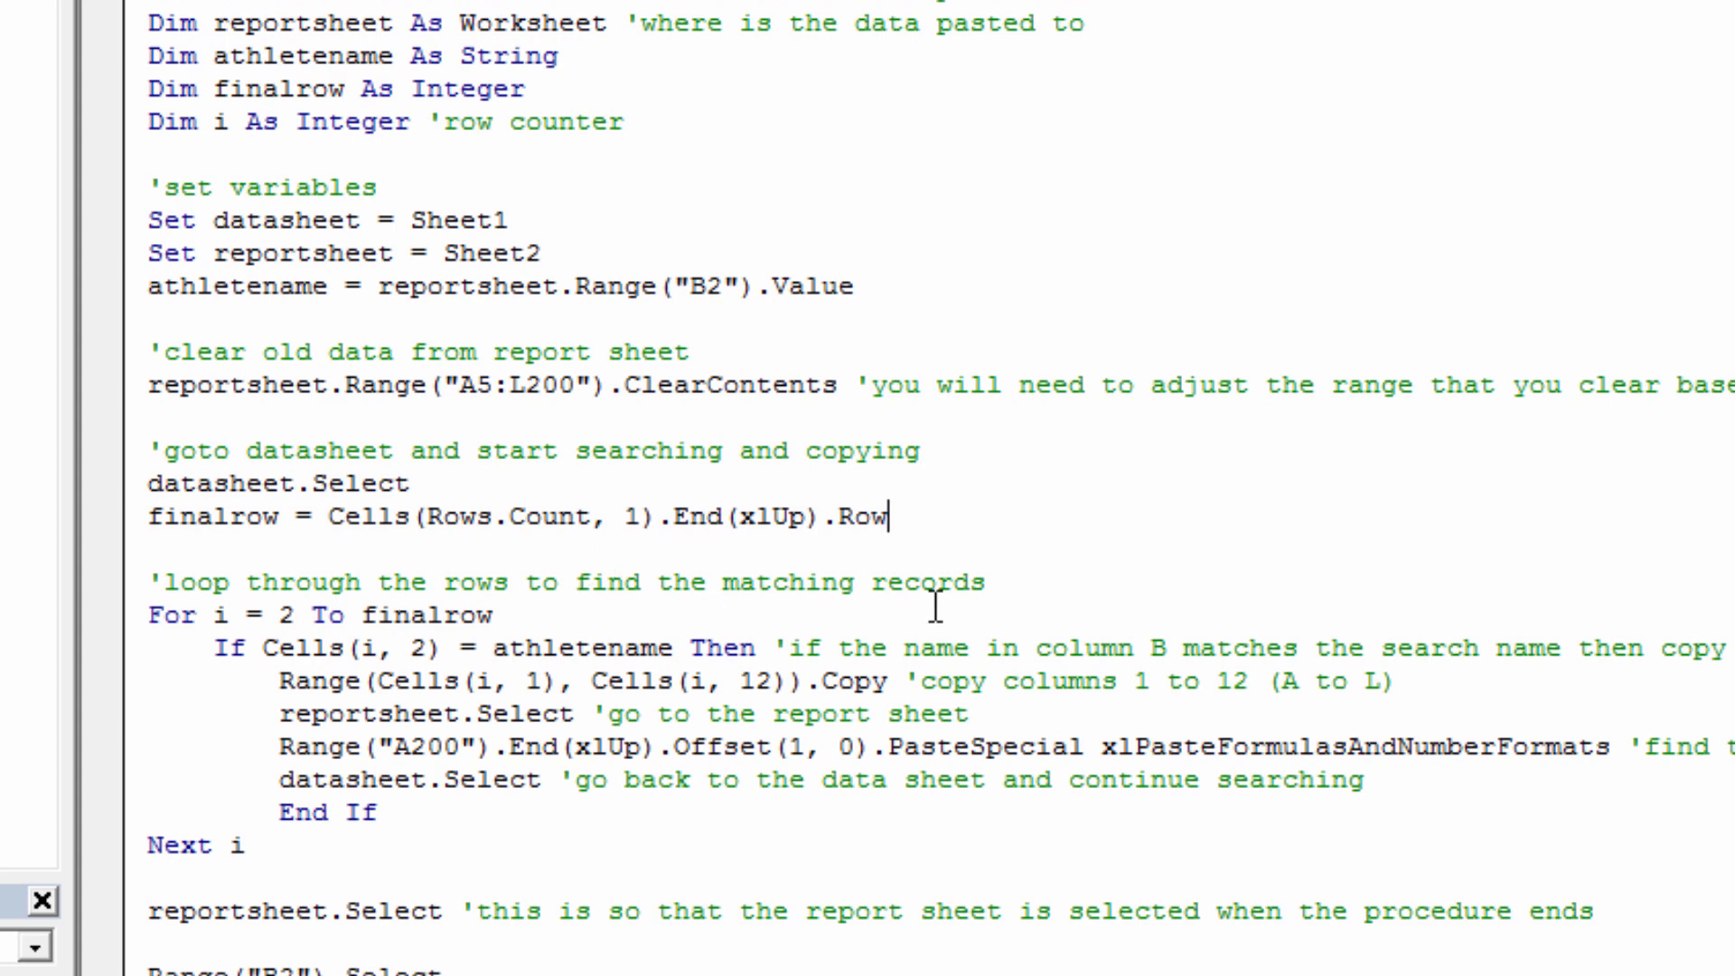
pyautogui.scroll(-3)
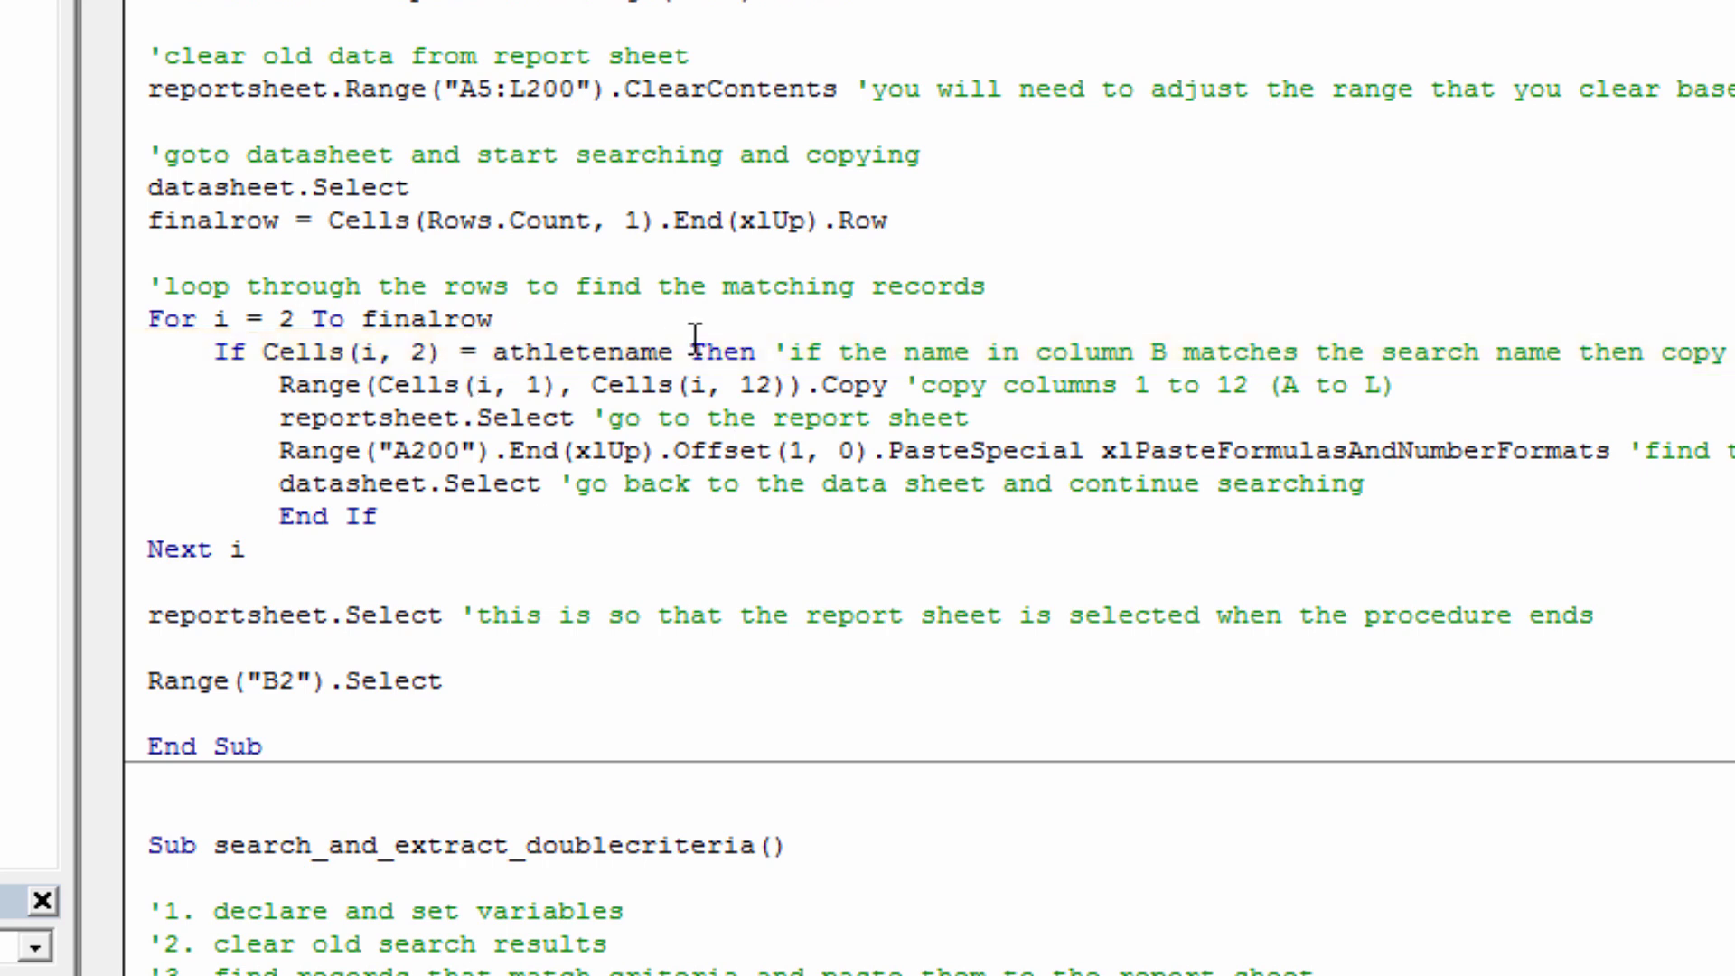
pyautogui.doubleClick(443, 386)
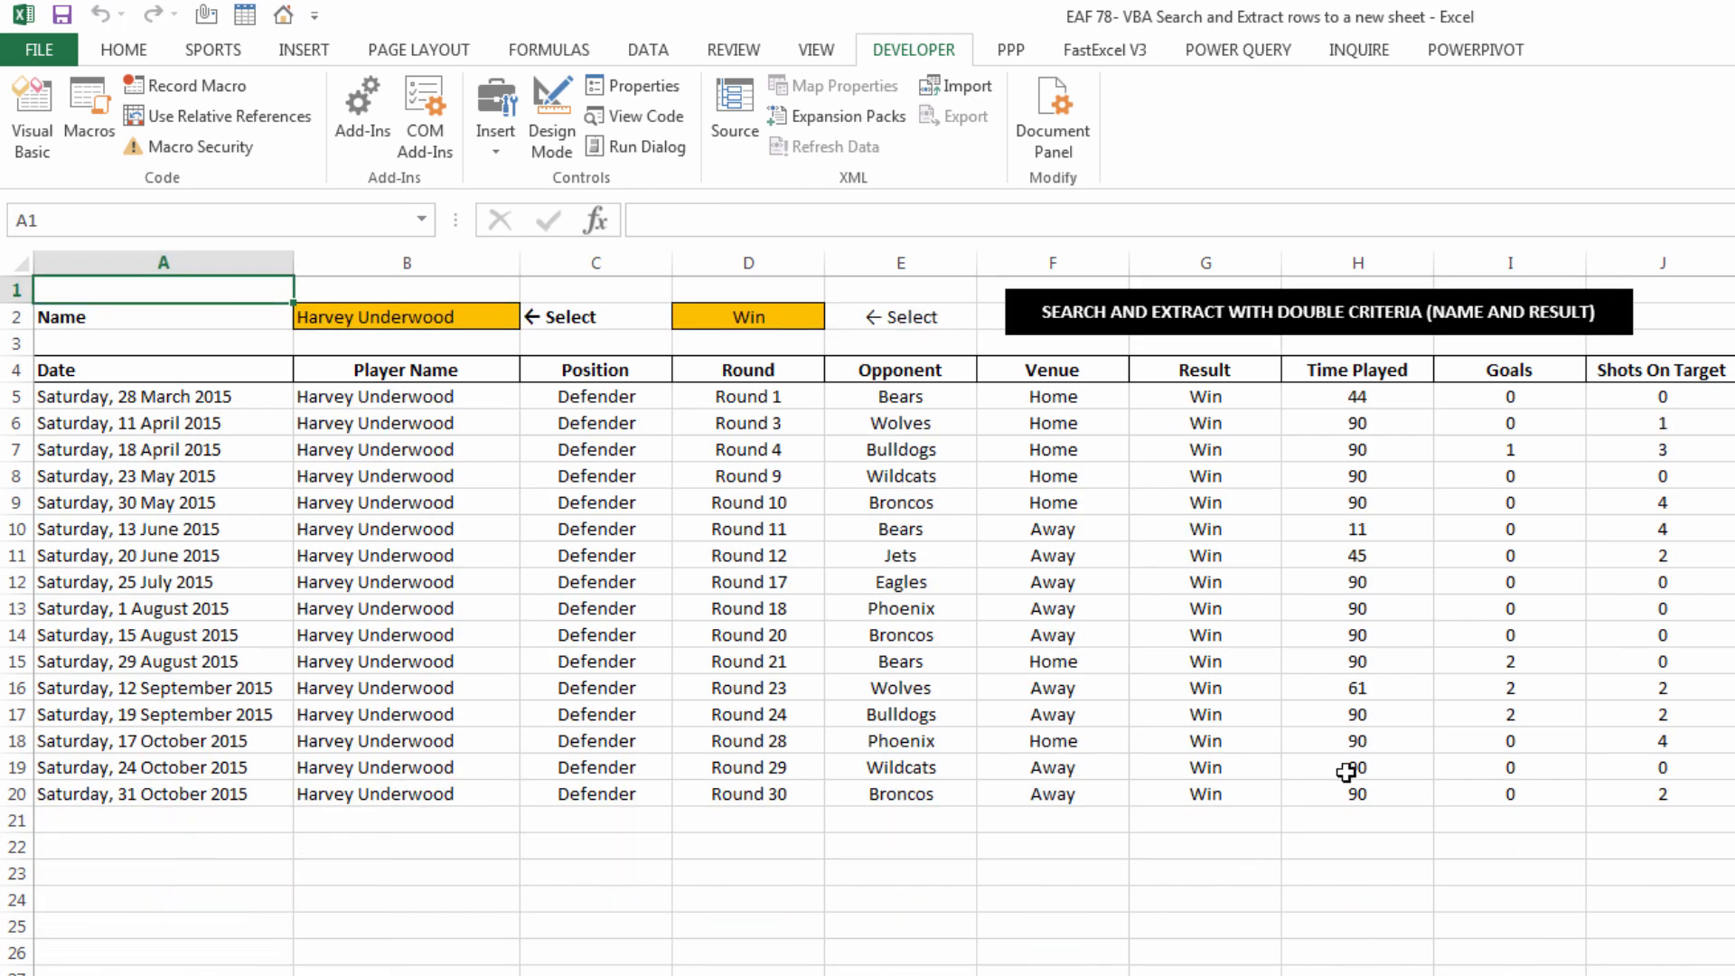
pyautogui.moveTo(1542, 736)
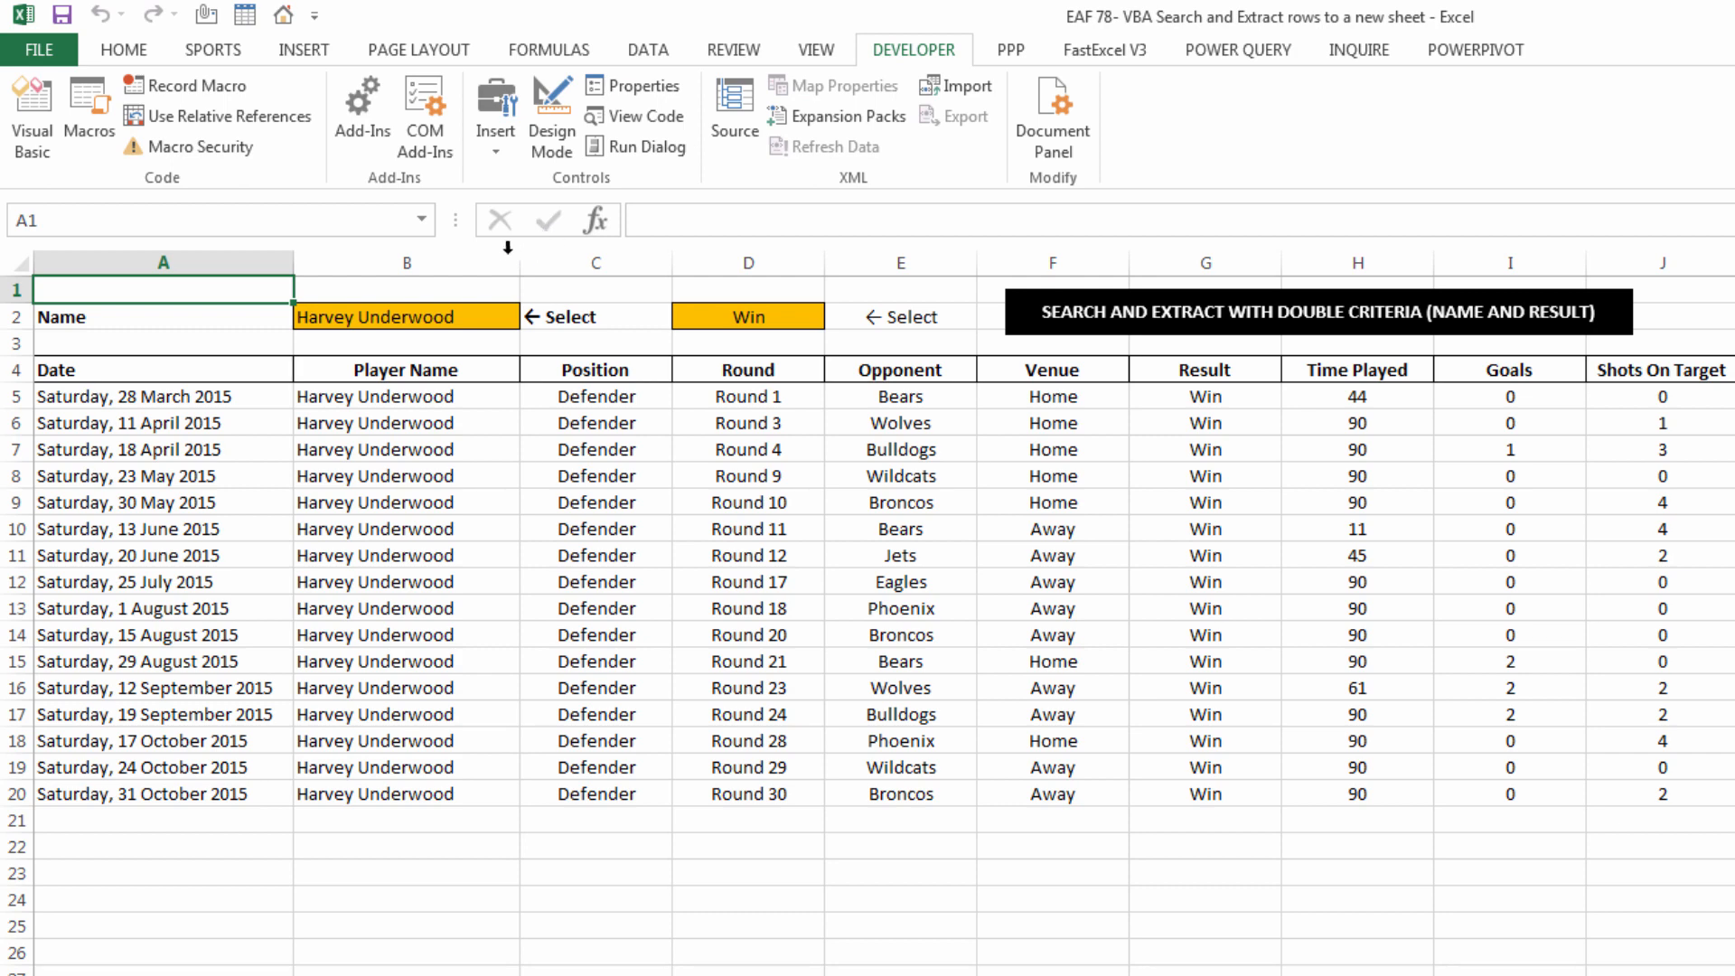
pyautogui.click(530, 316)
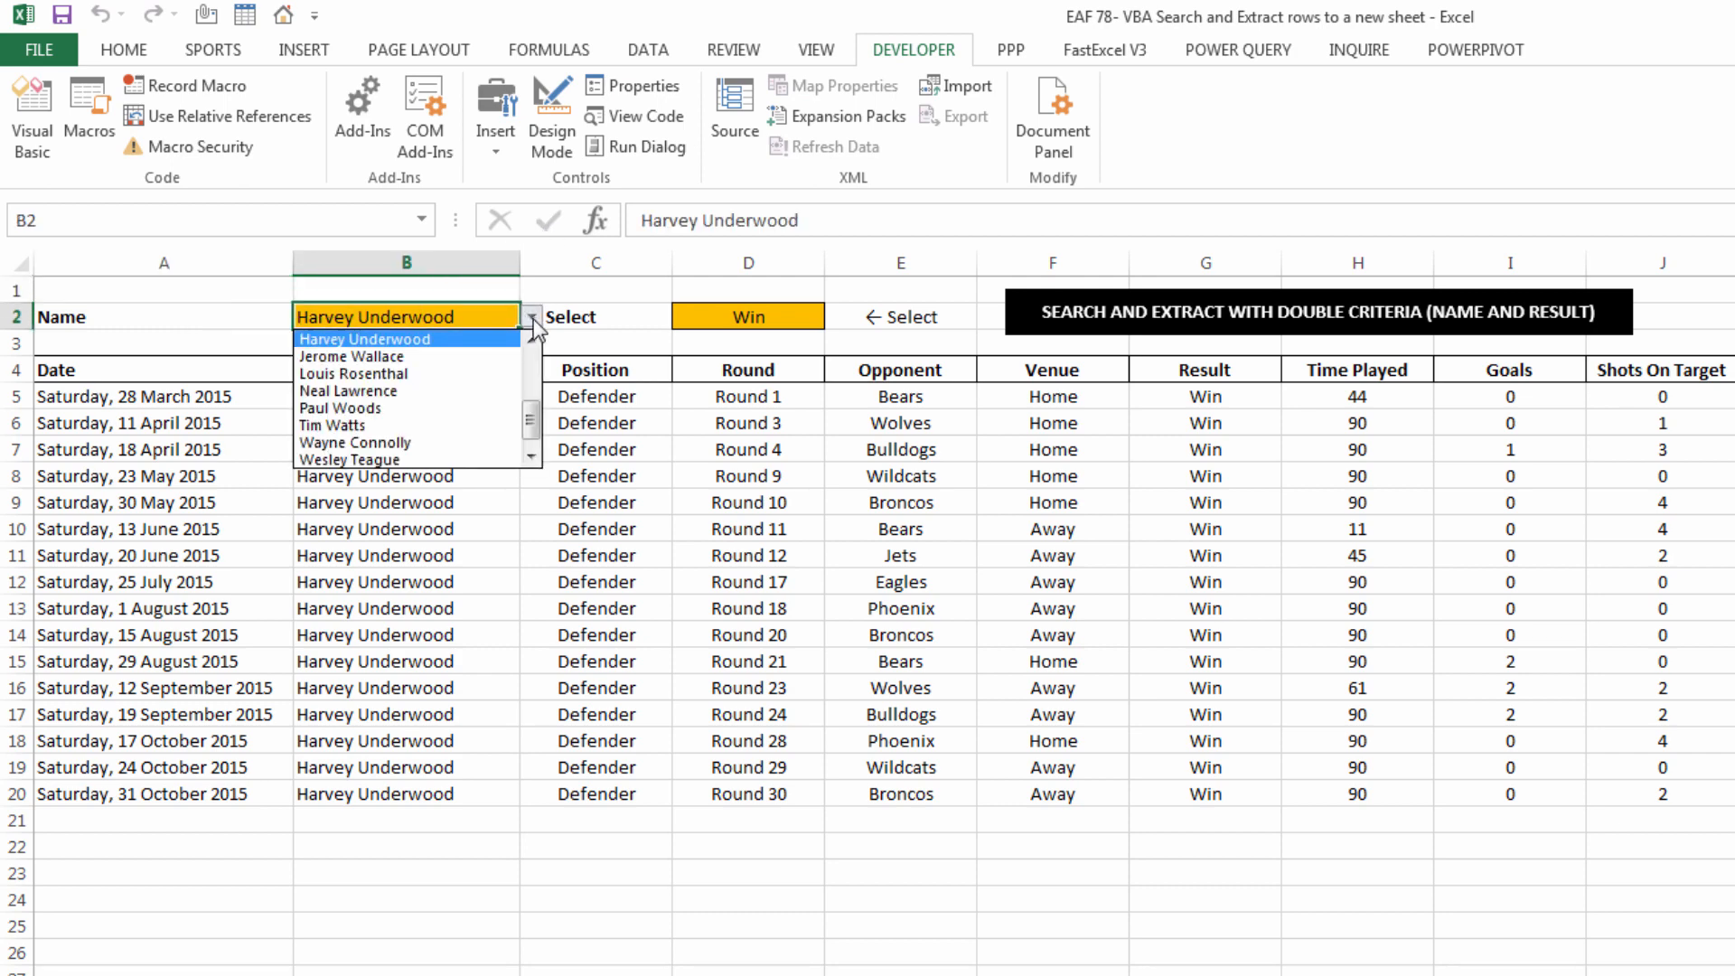
pyautogui.click(338, 407)
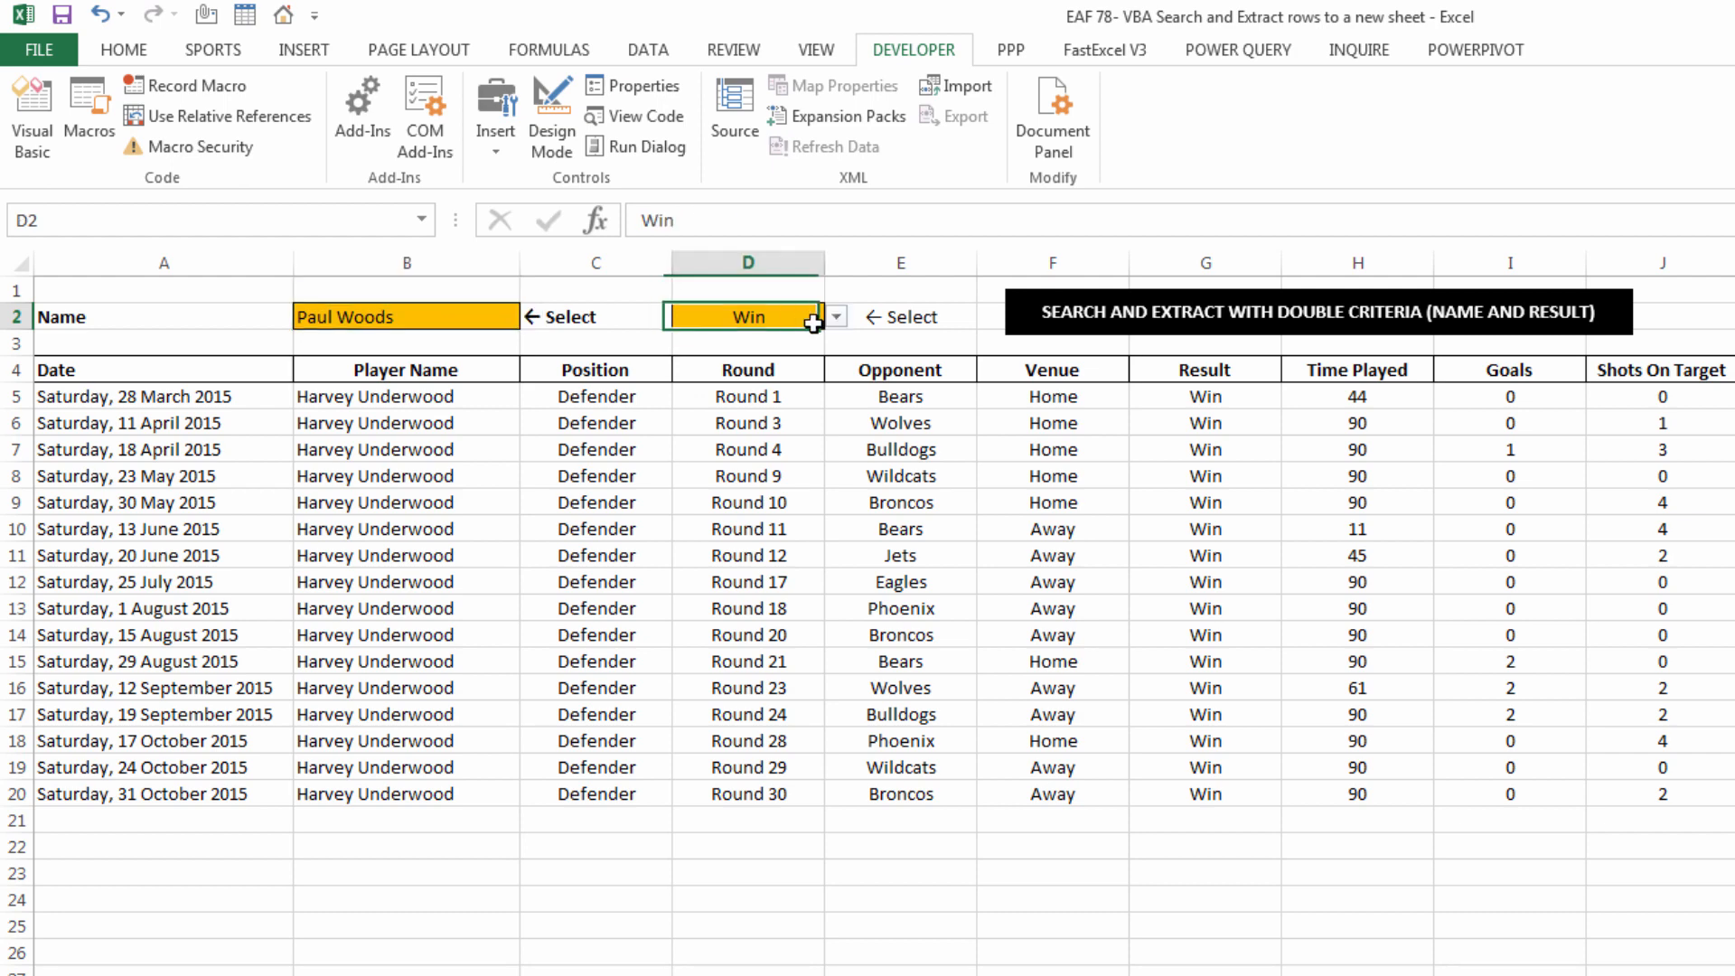
pyautogui.click(834, 317)
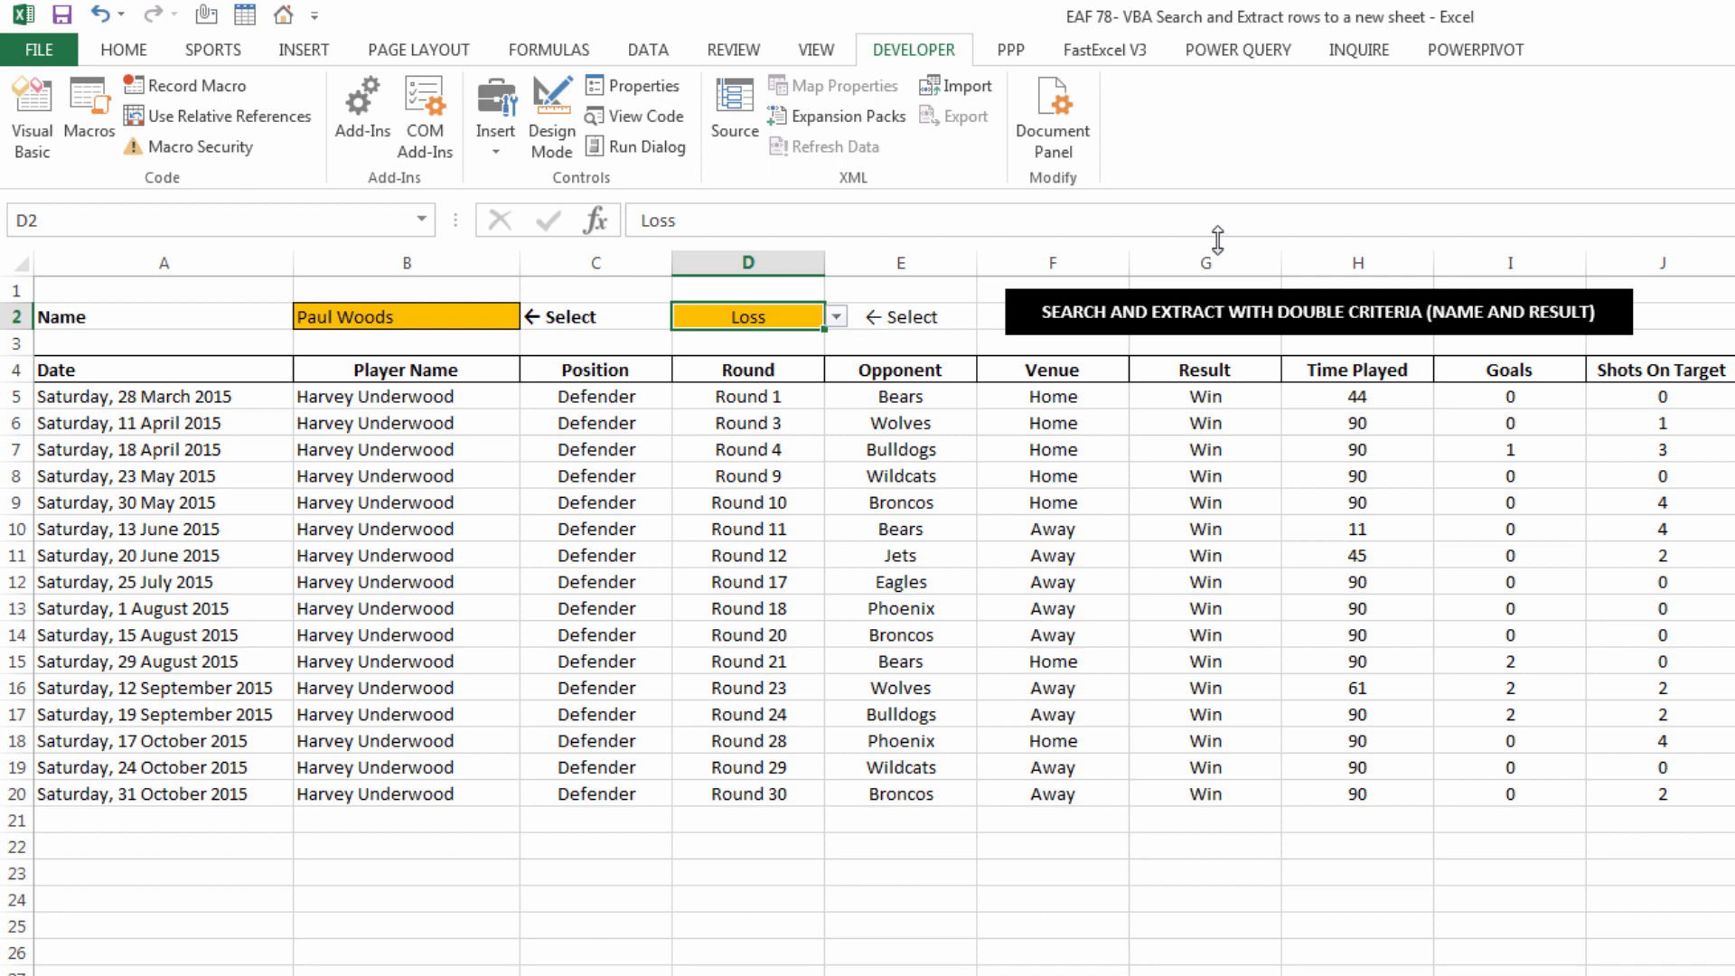
pyautogui.moveTo(1193, 484)
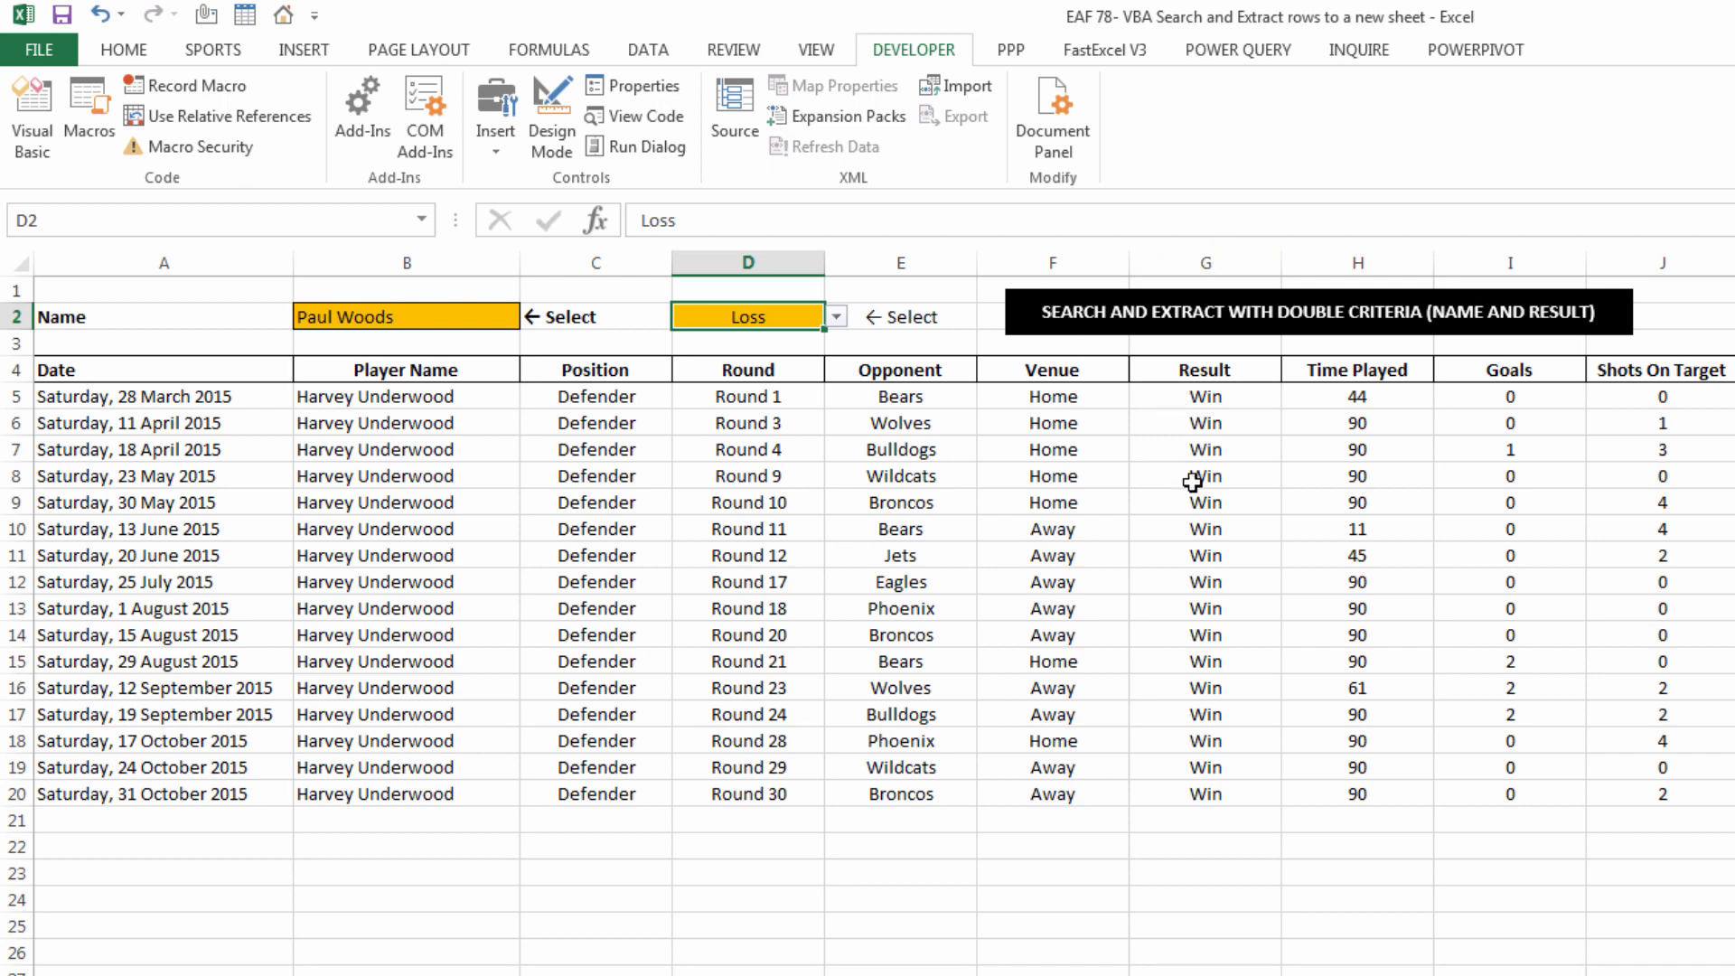
pyautogui.moveTo(1244, 432)
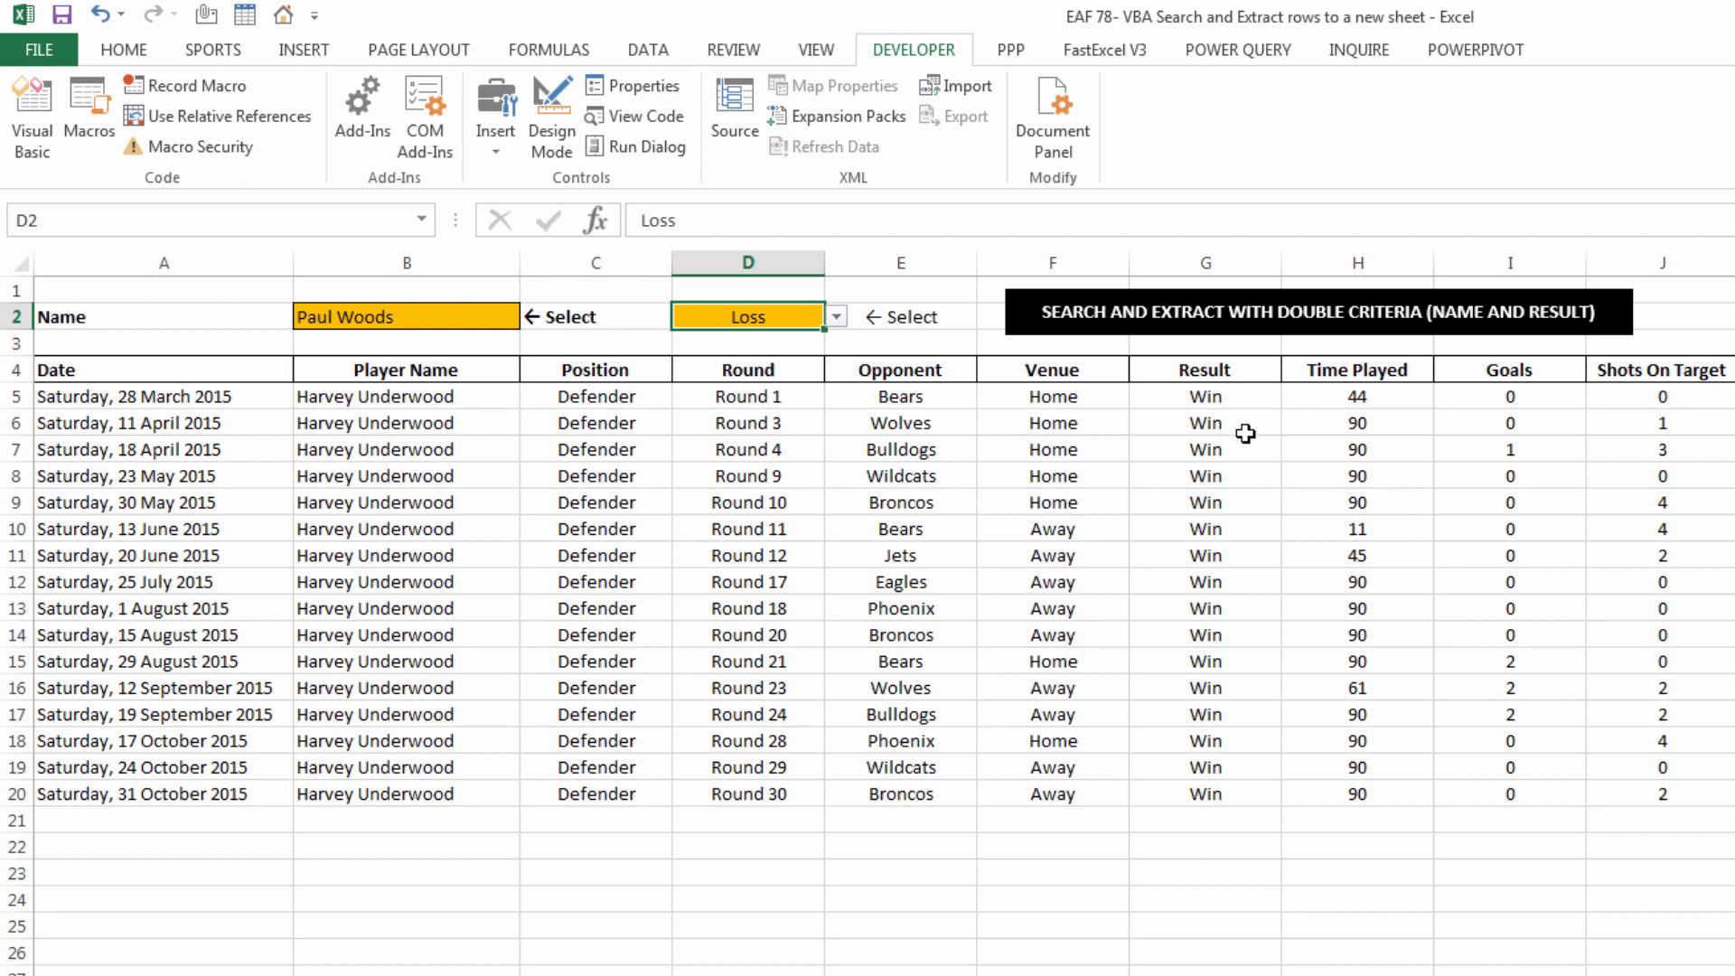
pyautogui.moveTo(1135, 327)
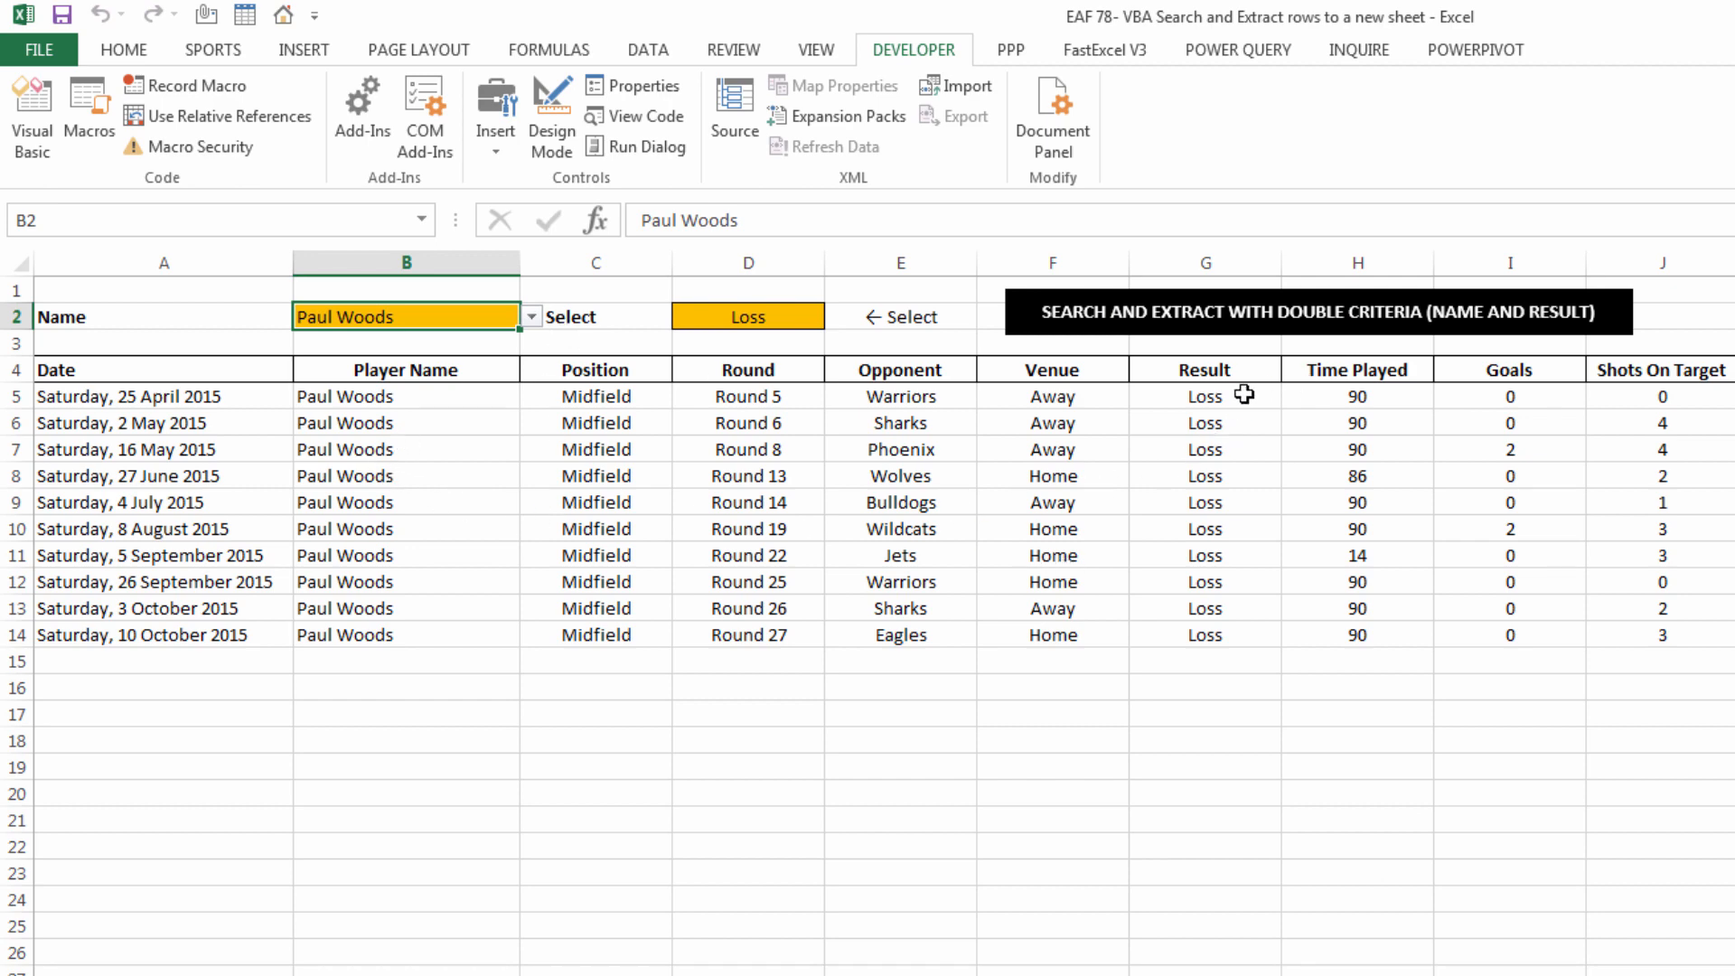
pyautogui.moveTo(367, 383)
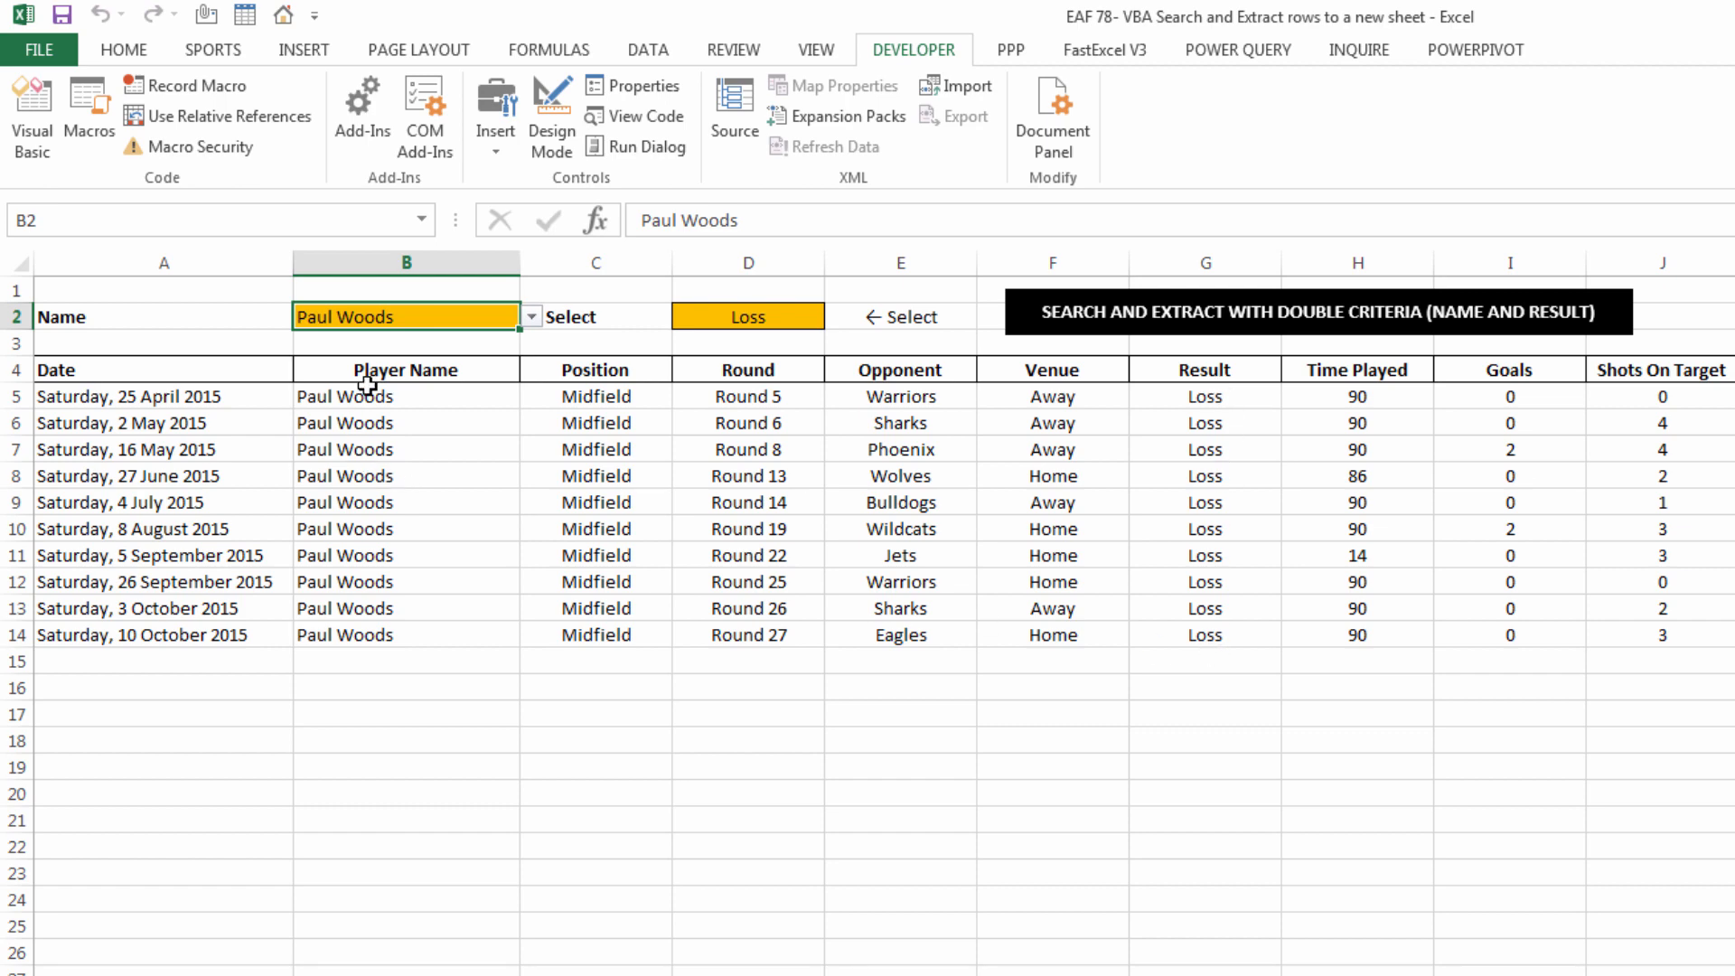
pyautogui.moveTo(366, 385)
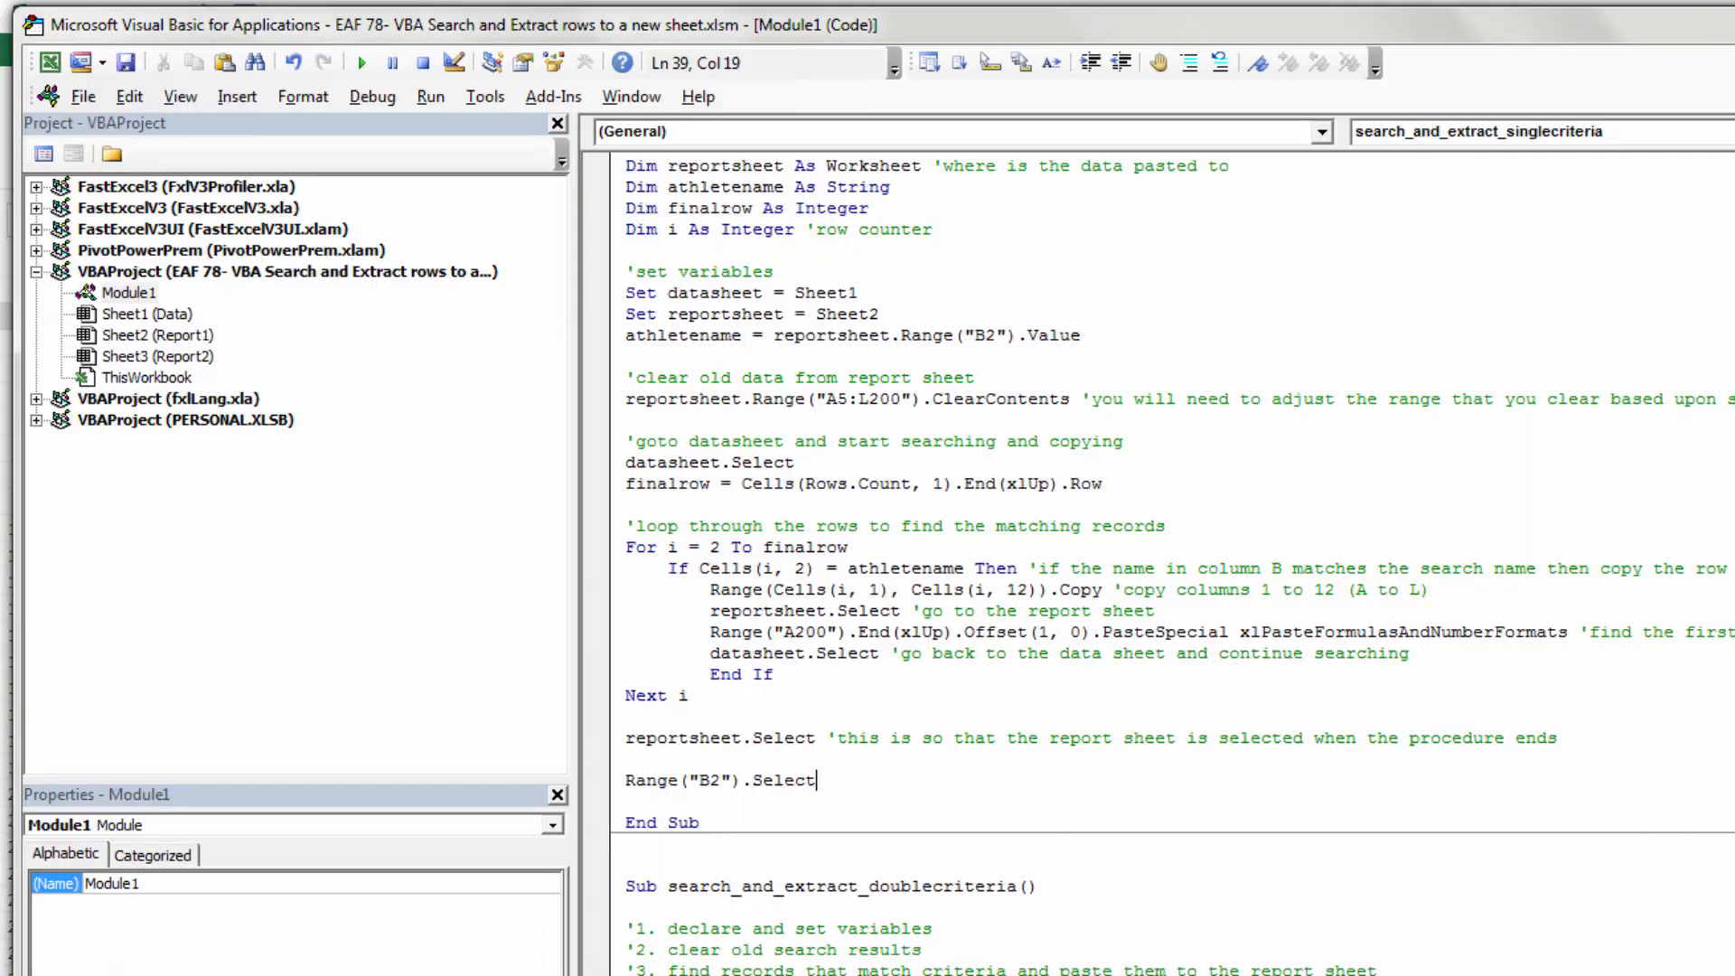
# Review the double-criteria macro code and switch to the Data sheet of match records.
pyautogui.scroll(-3)
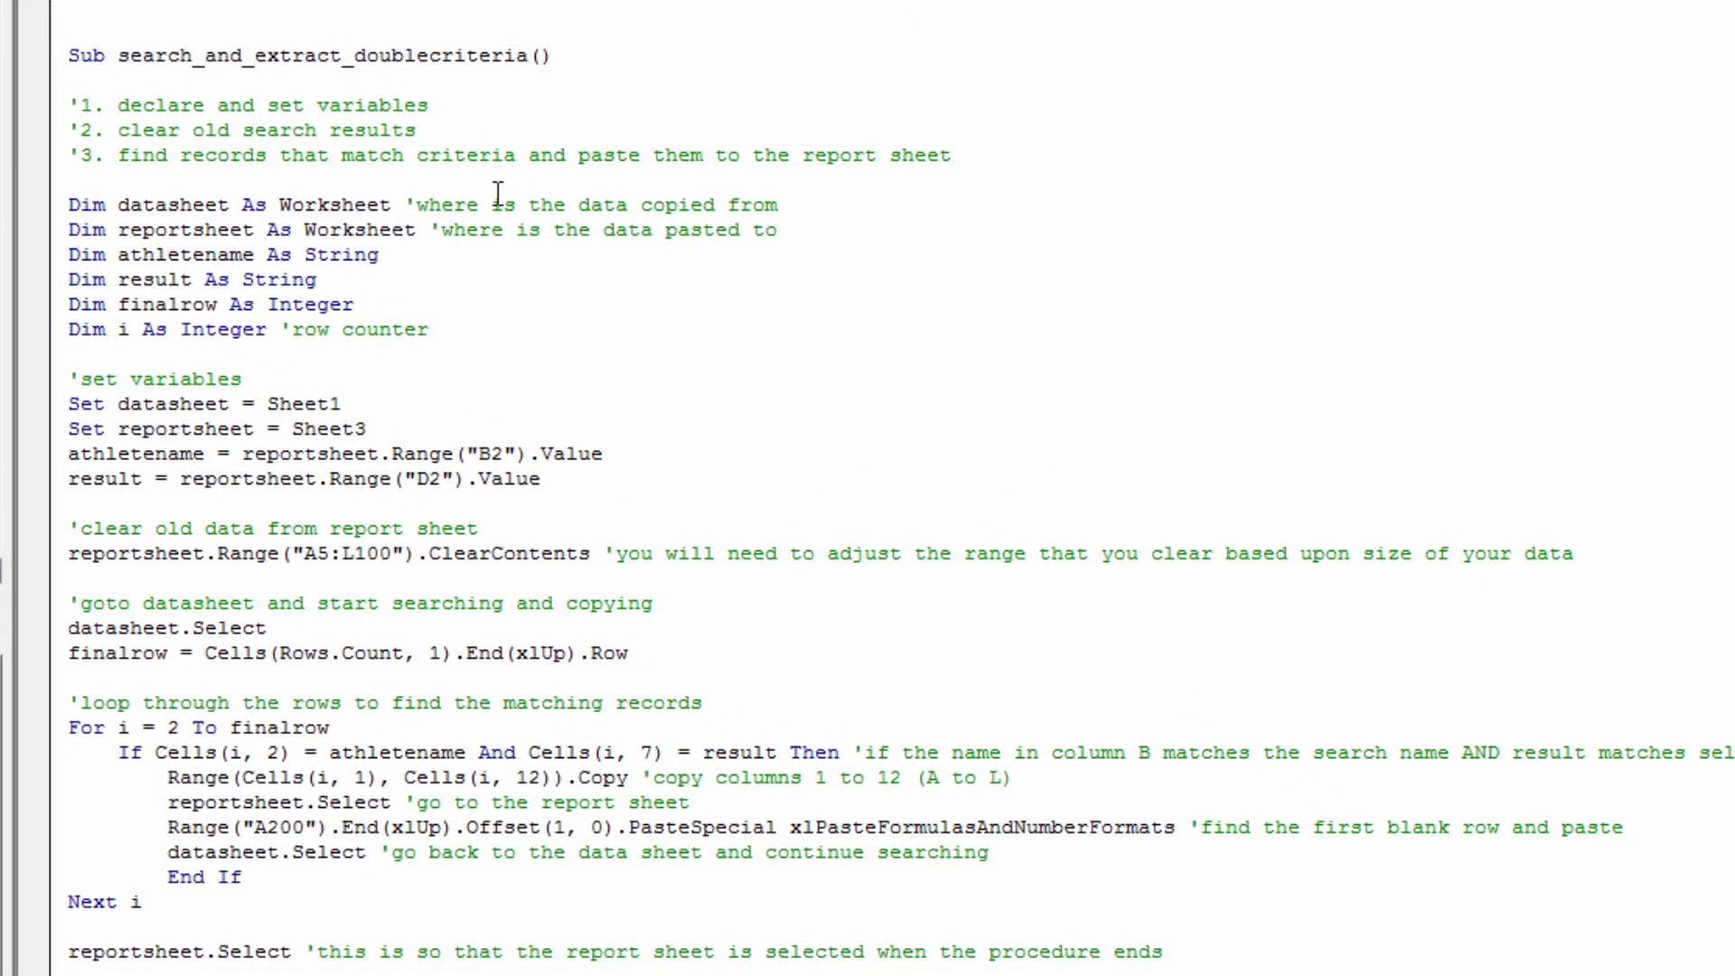
pyautogui.moveTo(542, 304)
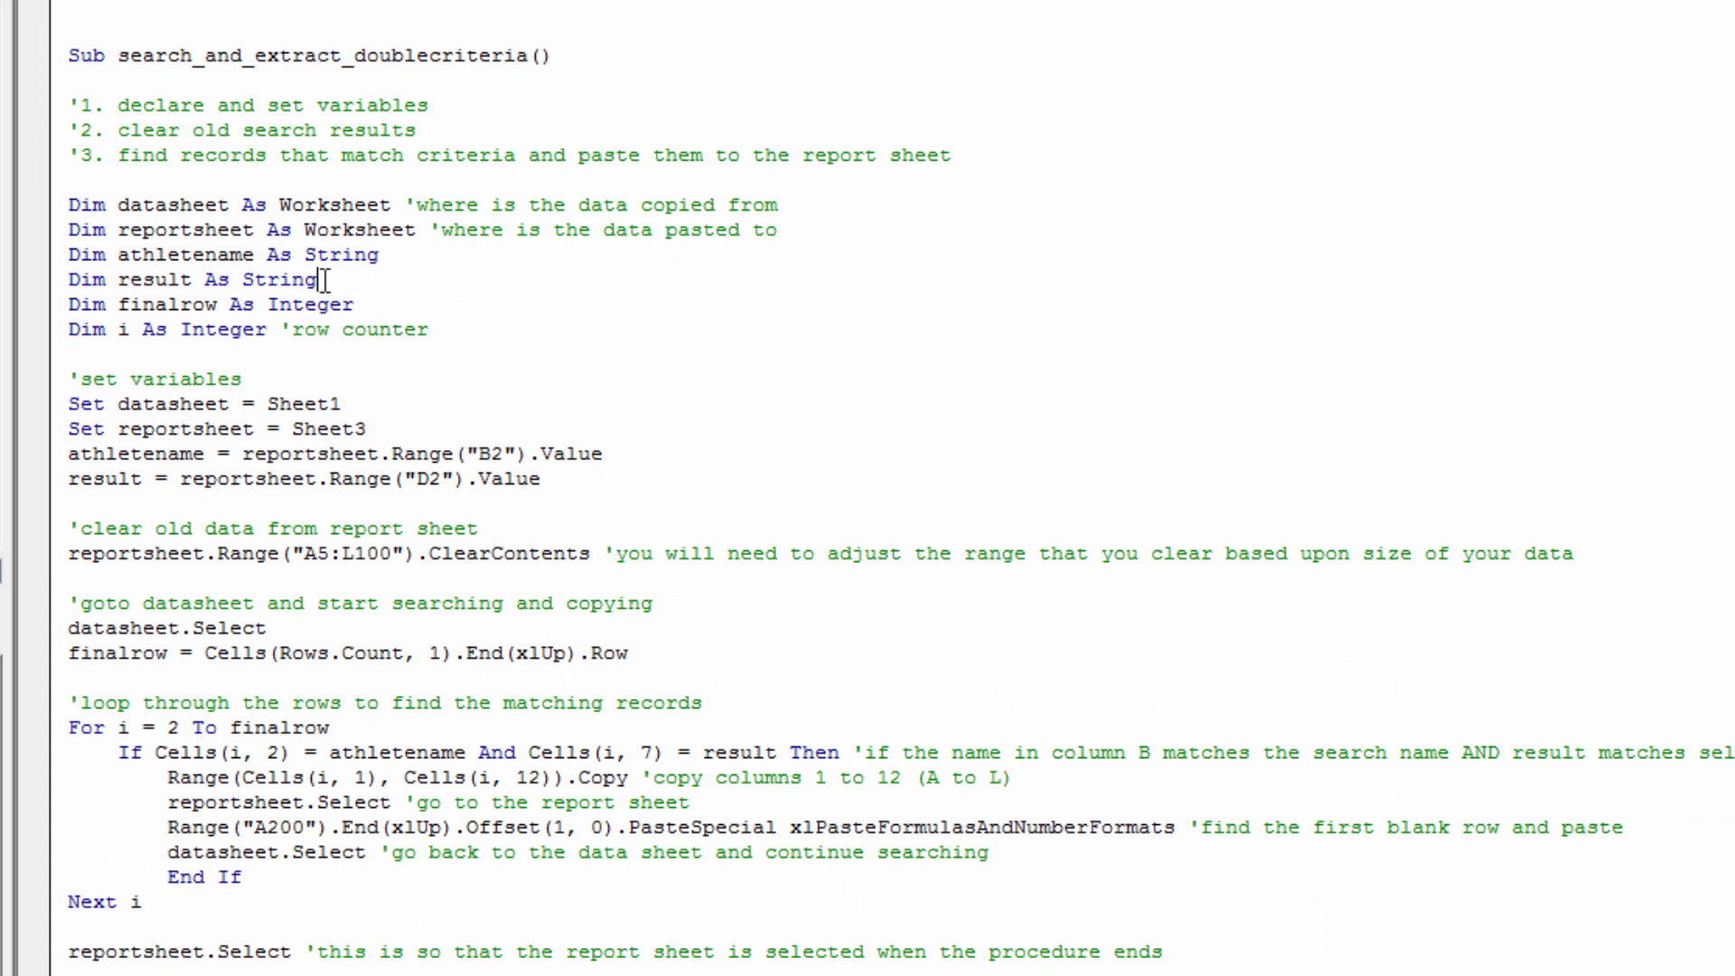
pyautogui.tripleClick(188, 281)
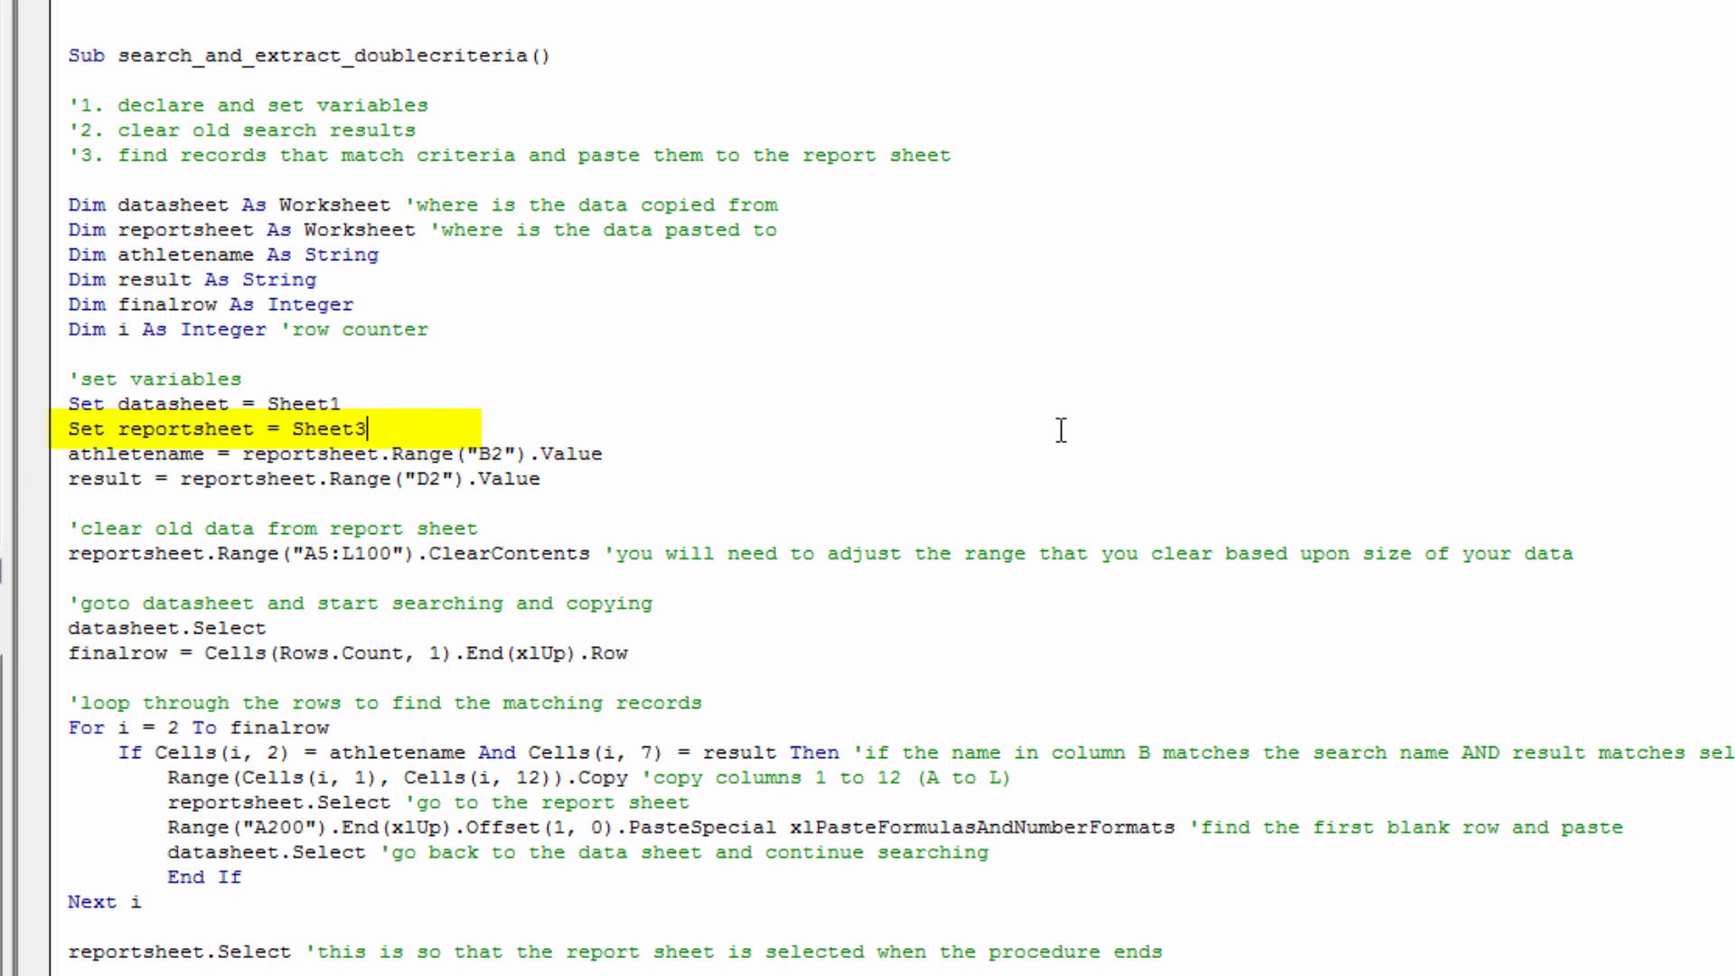
pyautogui.moveTo(1220, 501)
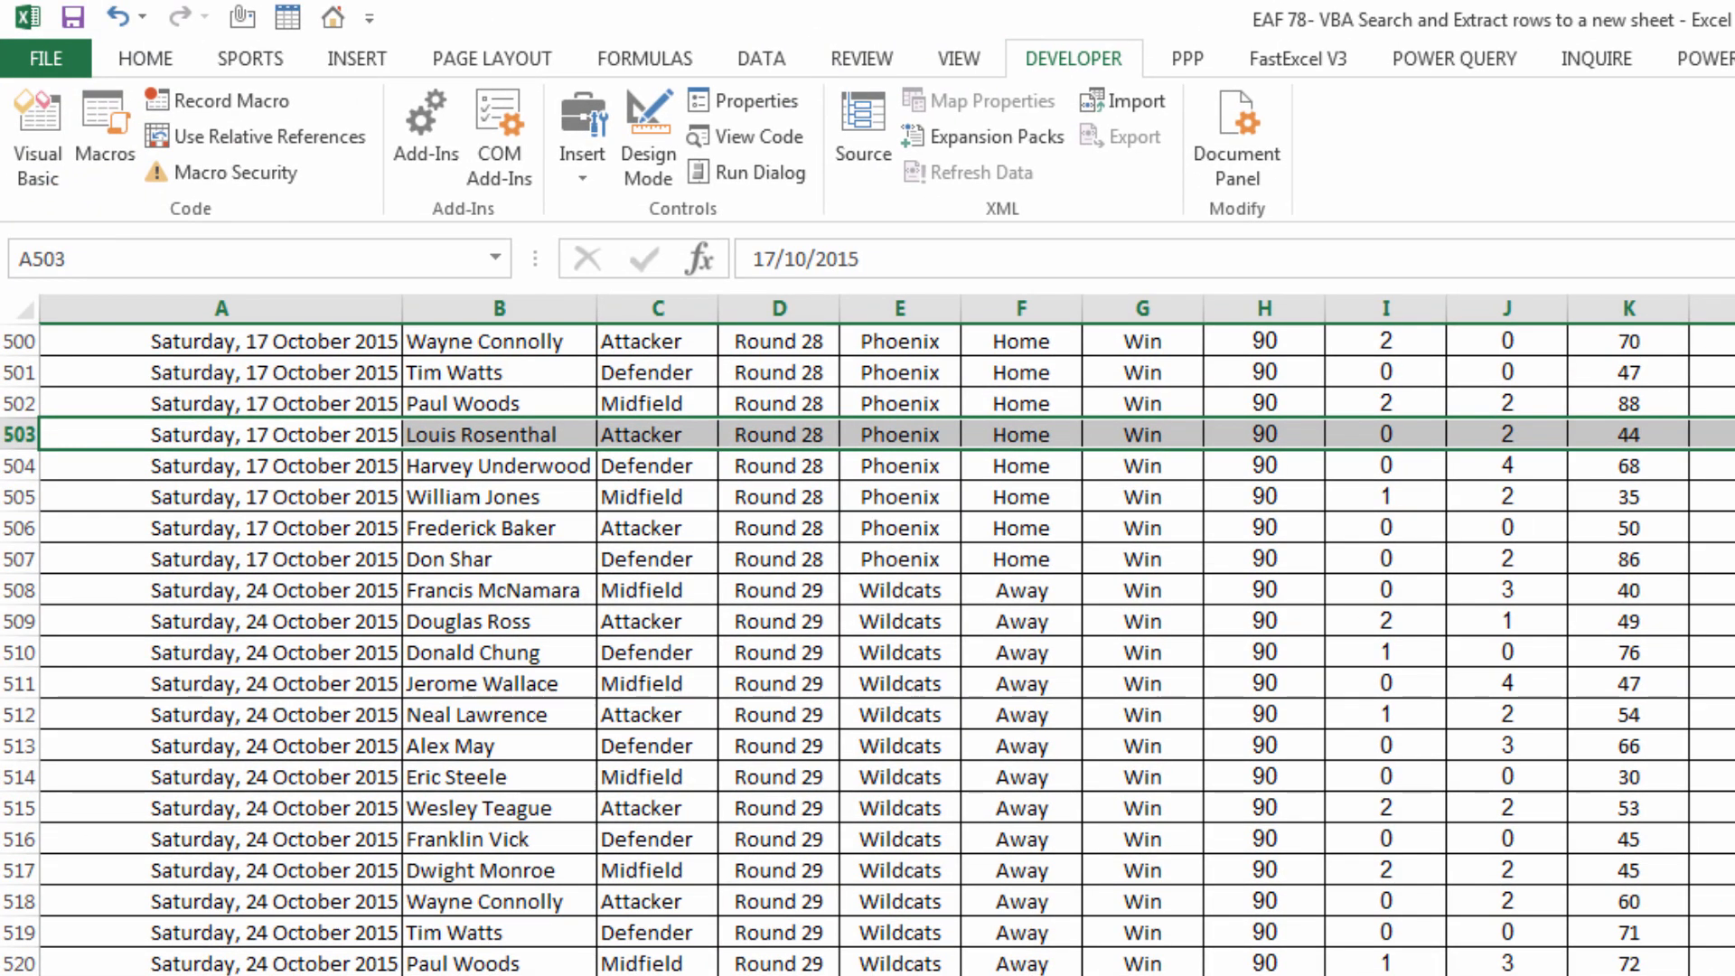
# Return to the top of the Data sheet and highlight the Player Name and Result columns.
pyautogui.press('ctrl+Home')
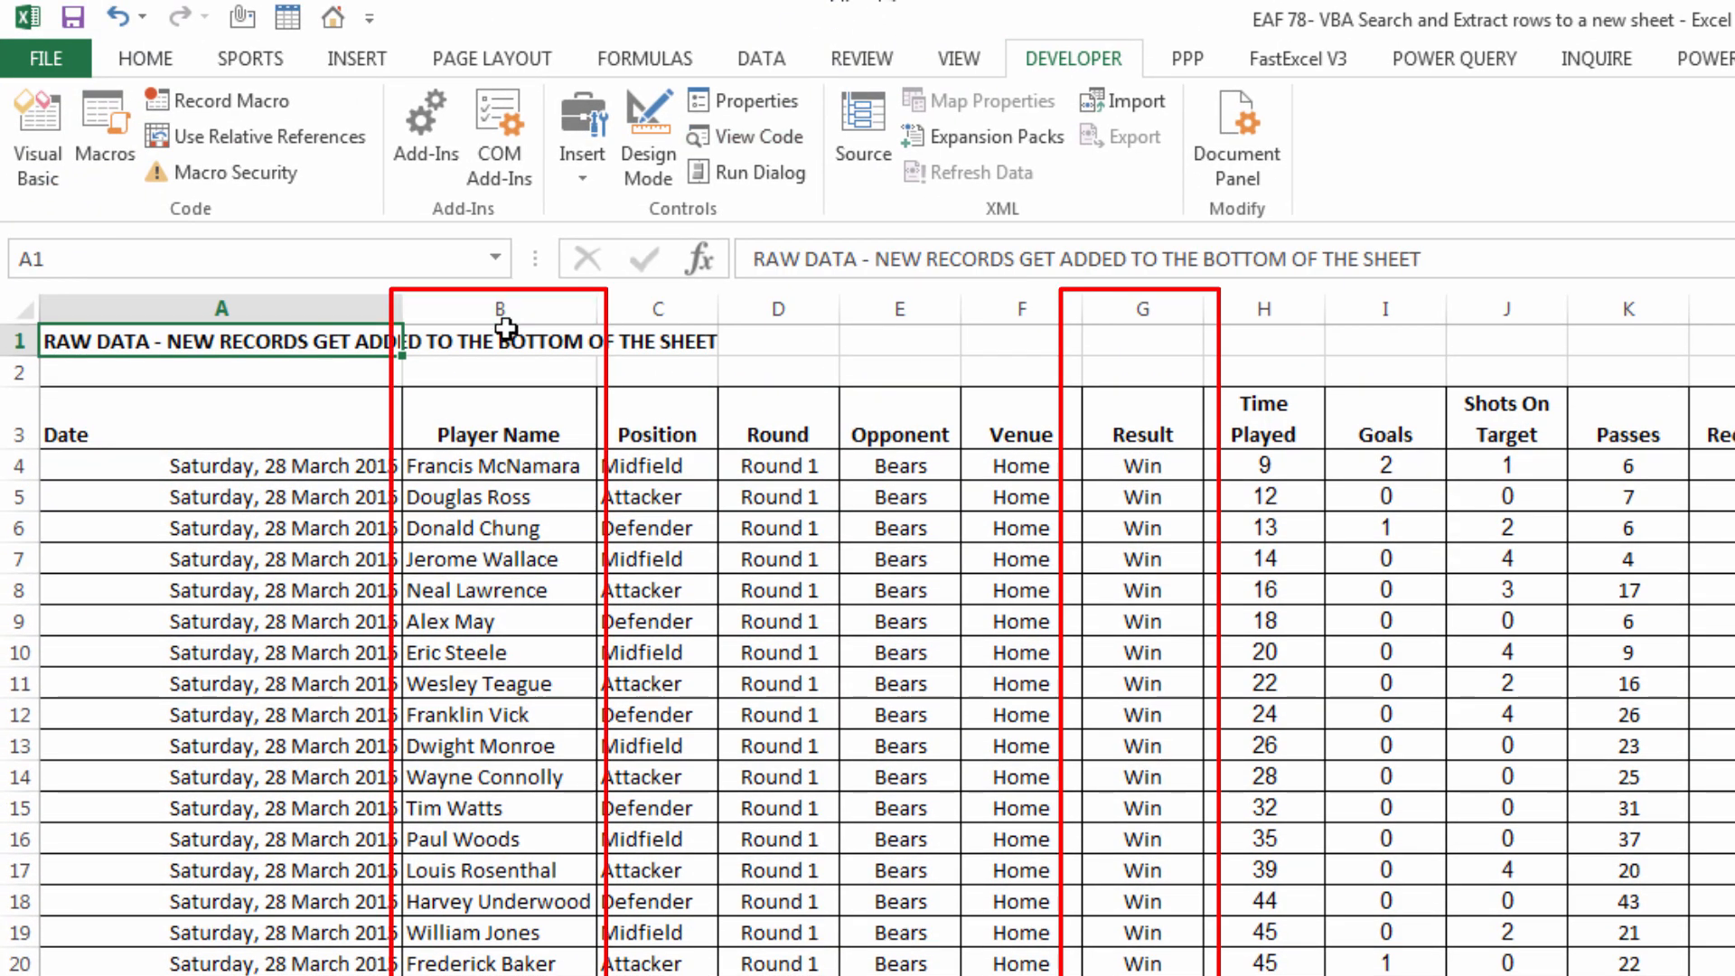
pyautogui.click(499, 309)
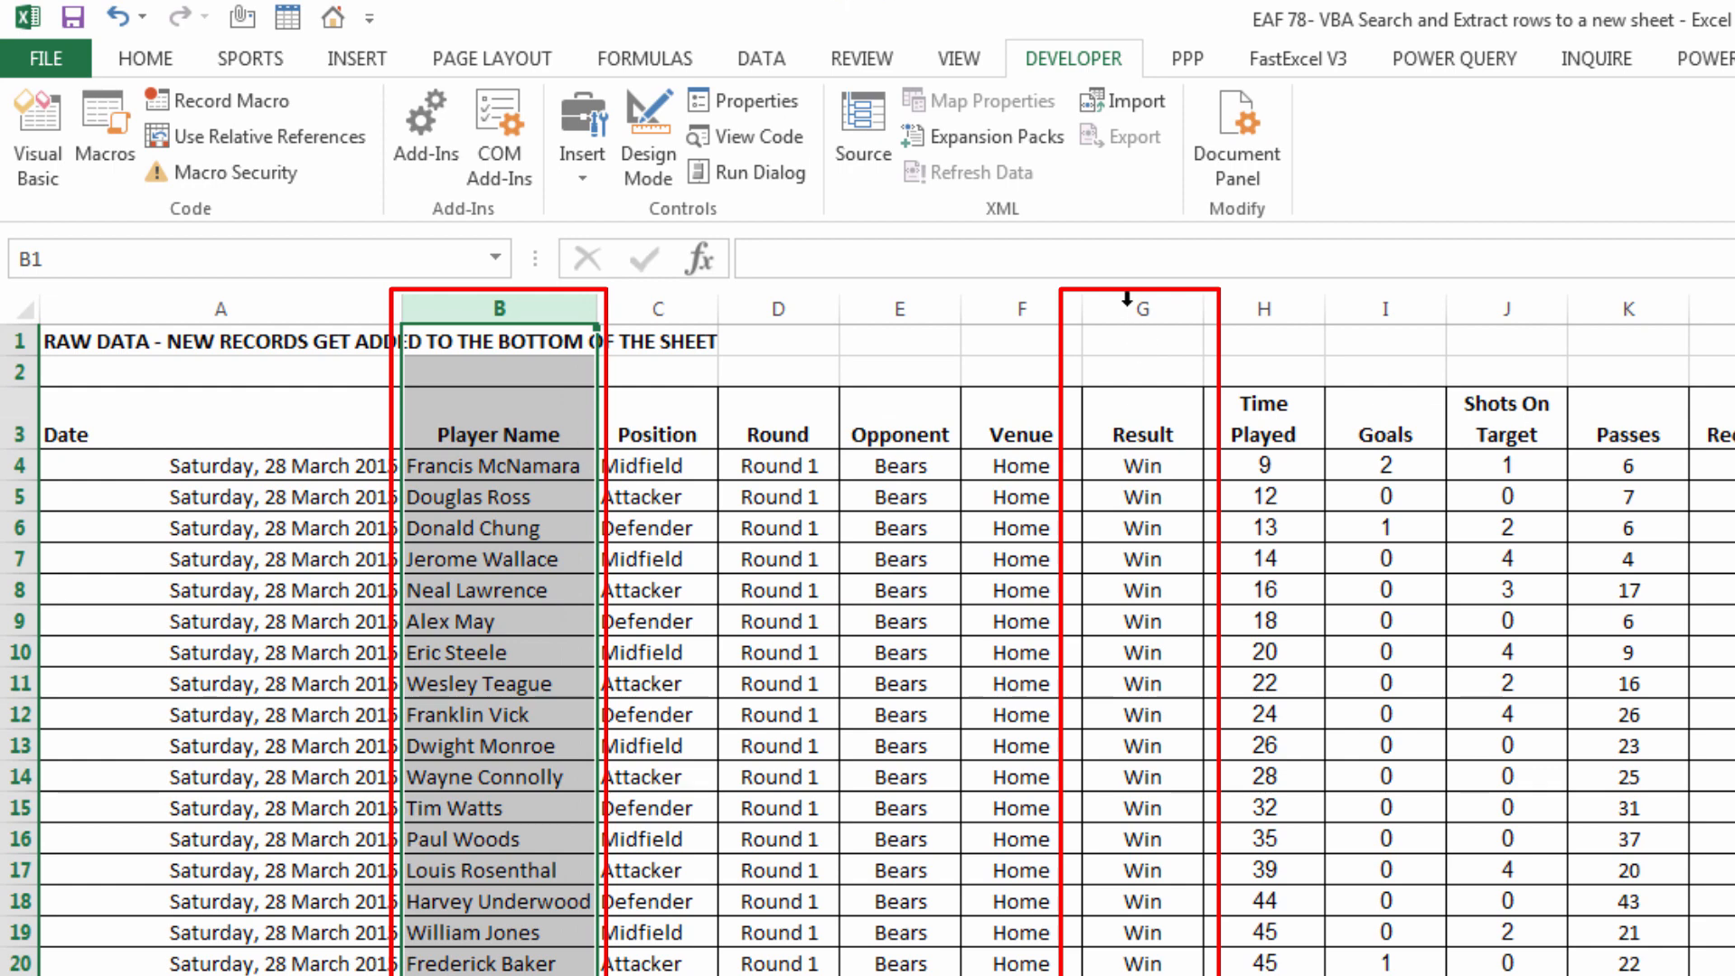
pyautogui.click(1140, 309)
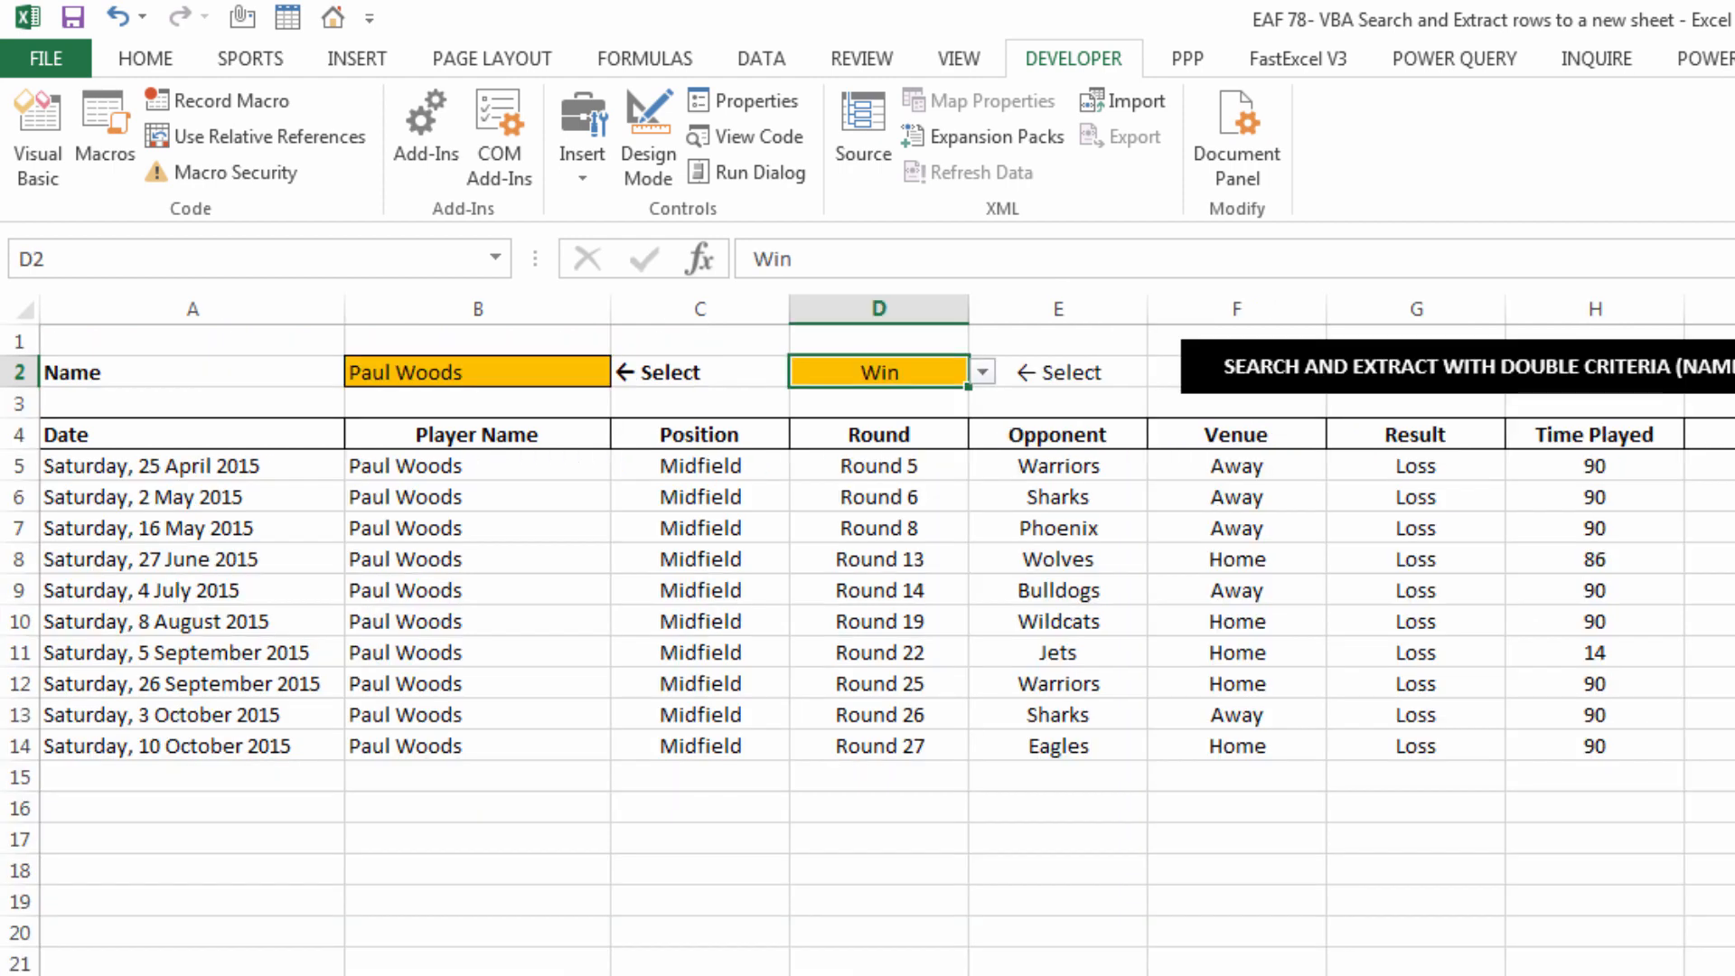
pyautogui.click(192, 837)
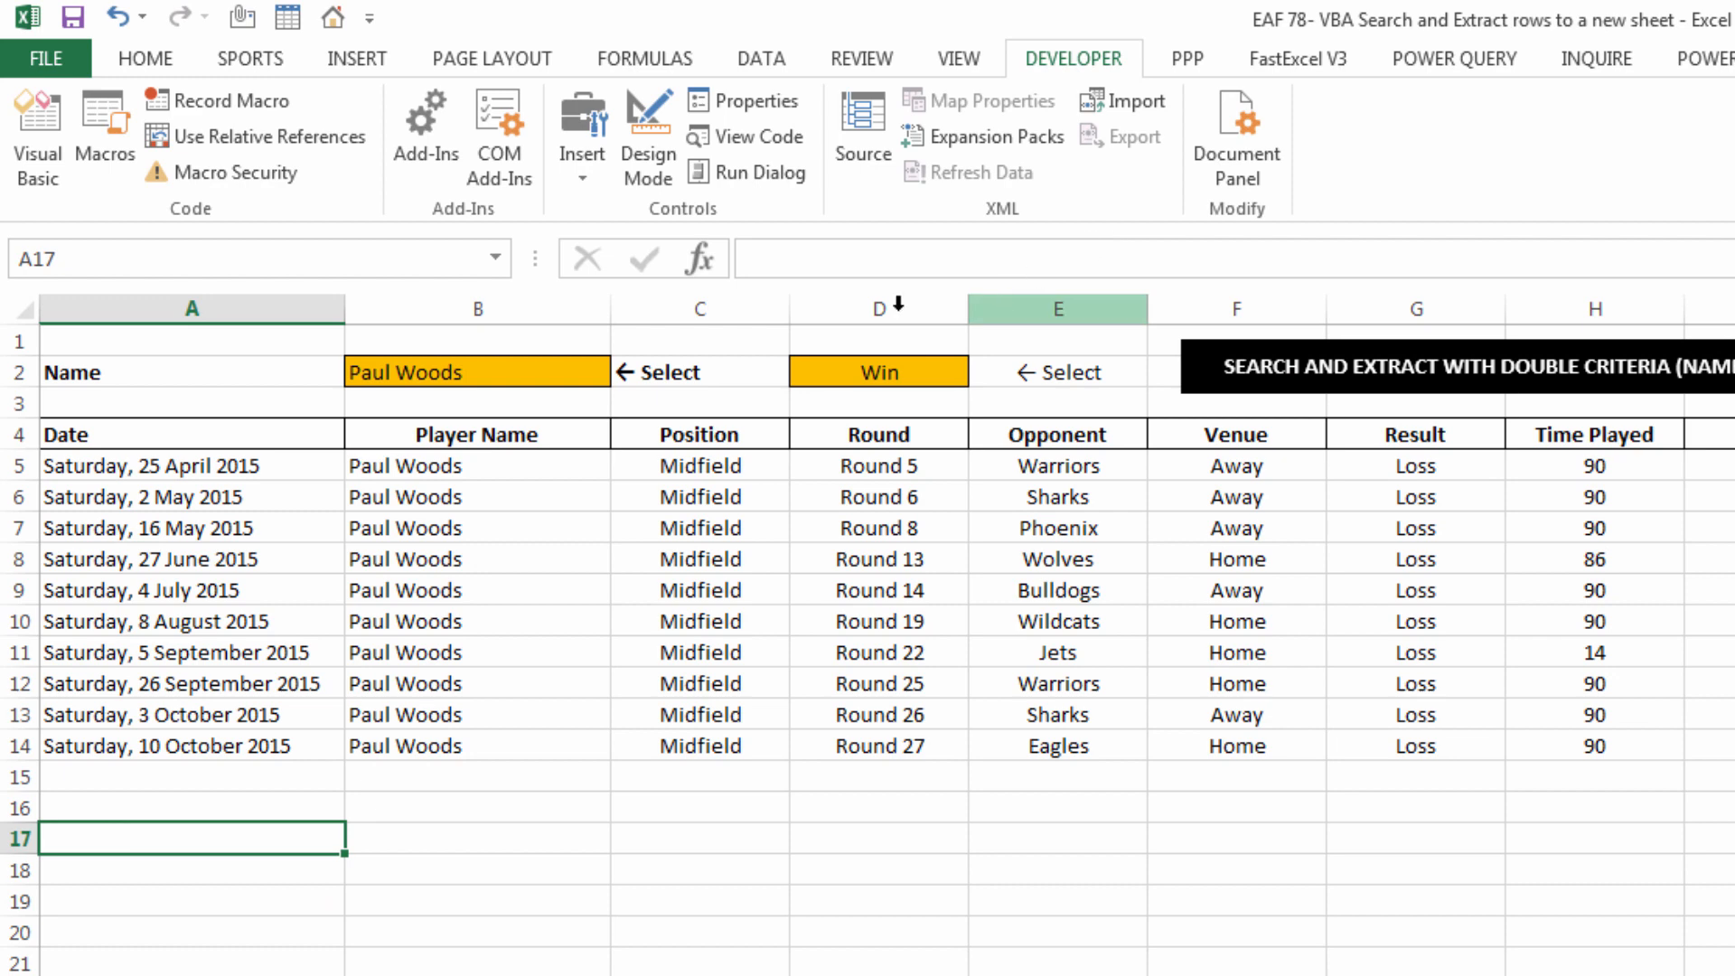
pyautogui.click(624, 370)
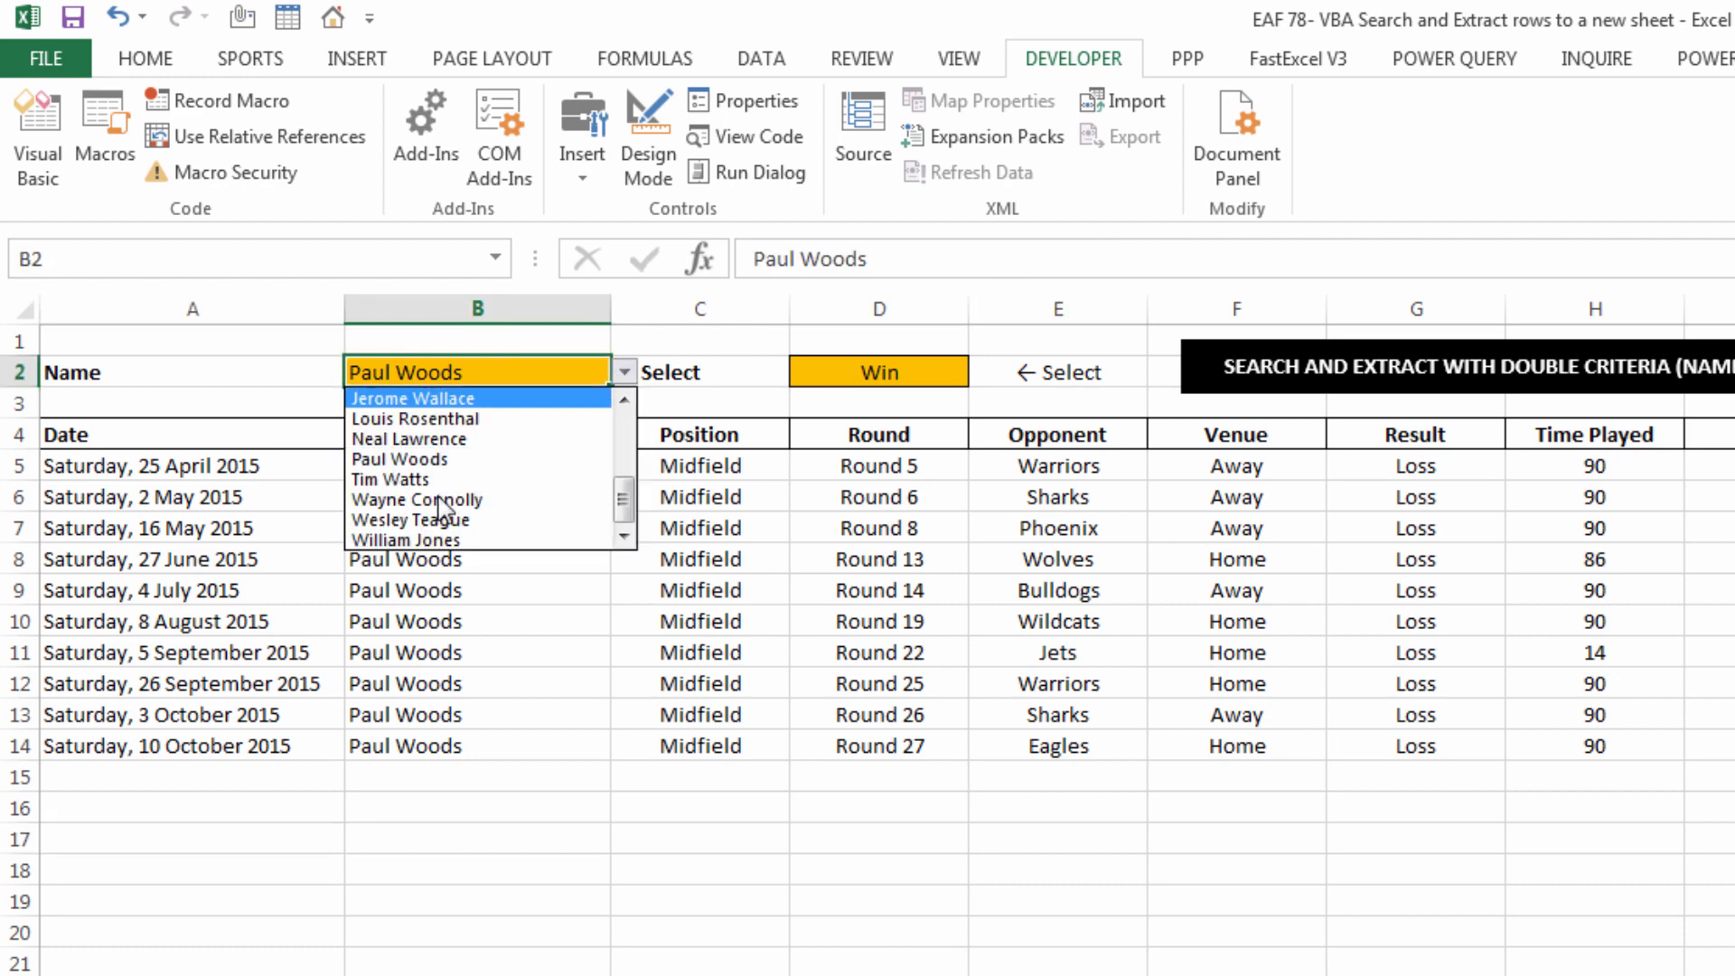
pyautogui.click(410, 521)
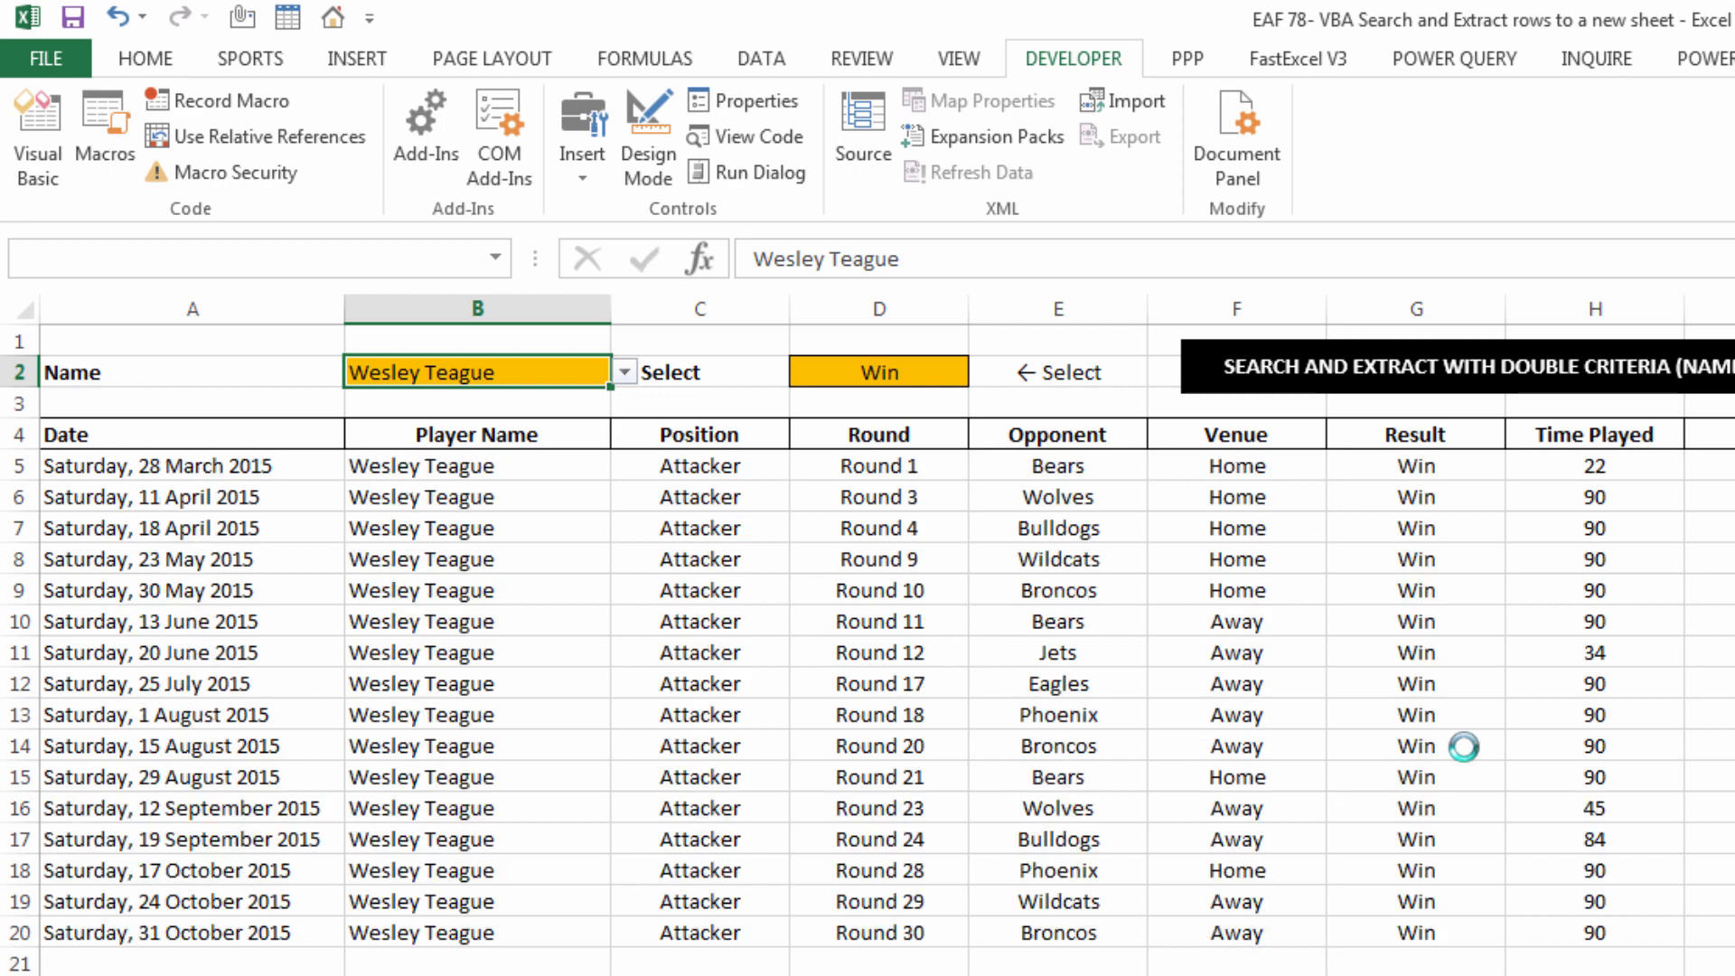
pyautogui.click(477, 371)
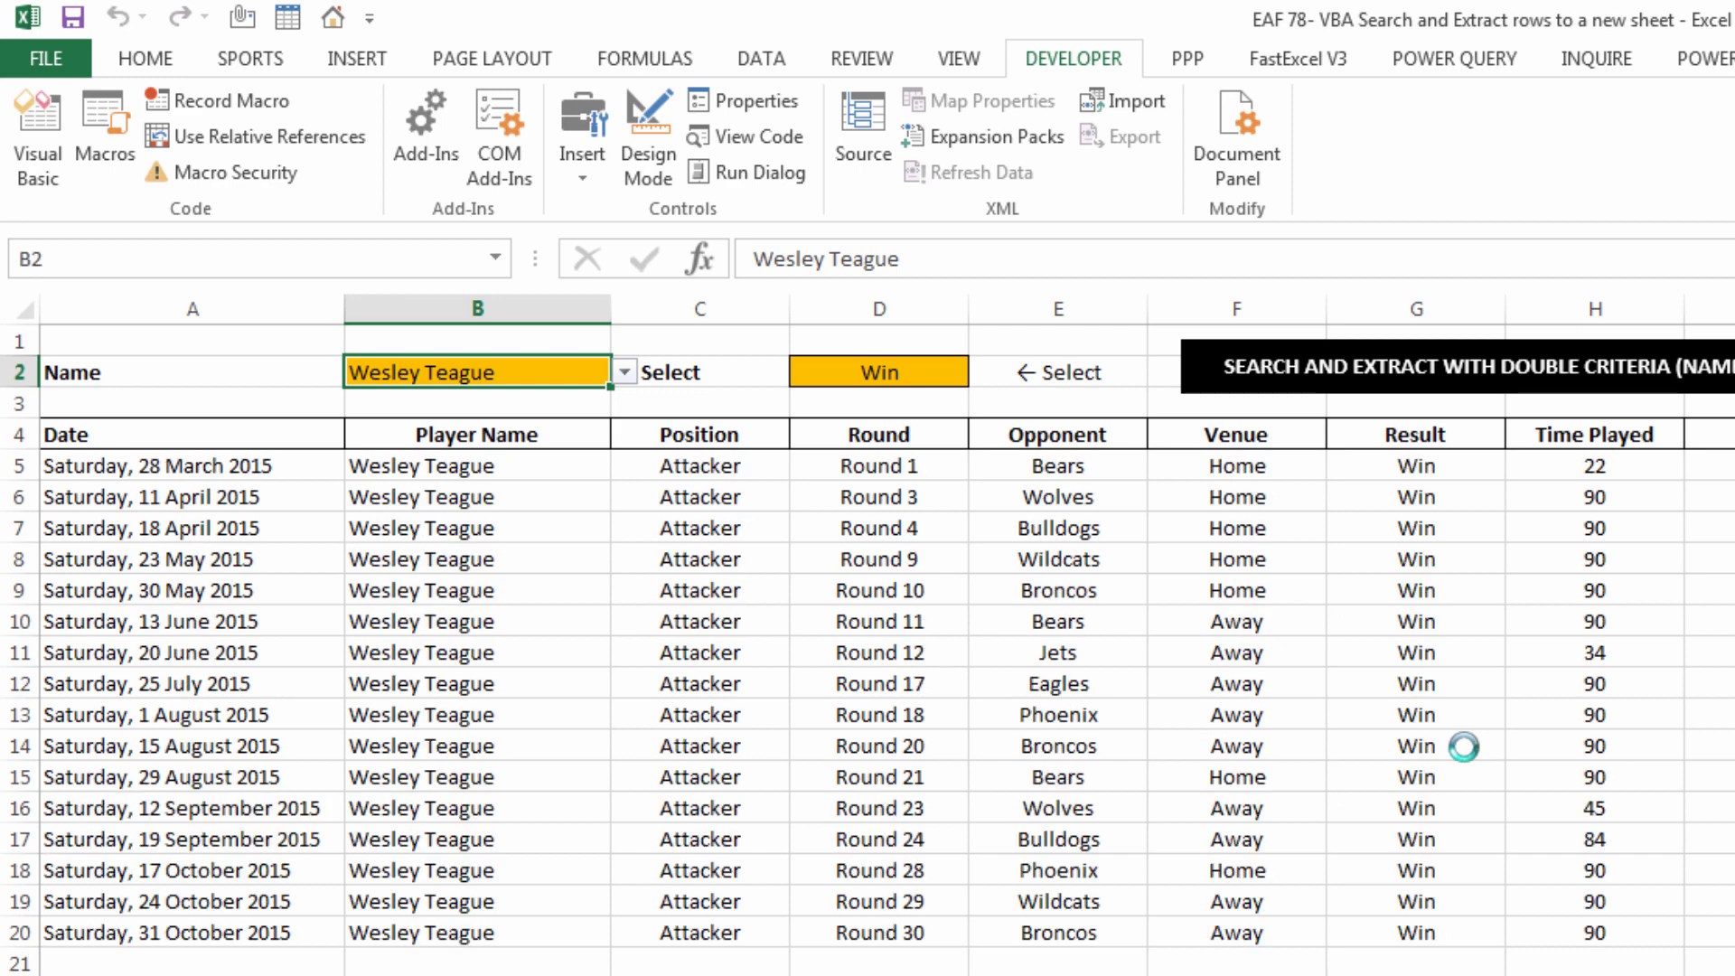